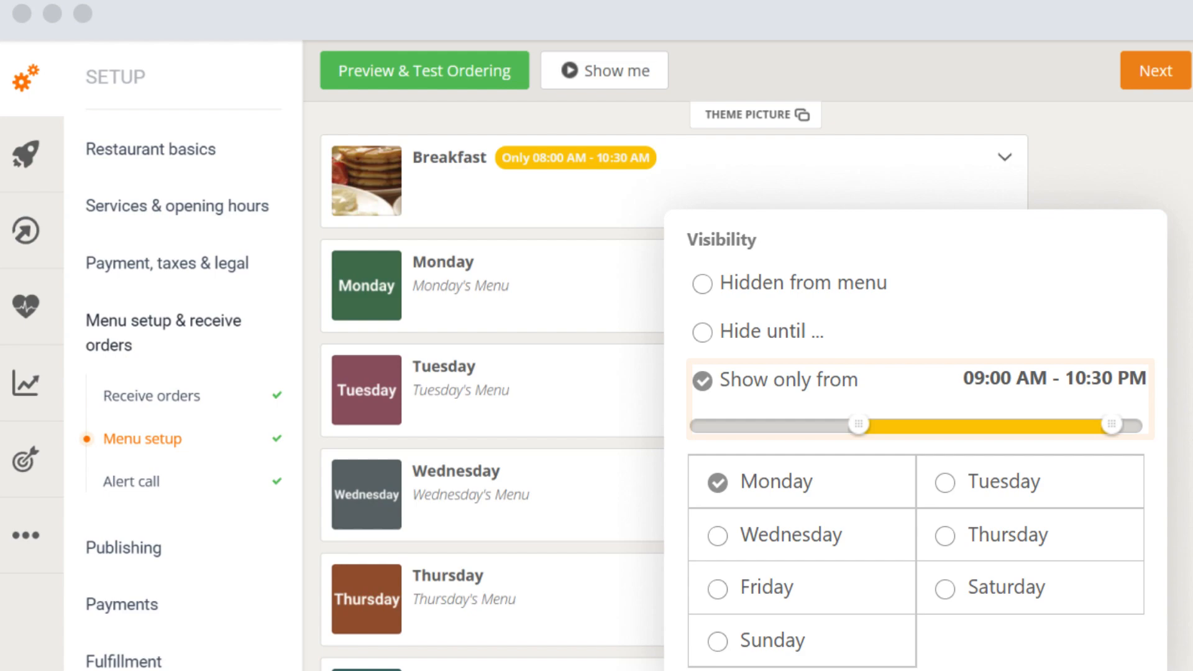
Go to Restaurant basics > Name & address for Pronto Restaurant NYC.
click(423, 69)
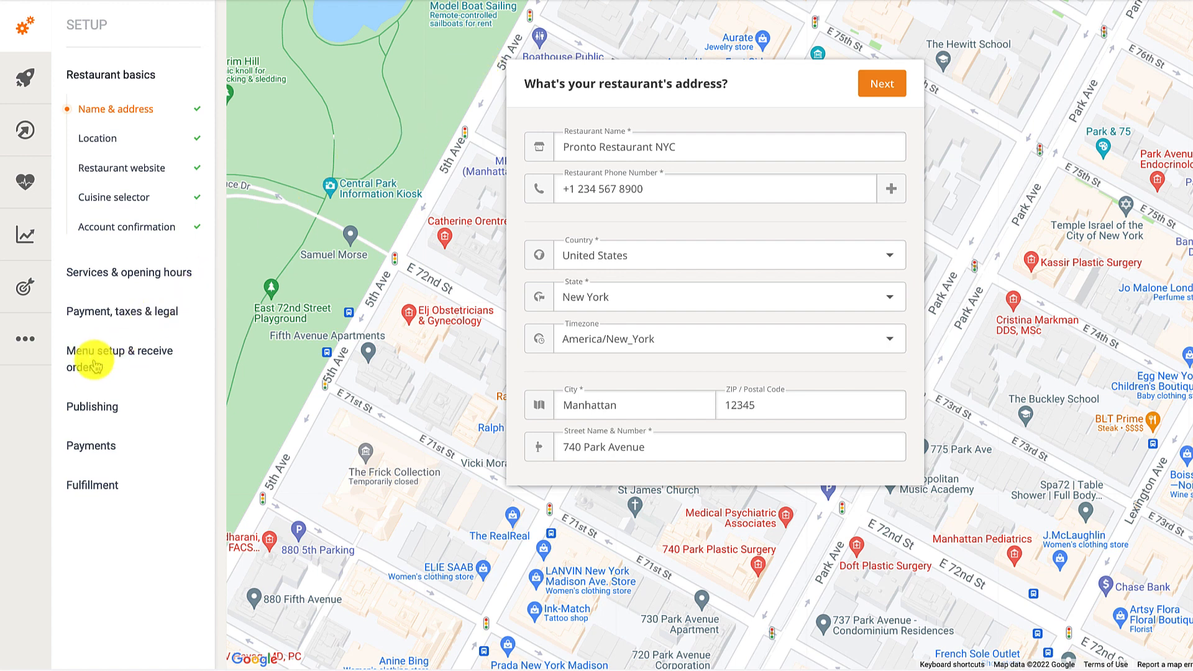
Reach Menu setup, edit the Monday category and save its name and description unchanged.
click(120, 358)
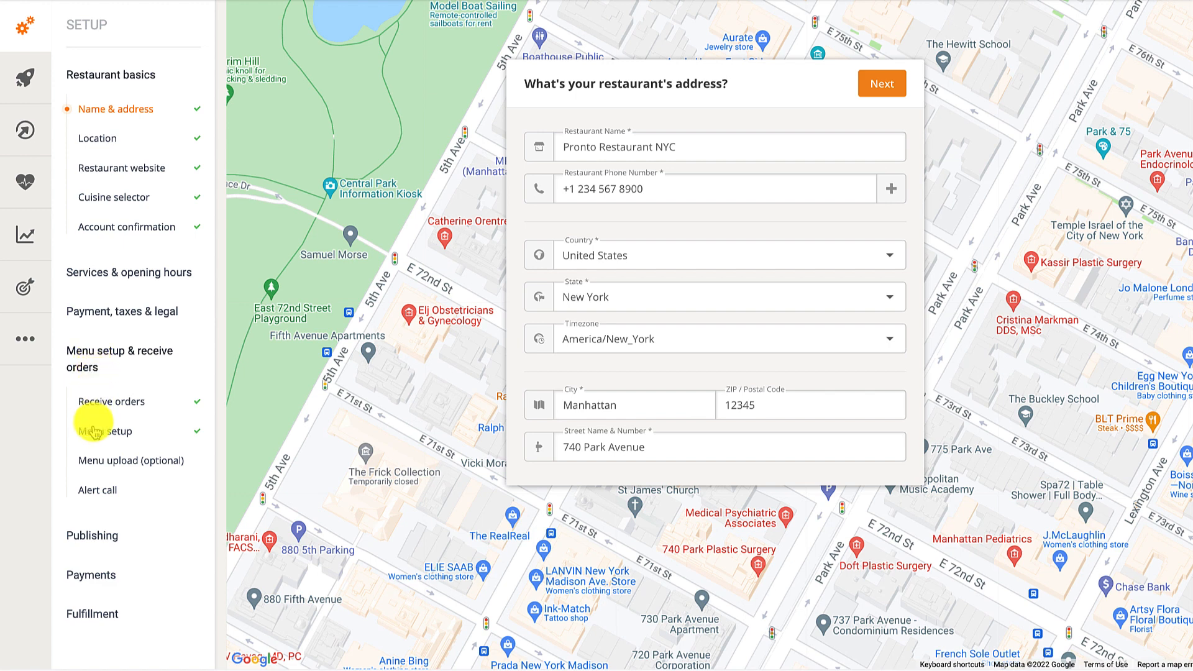
click(104, 431)
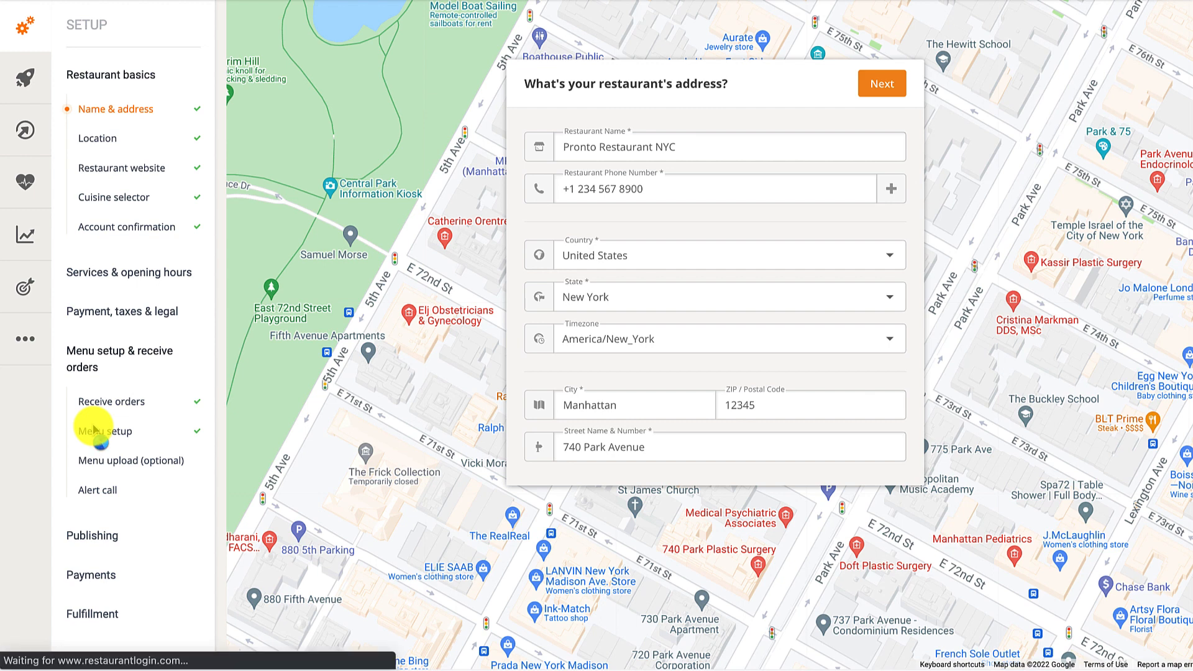
click(104, 432)
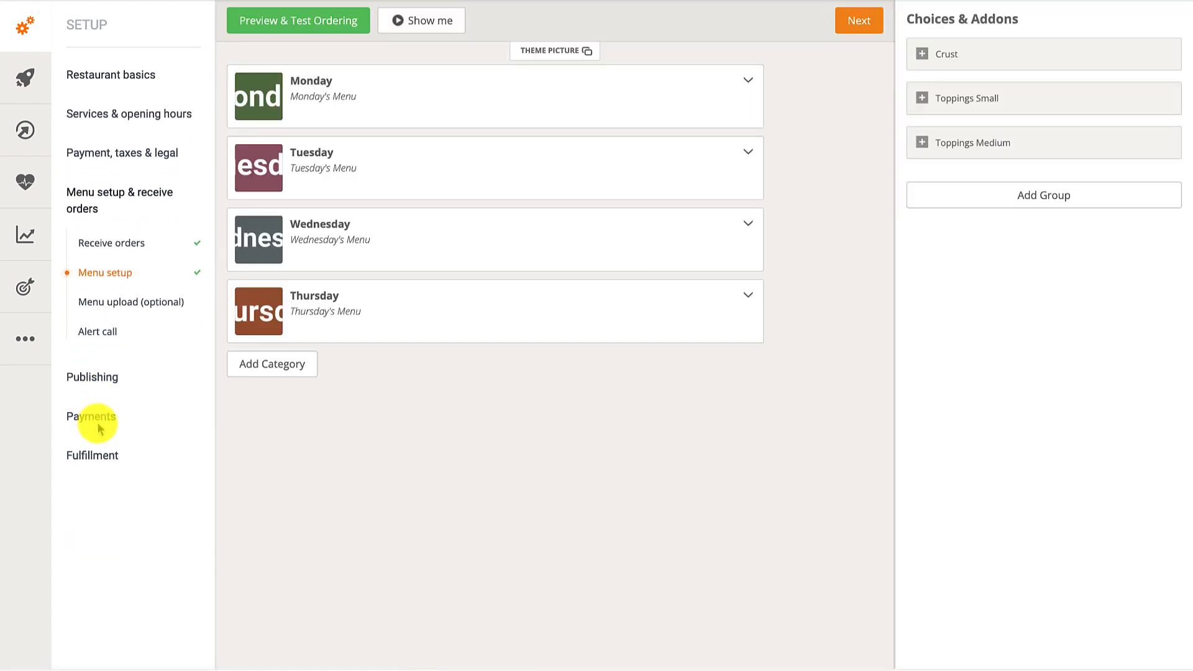
mouse_move(105, 426)
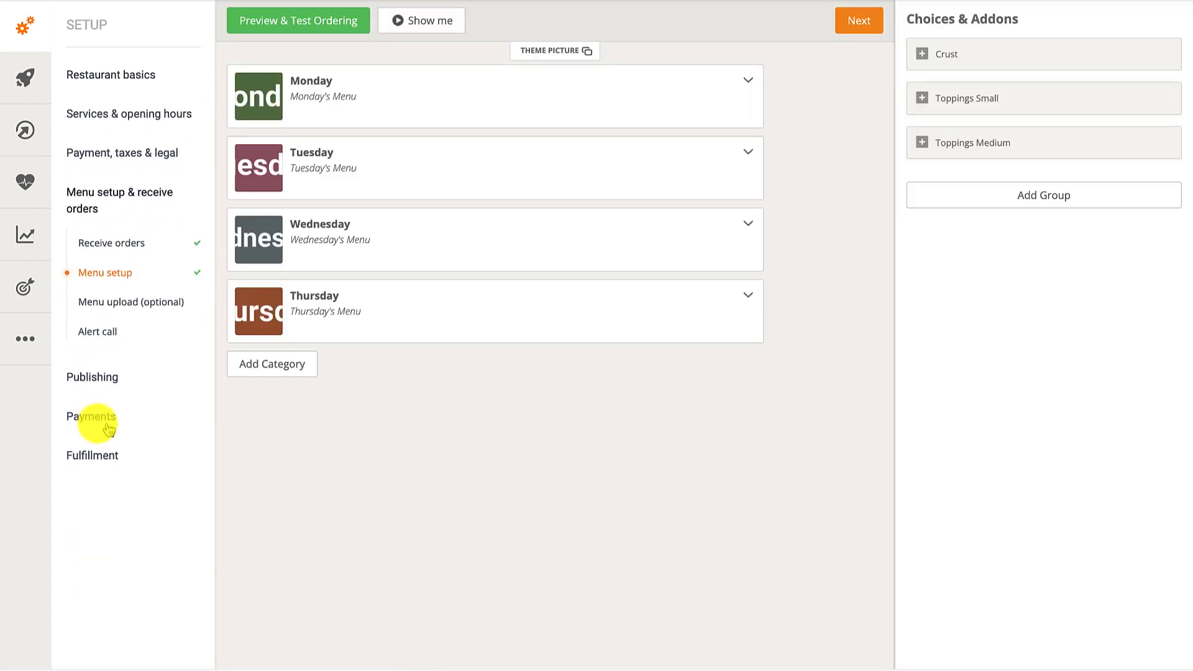
mouse_move(761, 113)
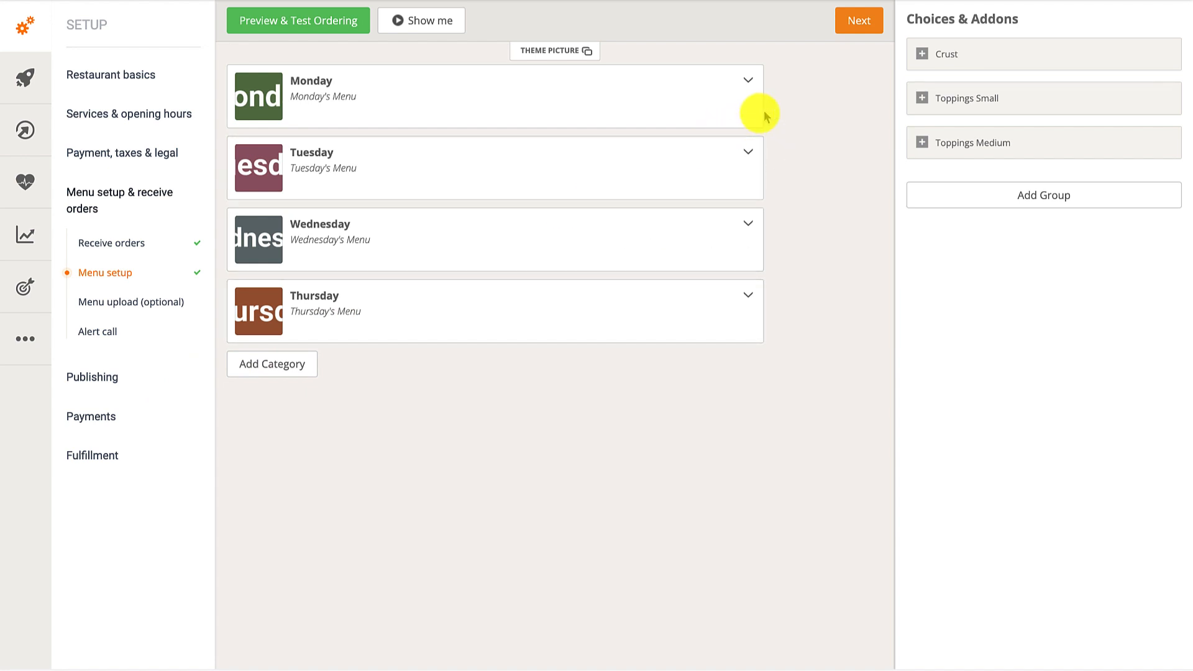
mouse_move(761, 115)
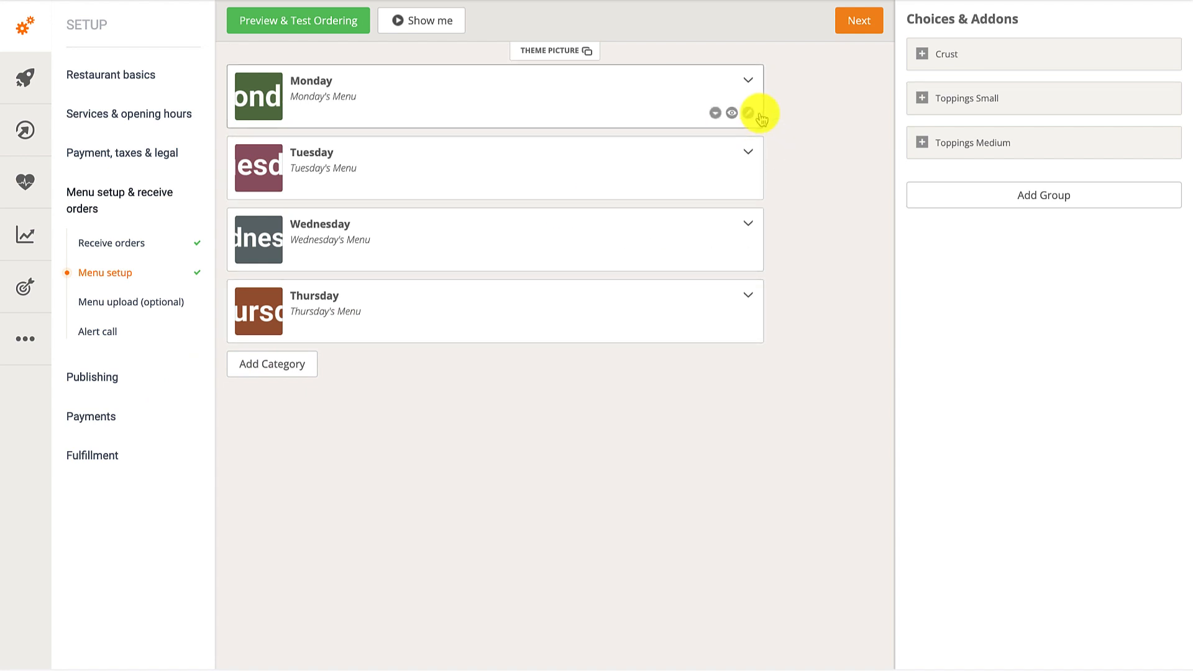
click(748, 113)
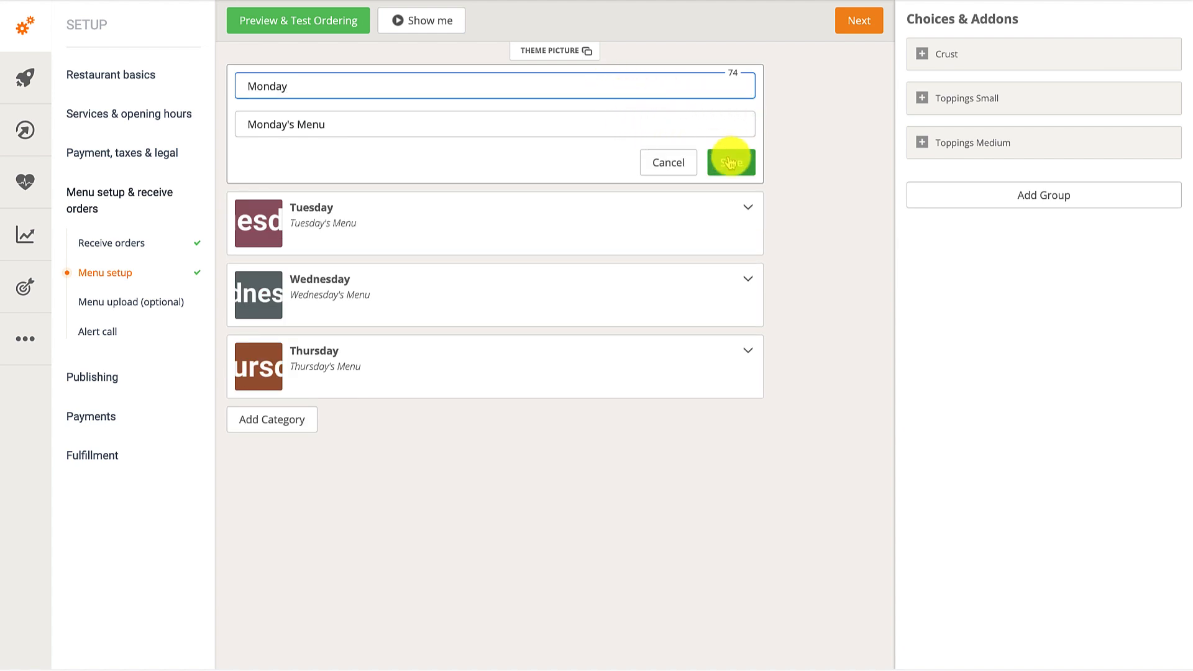
click(729, 162)
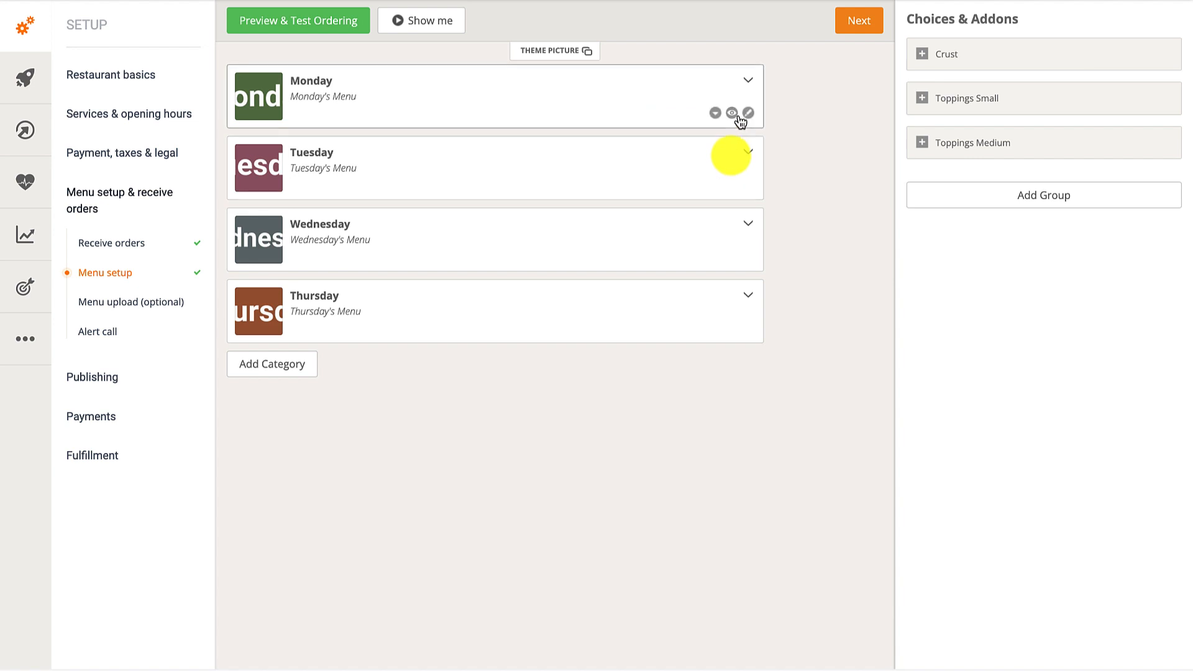
Set Monday to Hidden from menu and check the ordering preview starts with Tuesday.
click(731, 113)
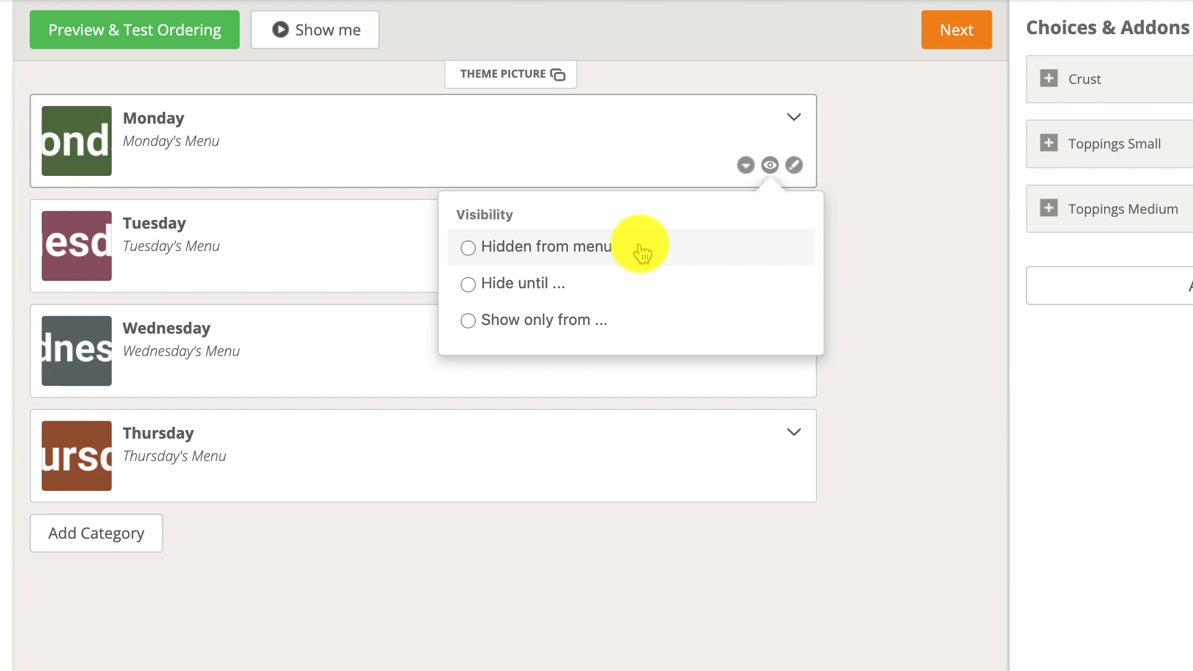
click(469, 246)
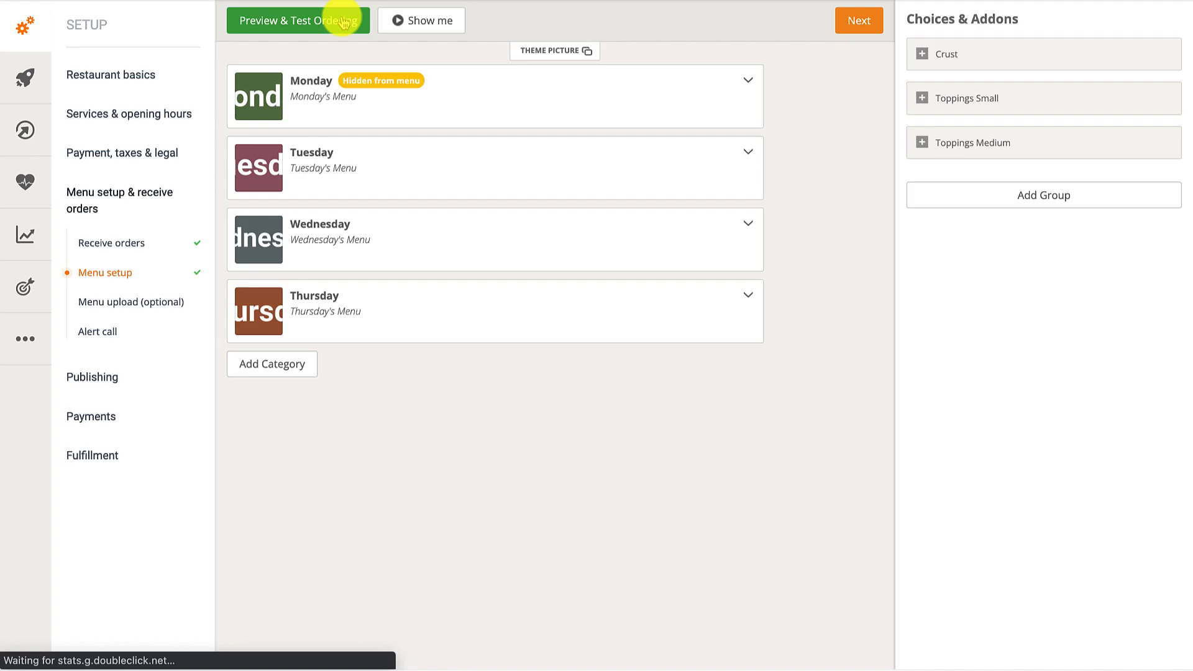
click(298, 20)
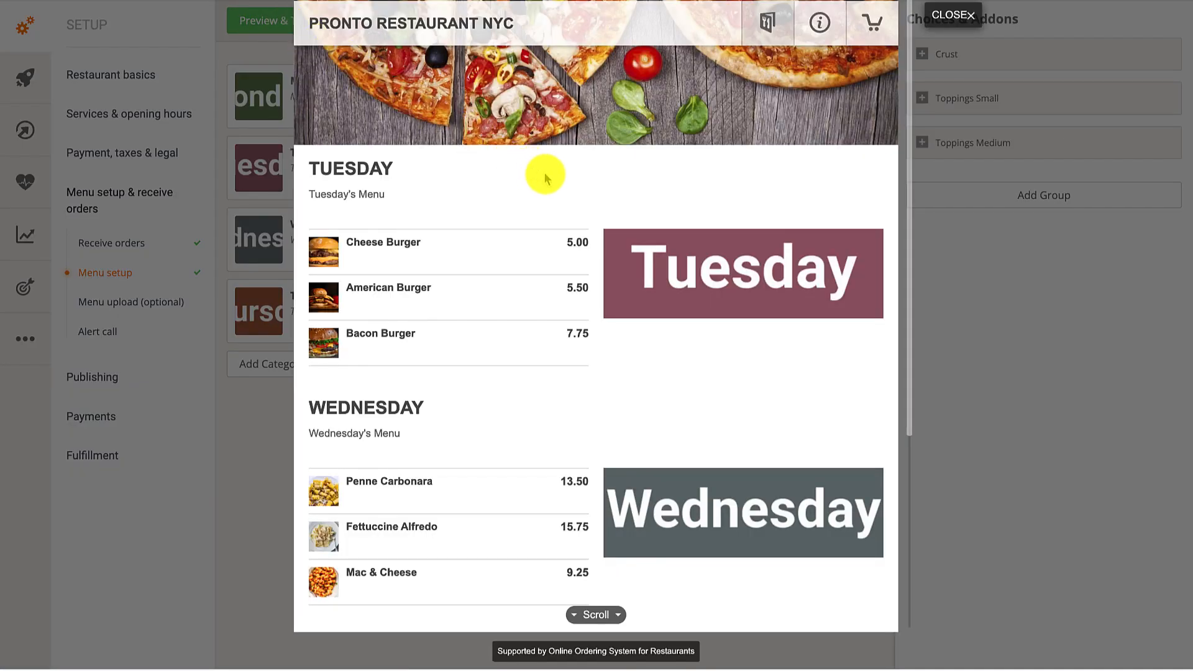
mouse_move(734, 85)
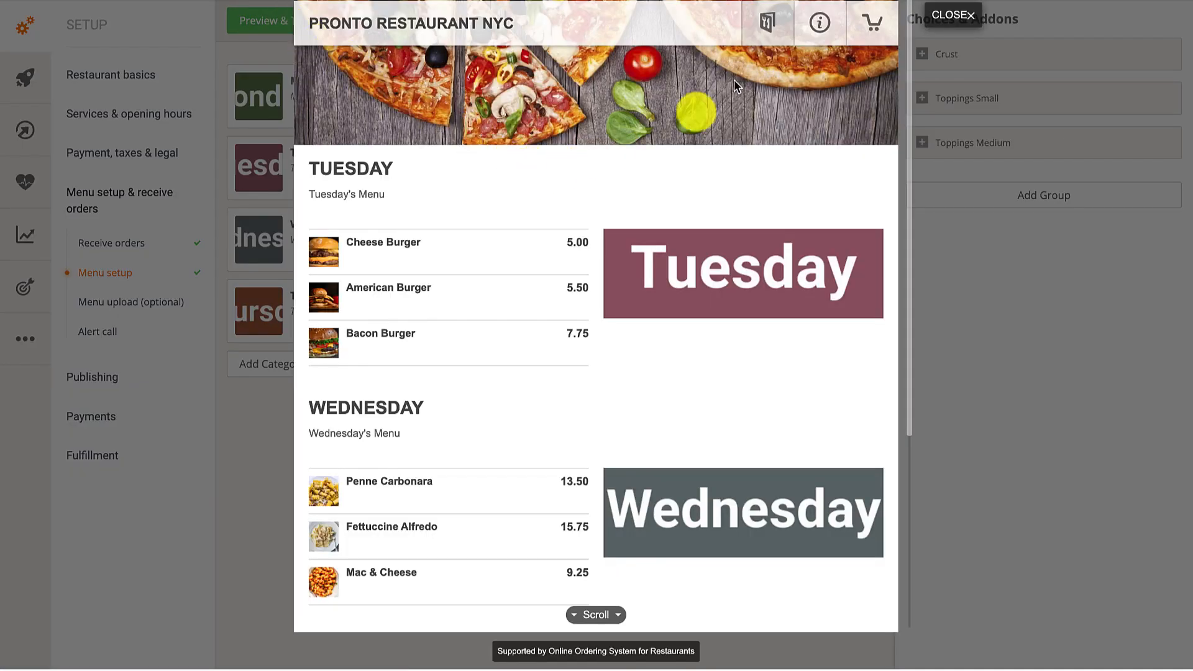
click(949, 15)
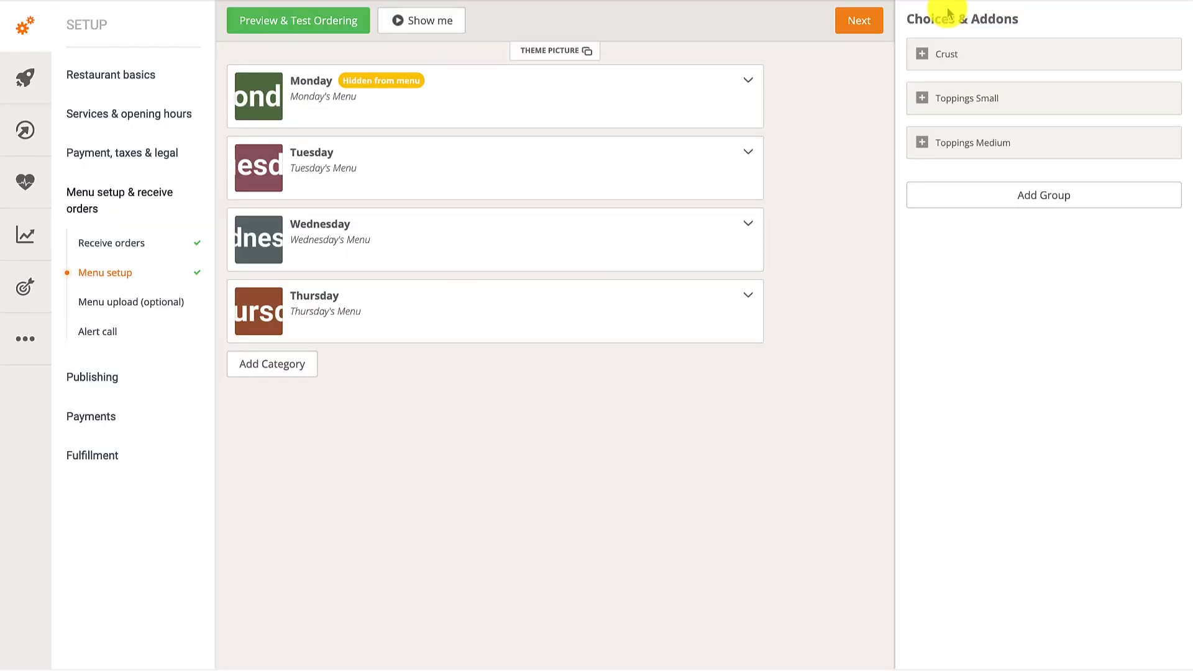
mouse_move(731, 114)
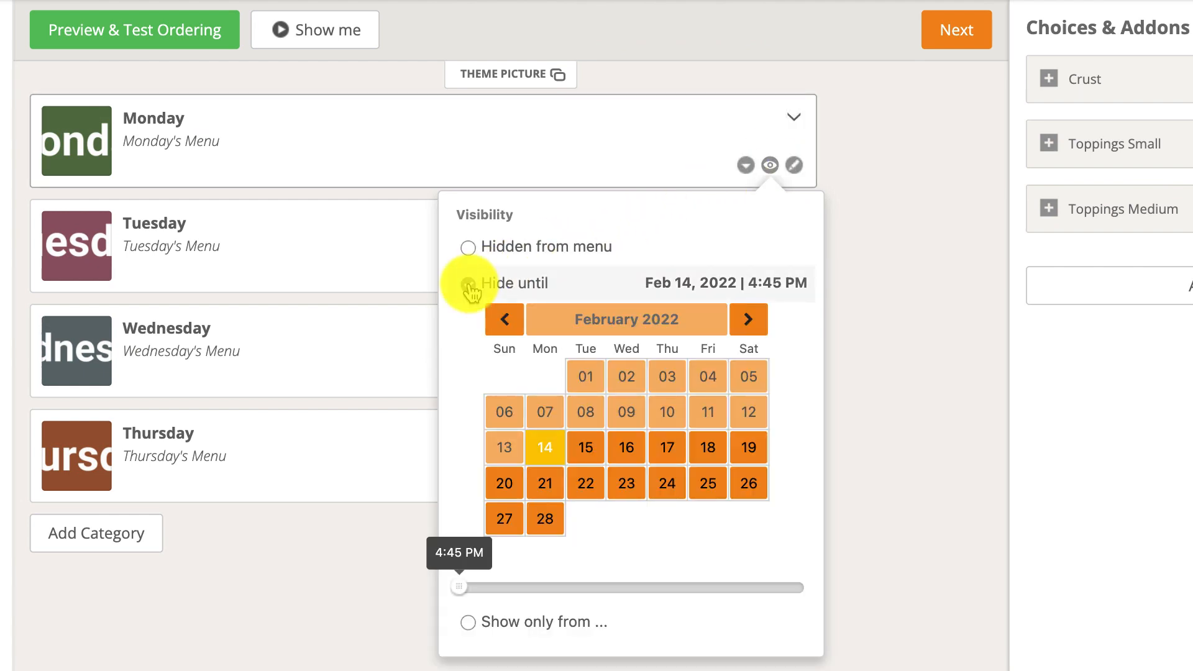
Set Monday to Hide until February 15, 2022 at 7:00 PM.
click(467, 283)
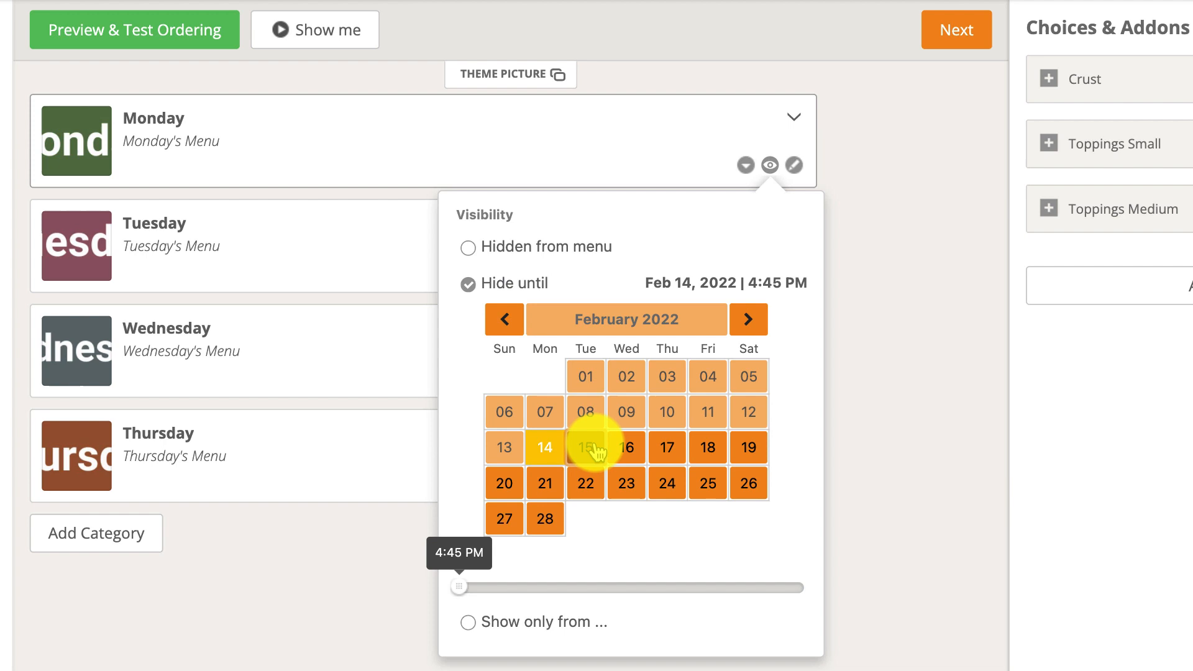
click(586, 448)
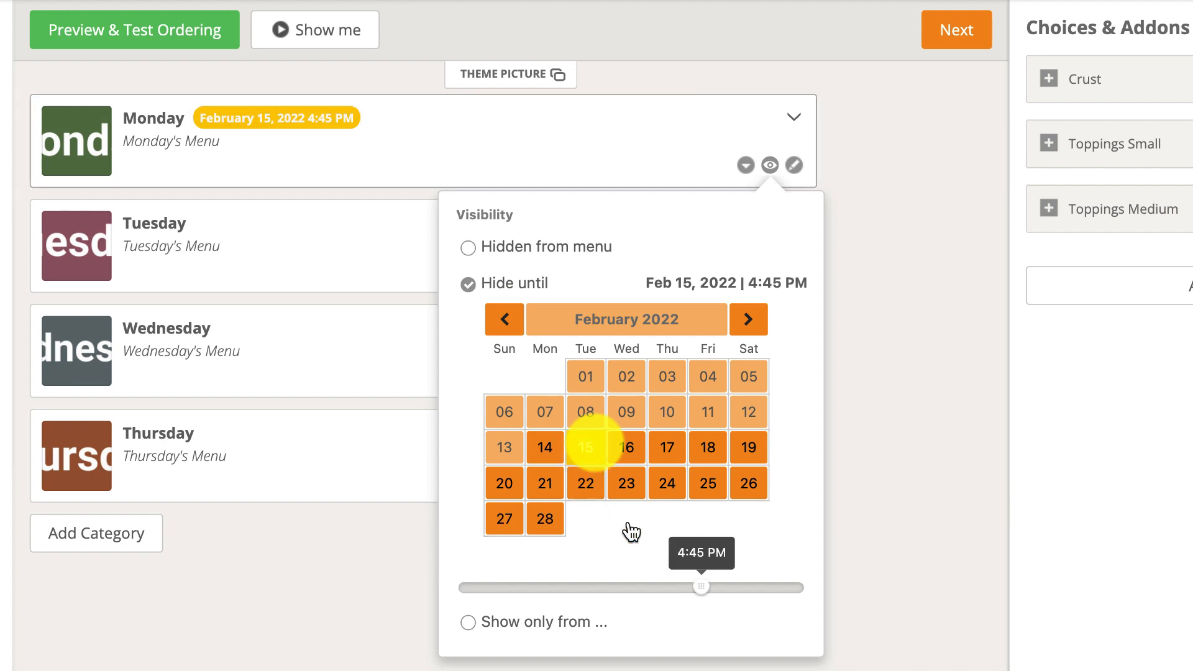
drag(700, 587, 727, 586)
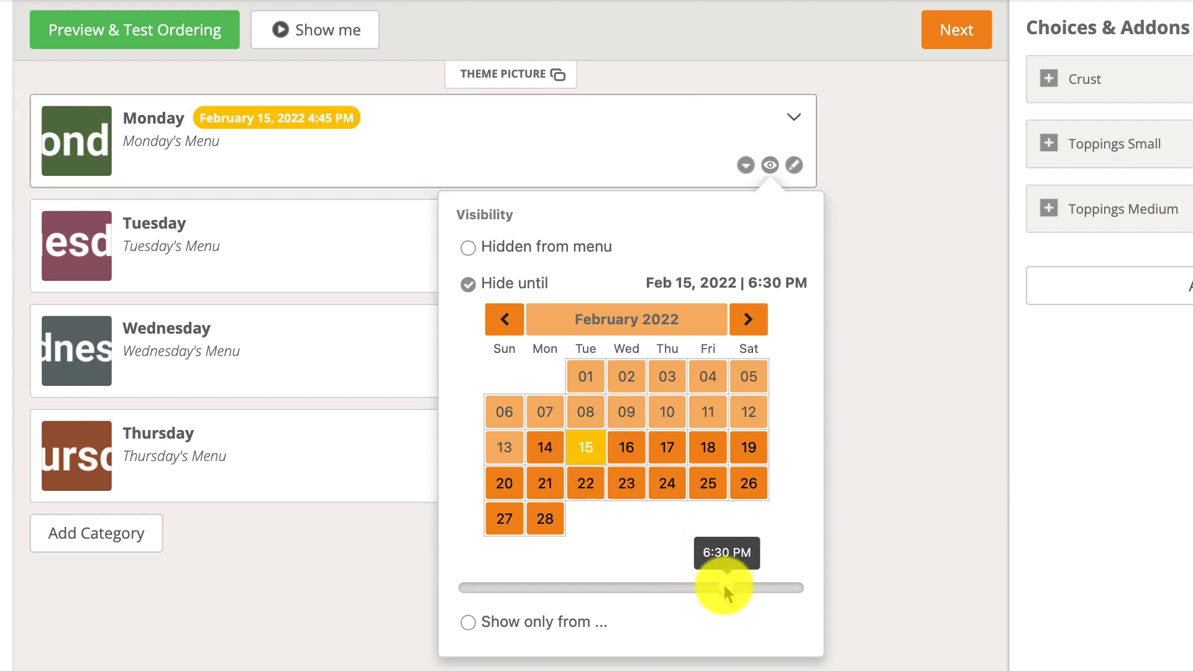
drag(724, 587, 733, 587)
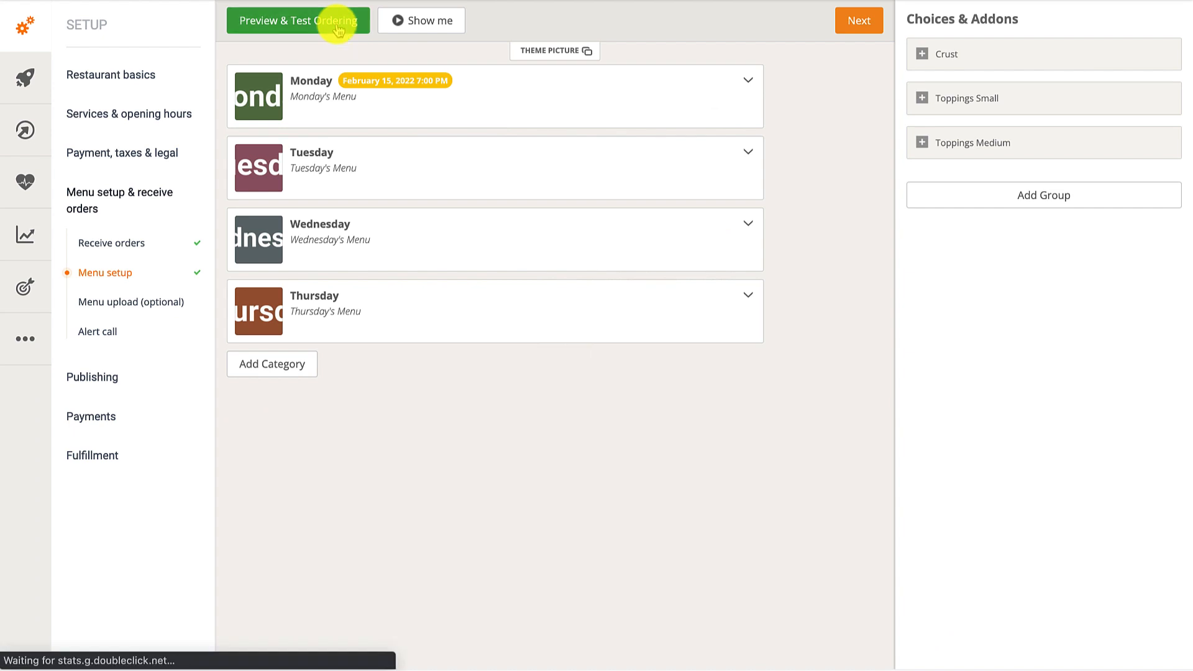
Check in the ordering preview that the menu starts from Tuesday.
click(298, 21)
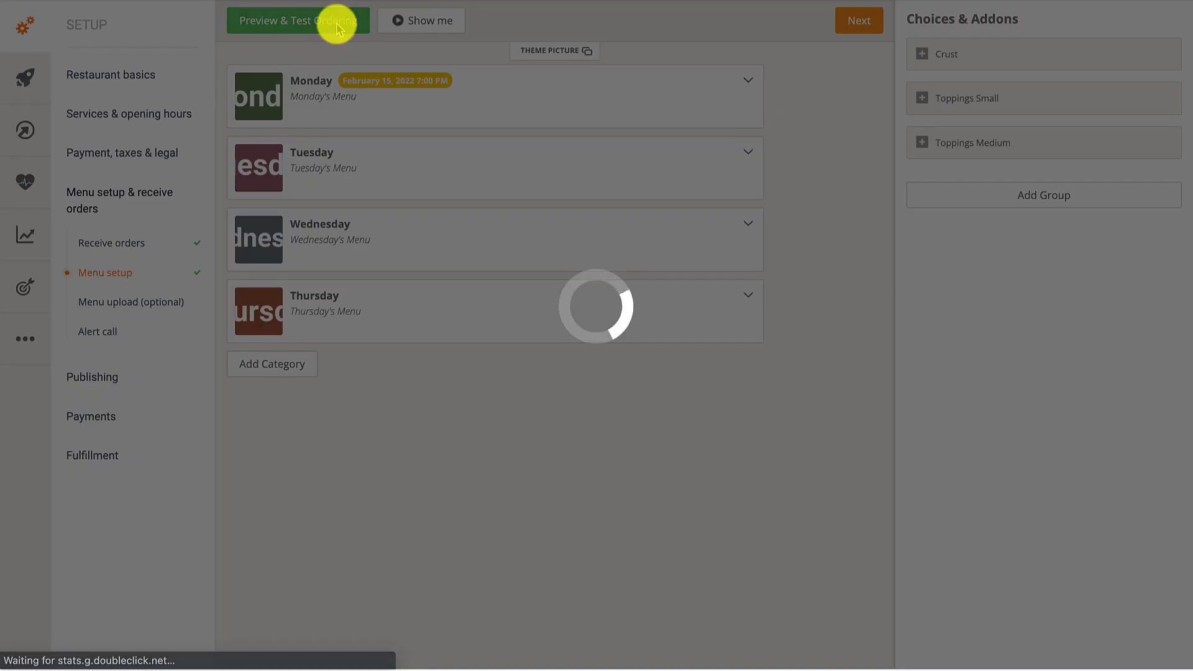
click(297, 21)
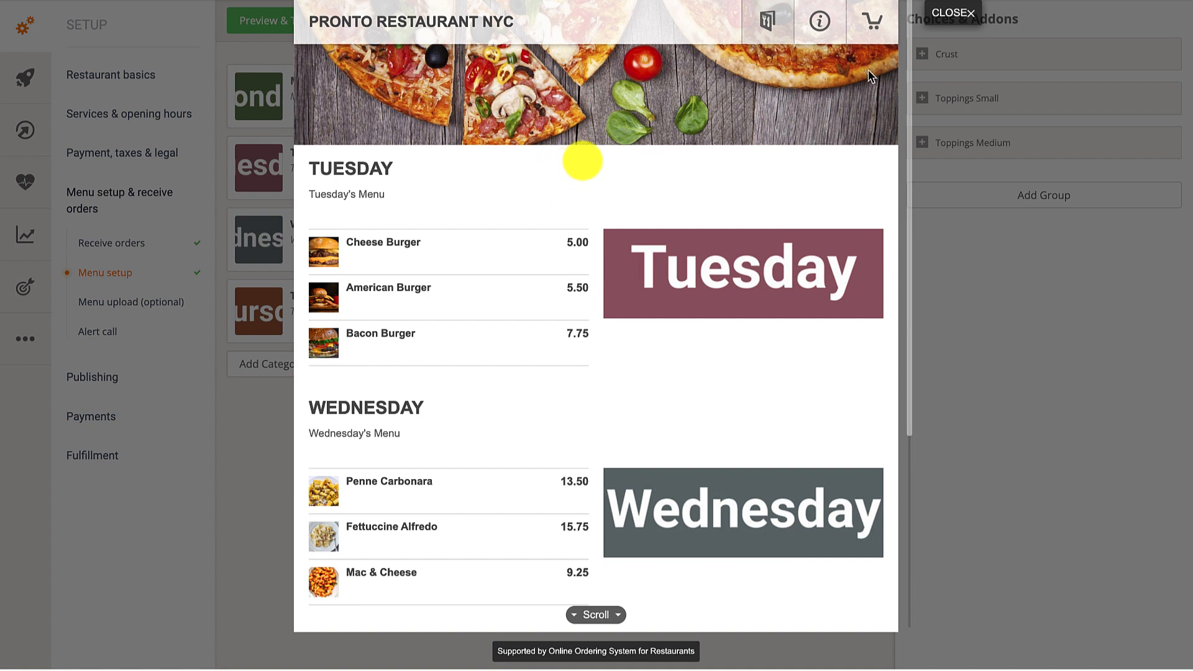
click(950, 13)
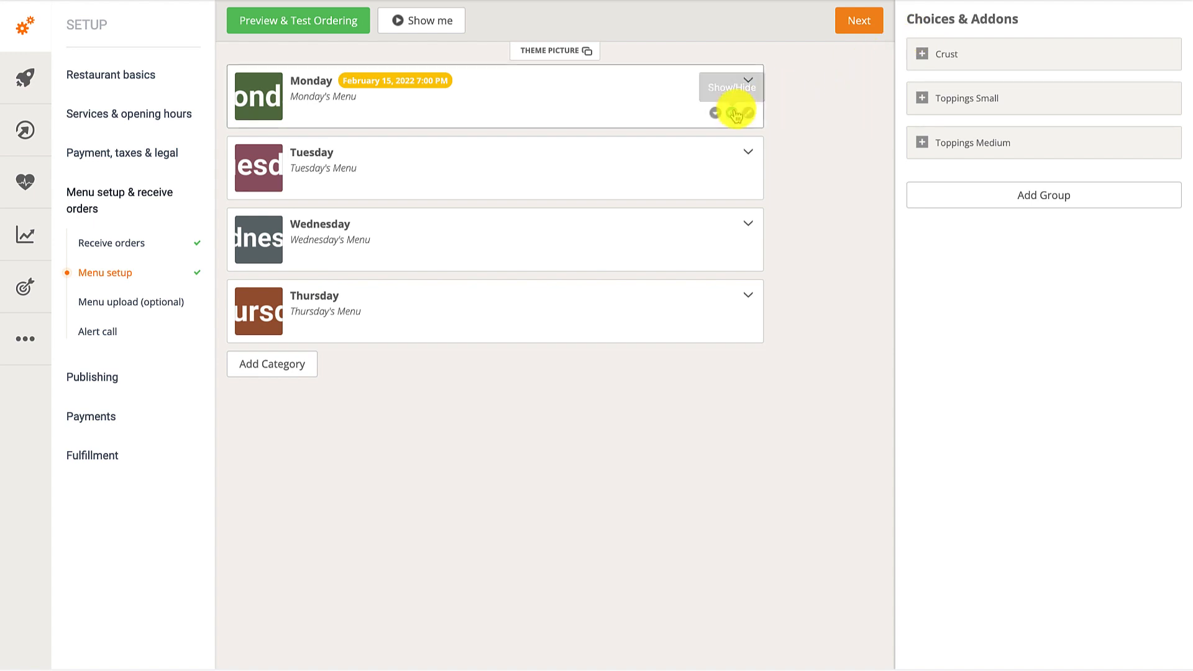
Show Monday only from 07:30 AM to 08:00 PM on ticked days.
click(730, 111)
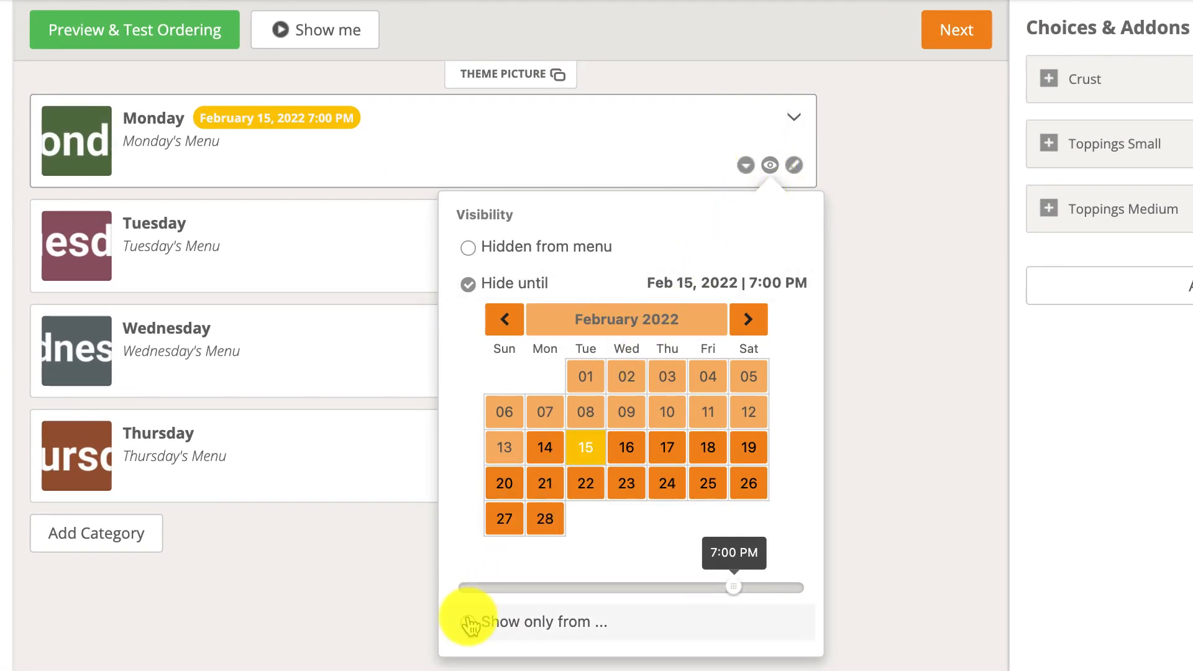
click(468, 621)
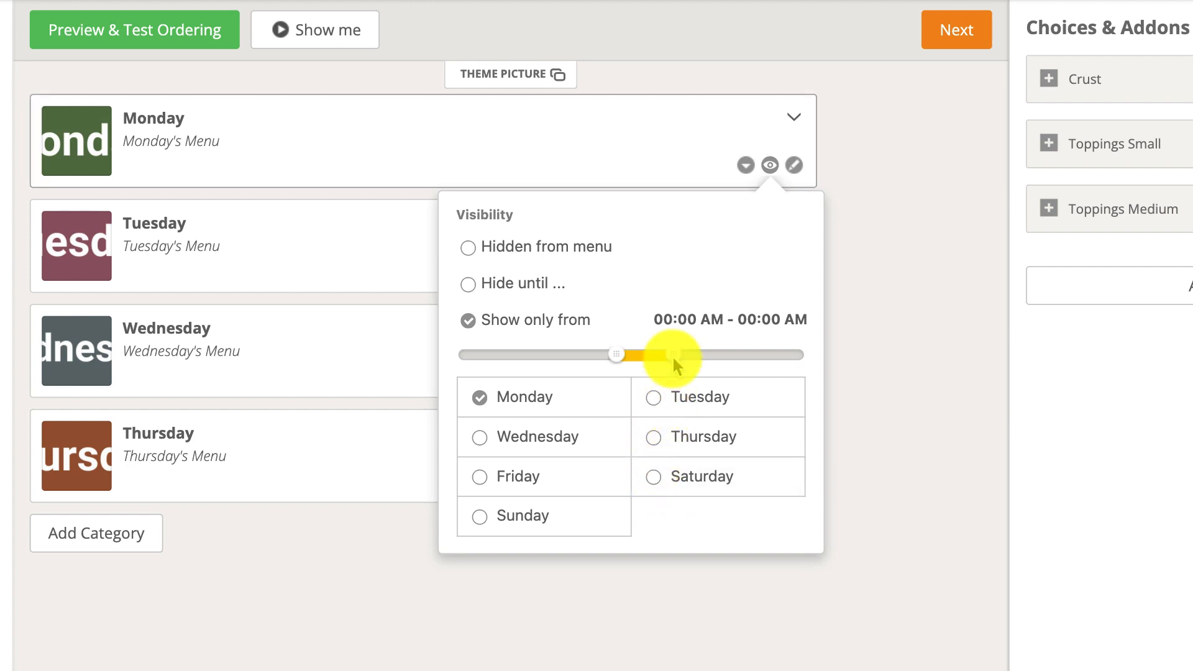
drag(674, 354, 746, 354)
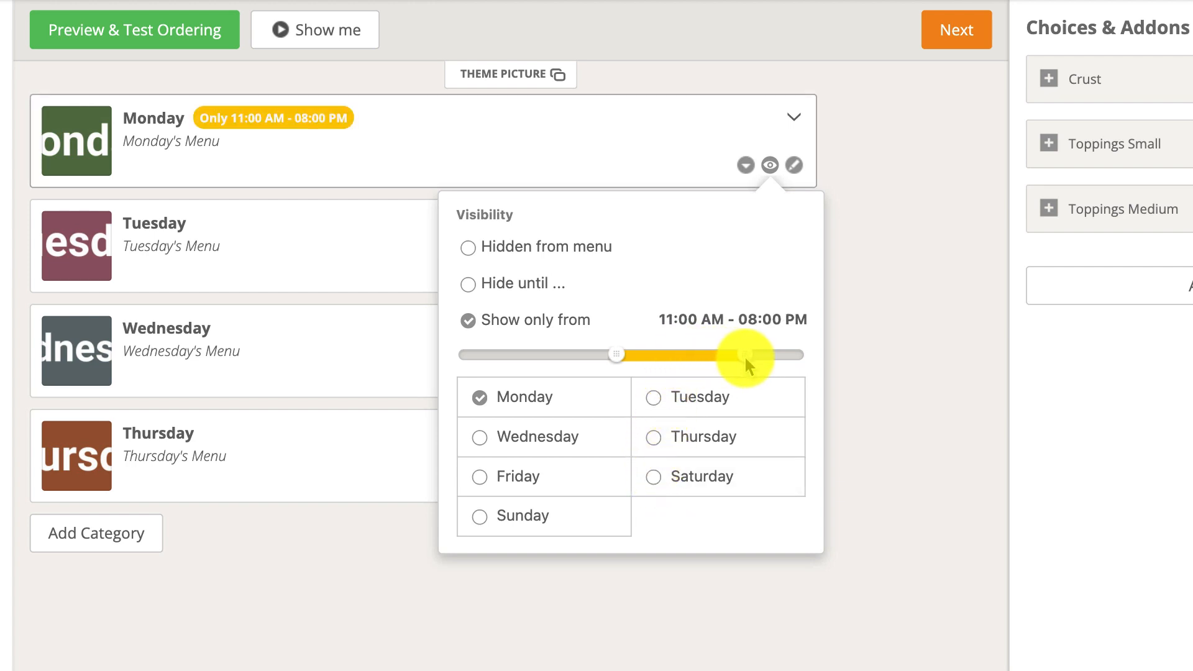
drag(616, 354, 744, 354)
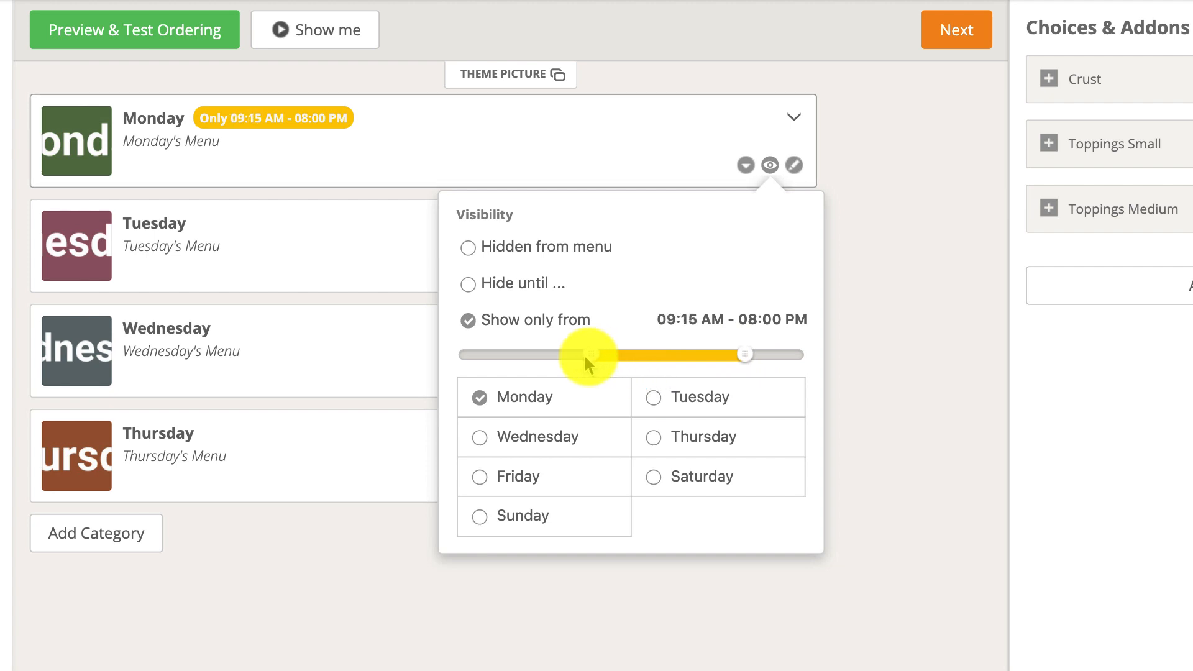
drag(585, 354, 578, 355)
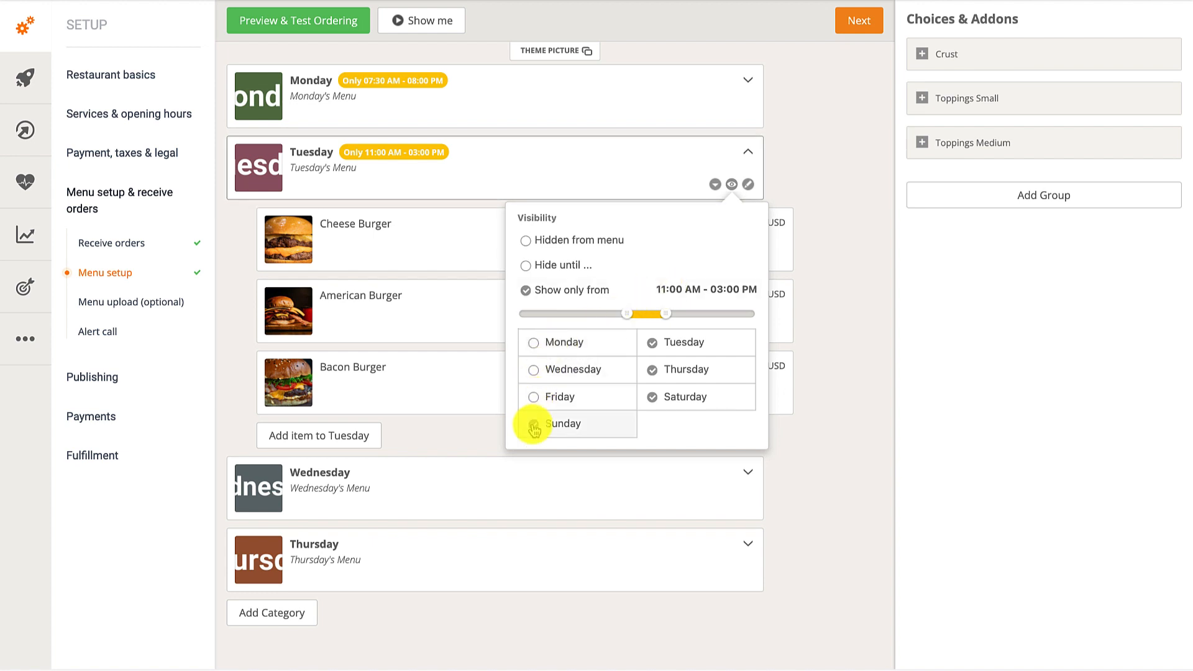
click(653, 369)
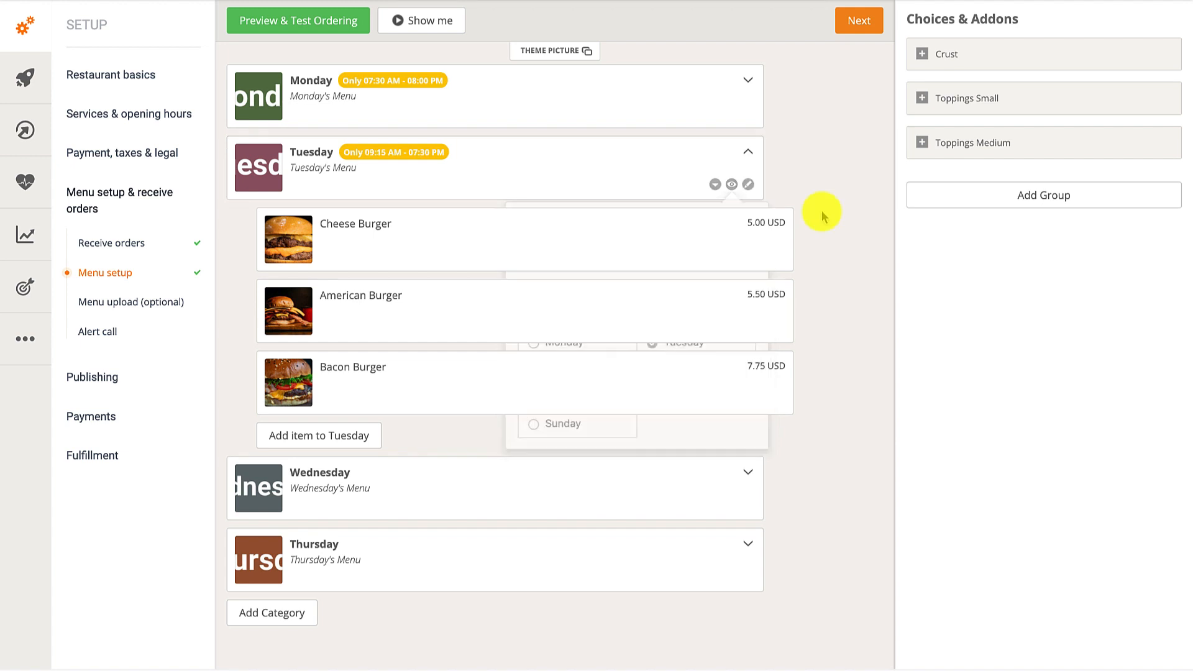
Set a Show-only-from time window on the Thursday category as well.
click(731, 507)
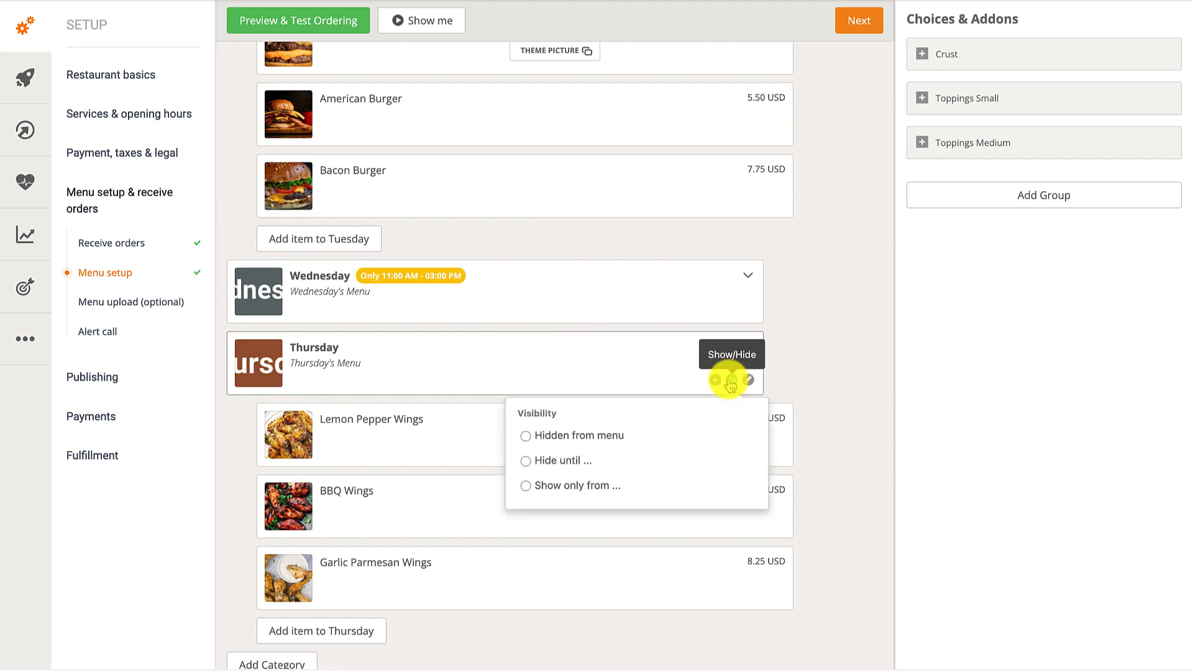
click(526, 486)
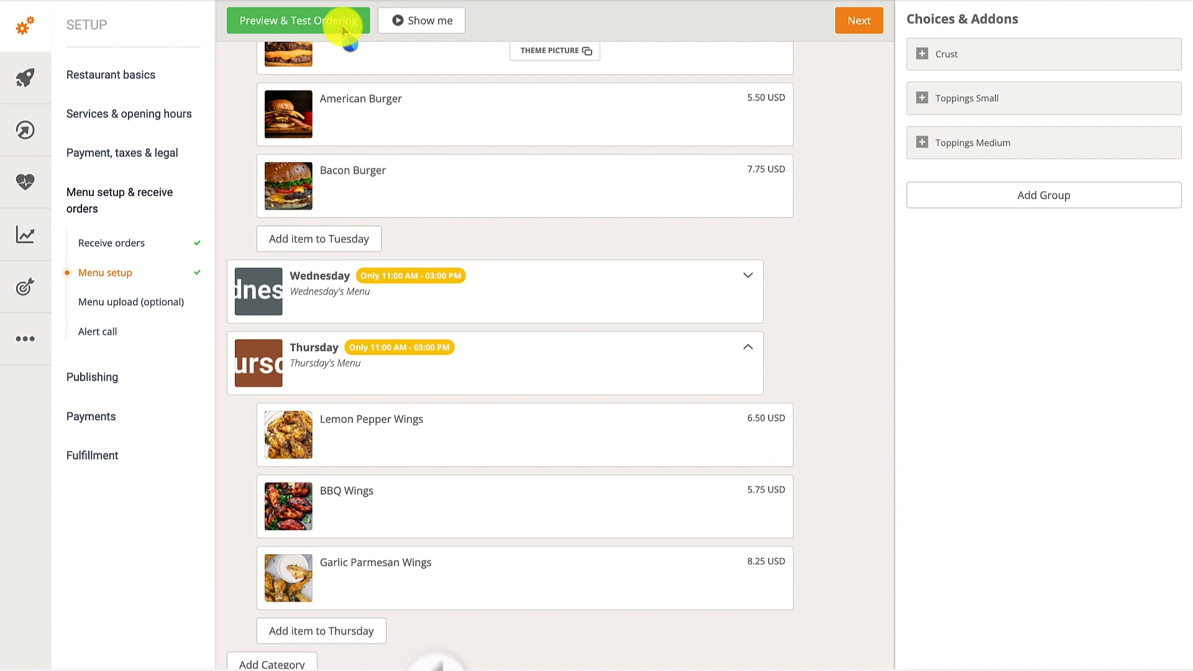
click(298, 21)
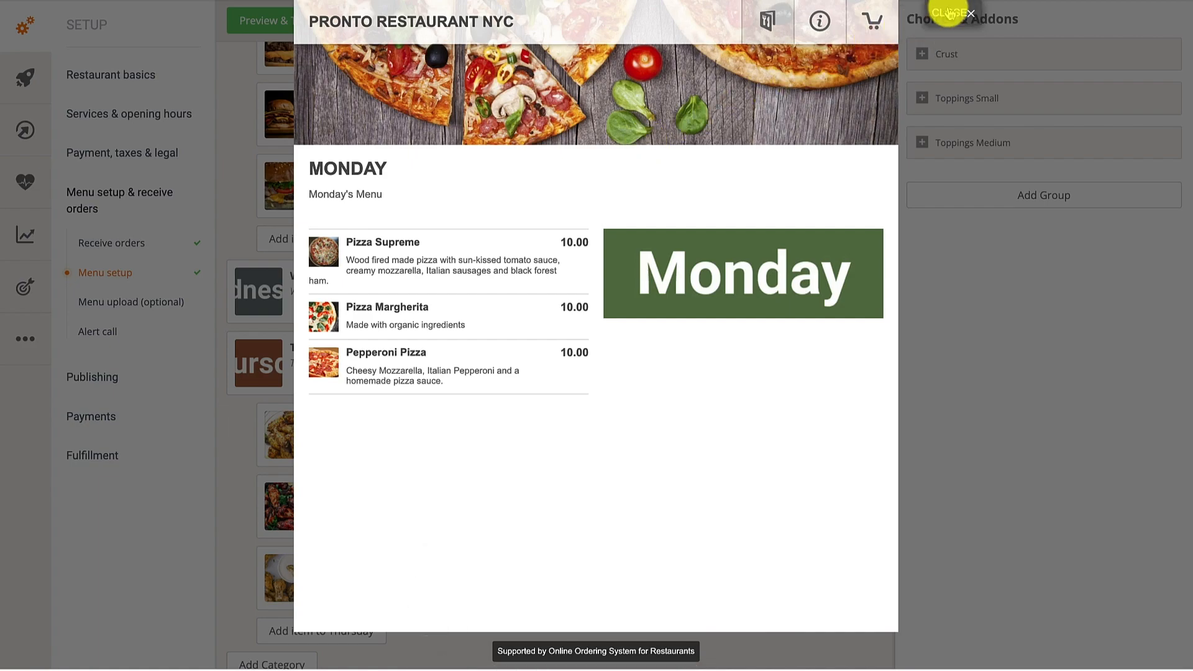
click(971, 13)
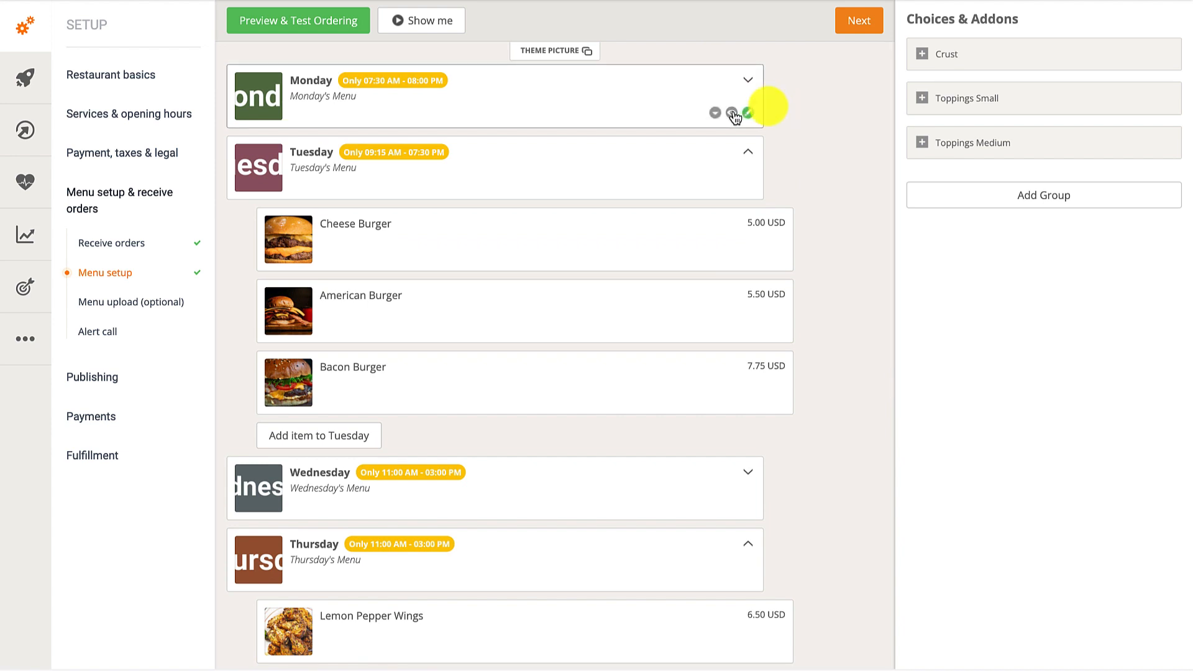
Expand Wednesday's dishes, collapse Thursday and bring up Thursday's Show/Hide options.
click(734, 113)
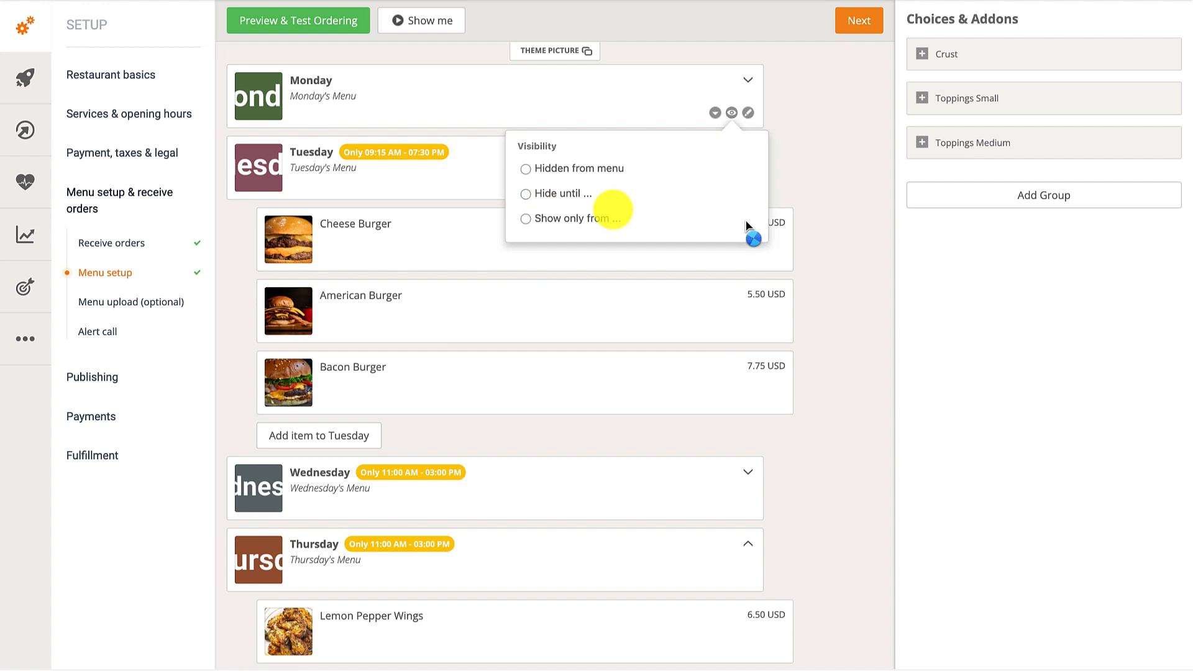
click(526, 217)
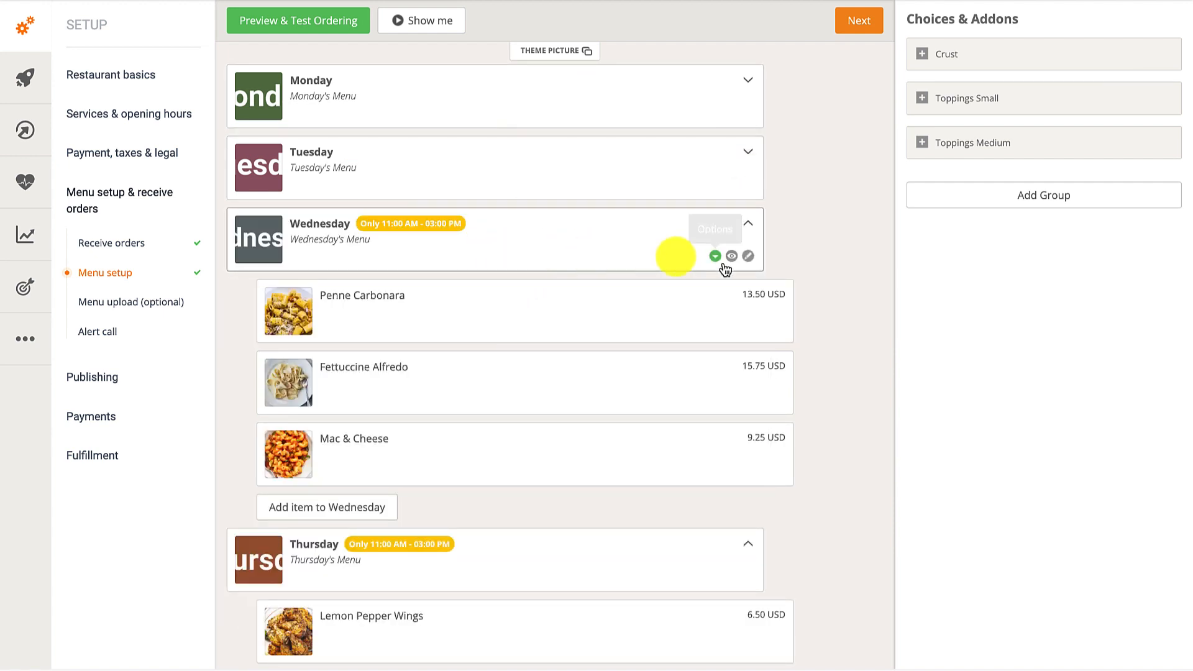
click(731, 256)
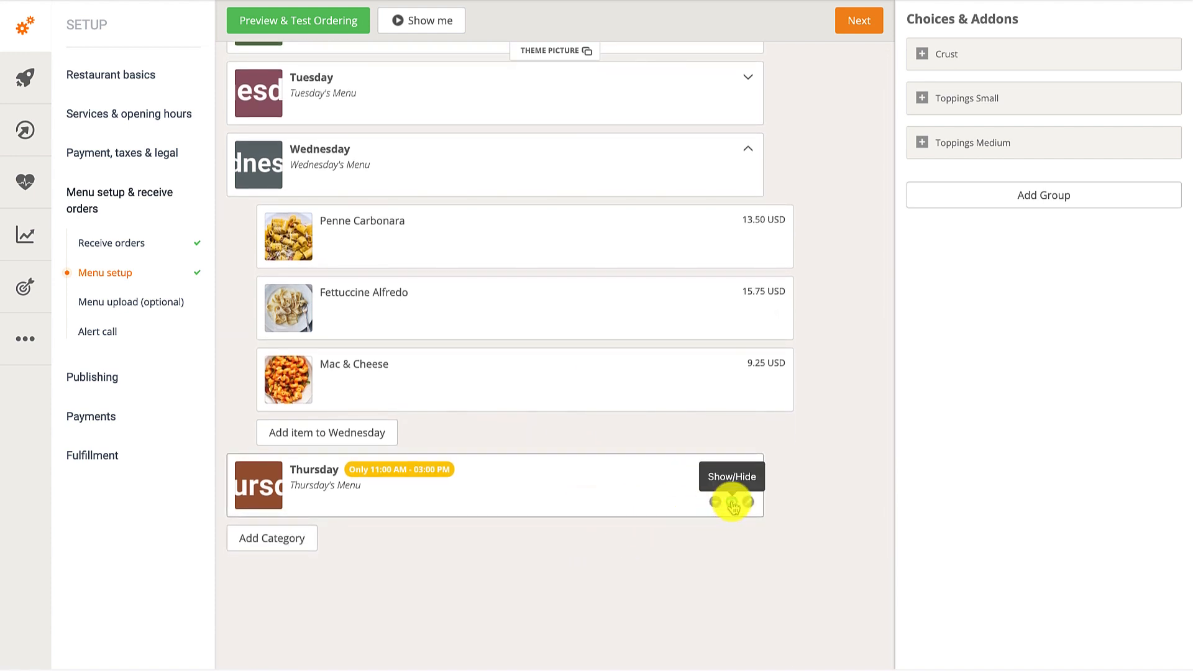
click(731, 502)
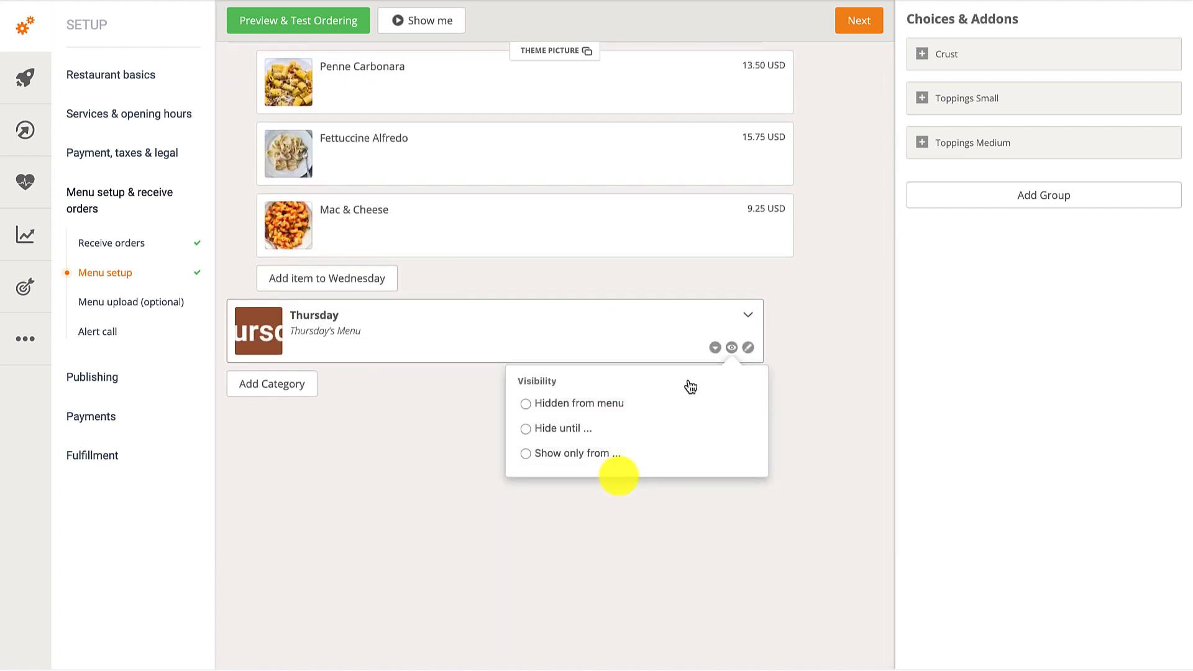
Duplicate Thursday into Thursday (Copy), then remove the copy and confirm with Yes.
click(714, 349)
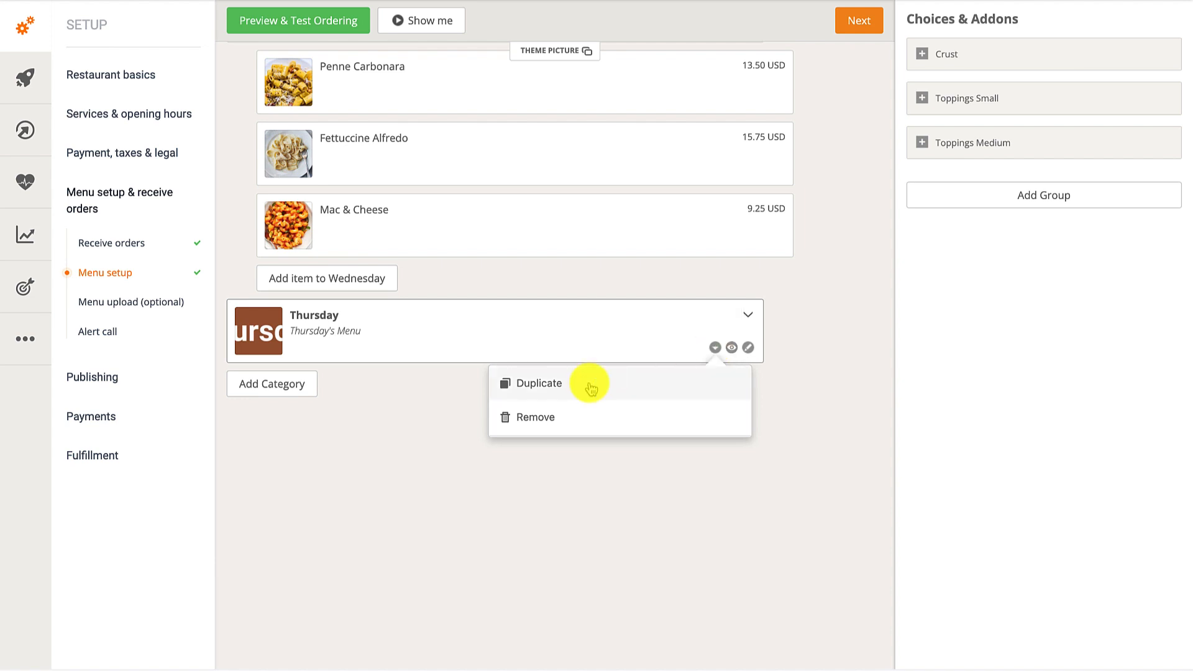
click(539, 383)
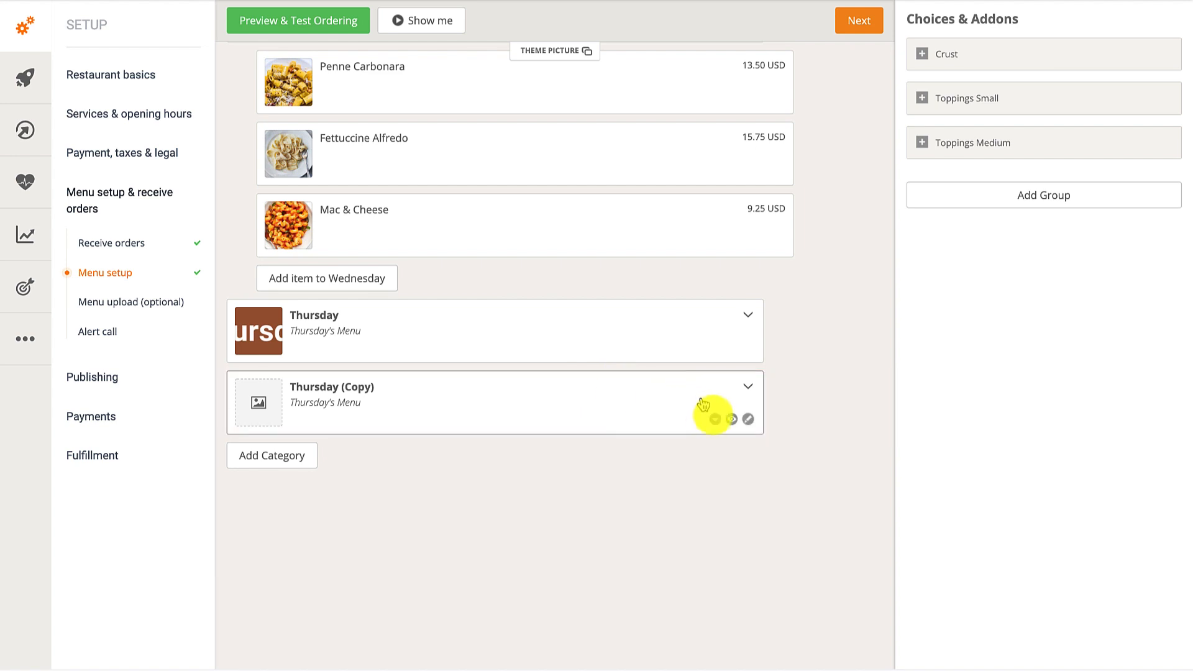
click(715, 418)
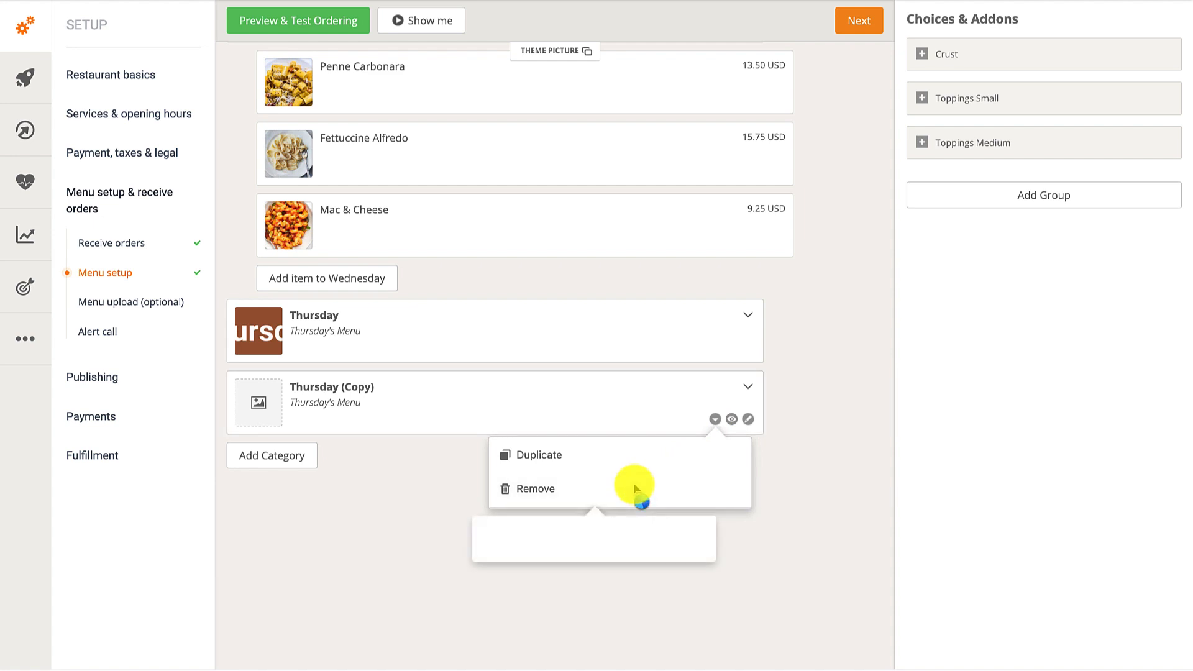
click(537, 489)
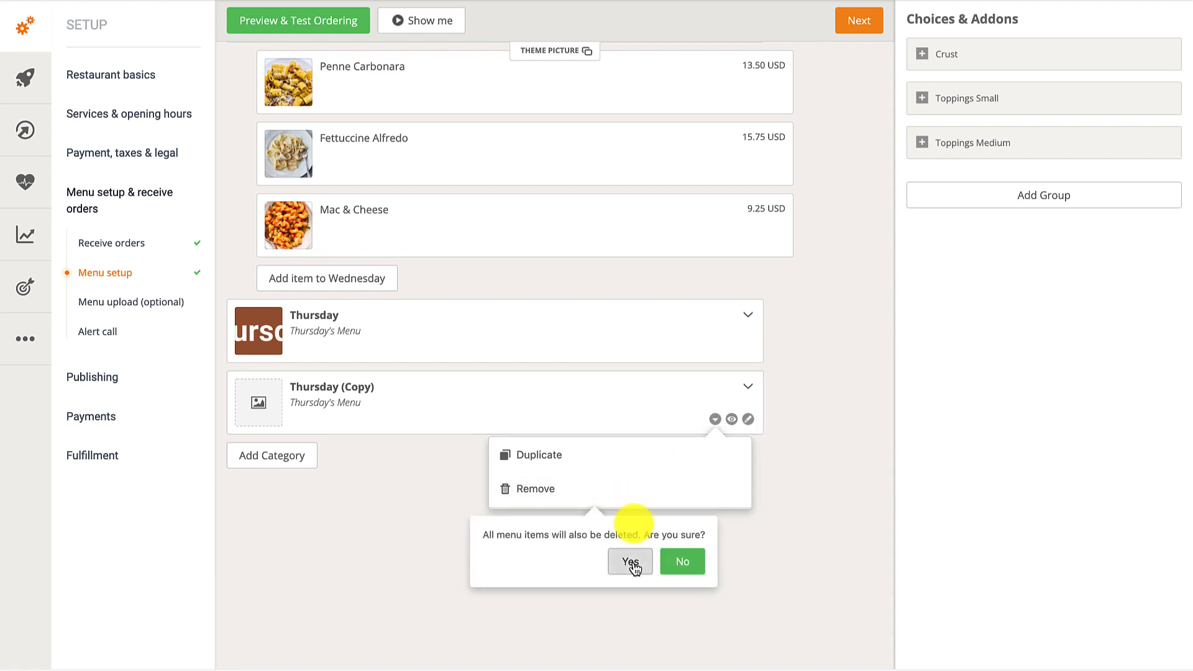
click(630, 562)
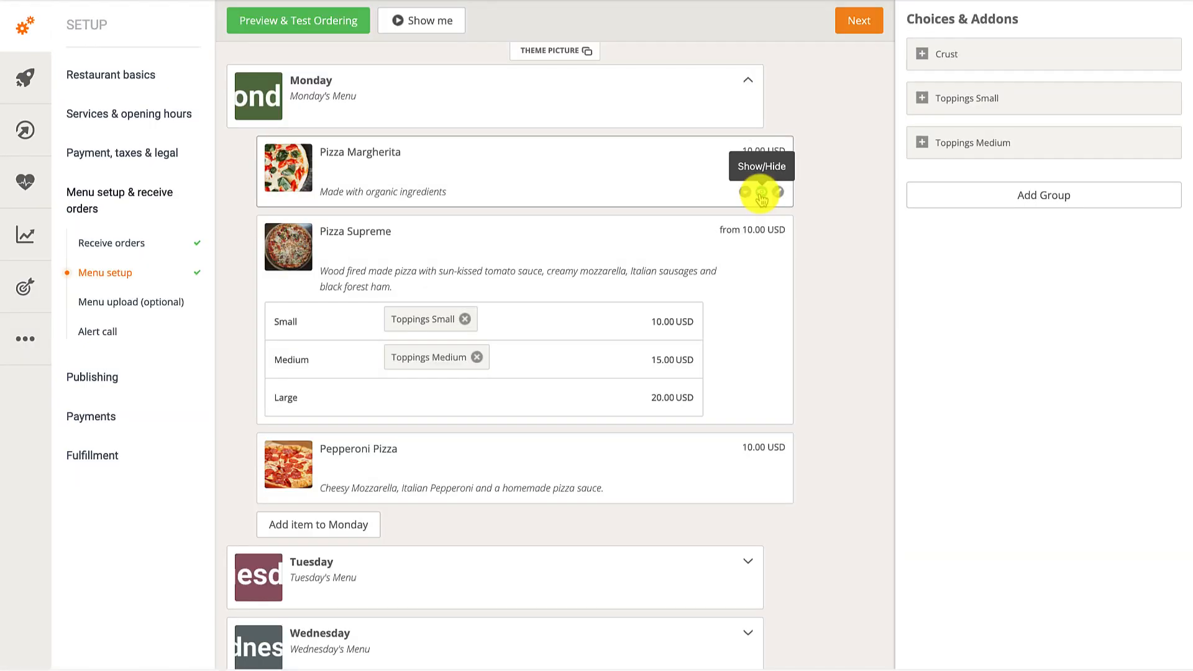
Mark Pizza Margherita out of stock, try Until Feb 19 at 8:00 PM, then choose Undetermined.
click(761, 197)
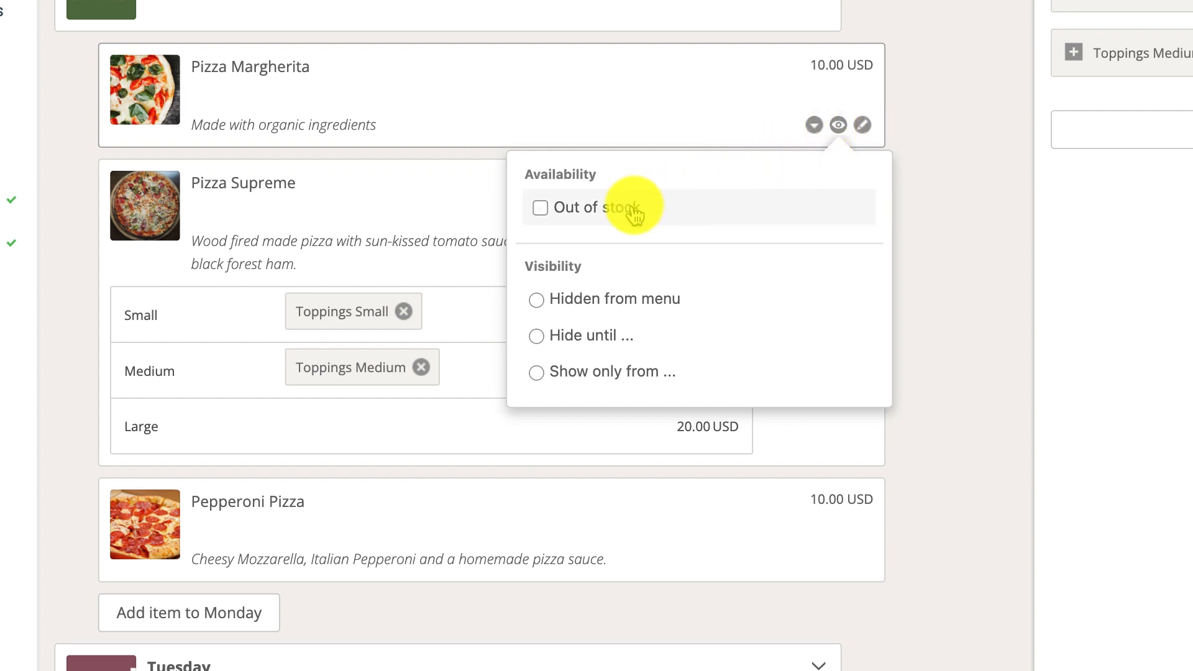
click(540, 207)
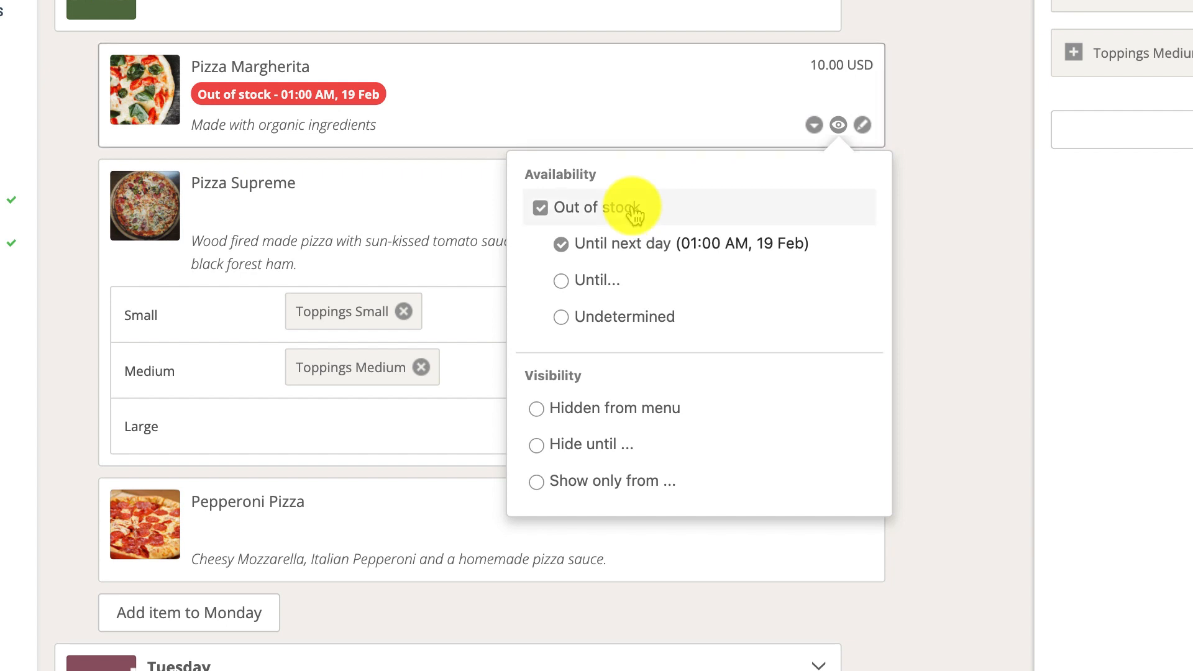
click(588, 279)
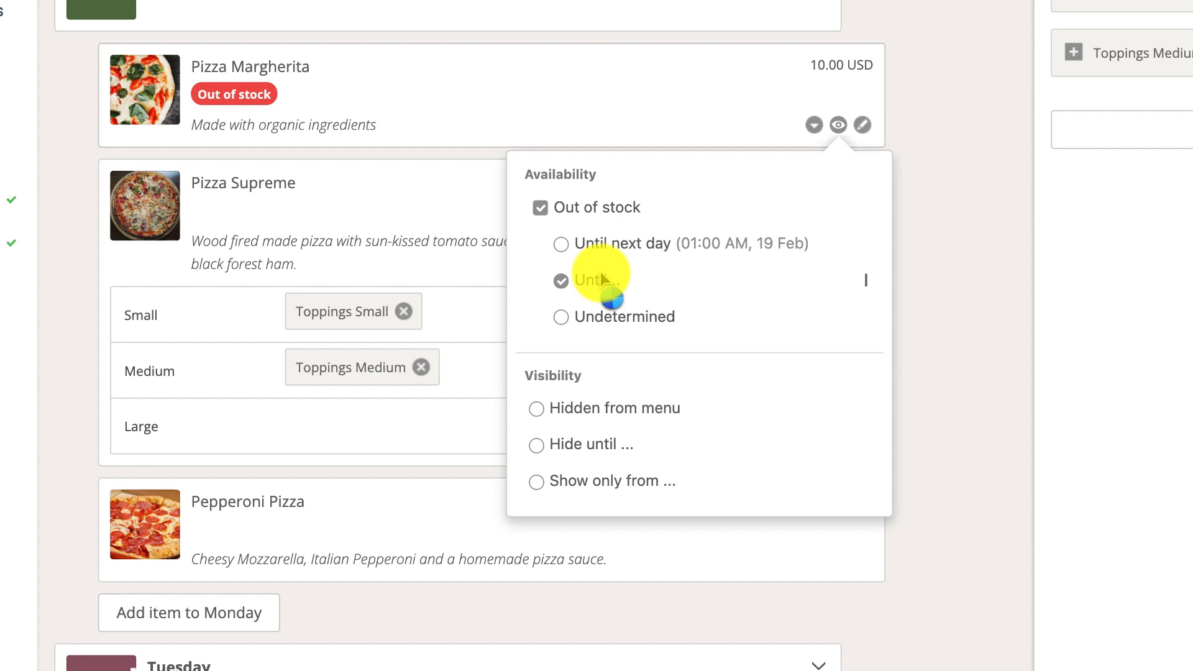
click(561, 281)
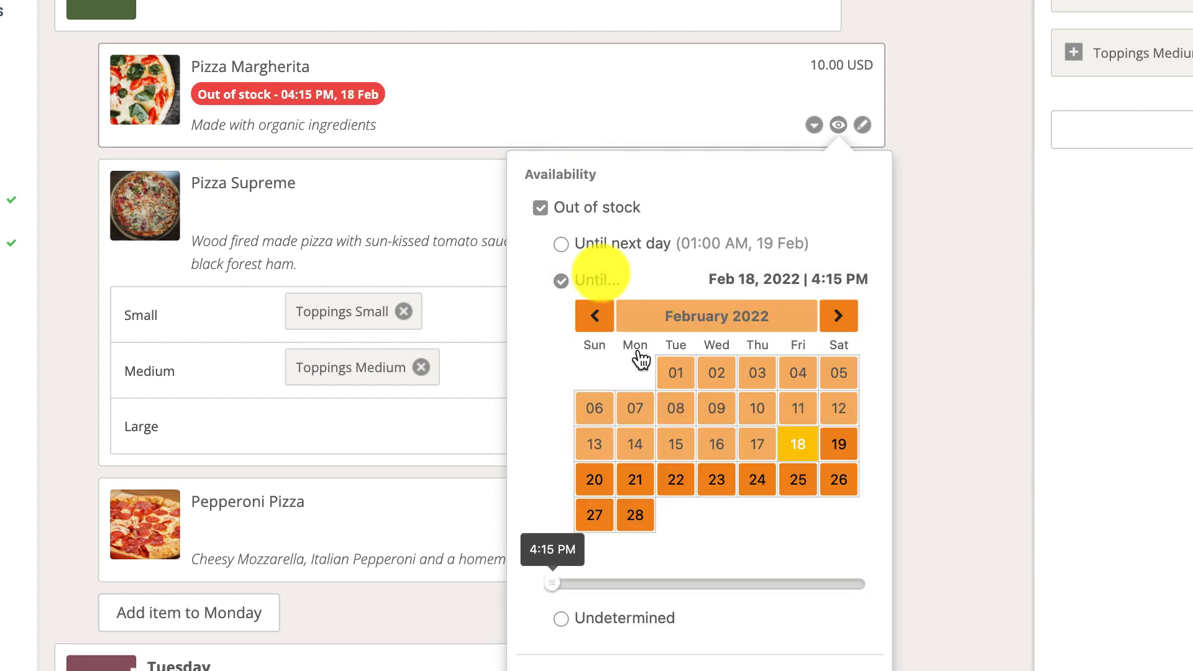
click(838, 443)
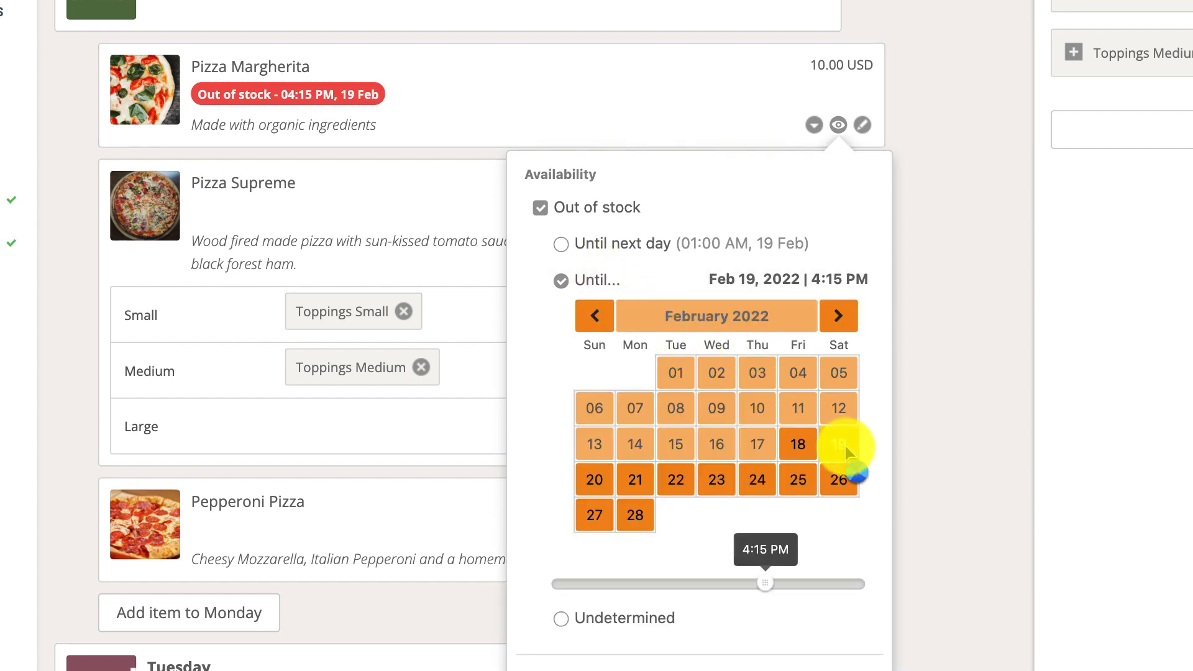
drag(765, 582, 765, 583)
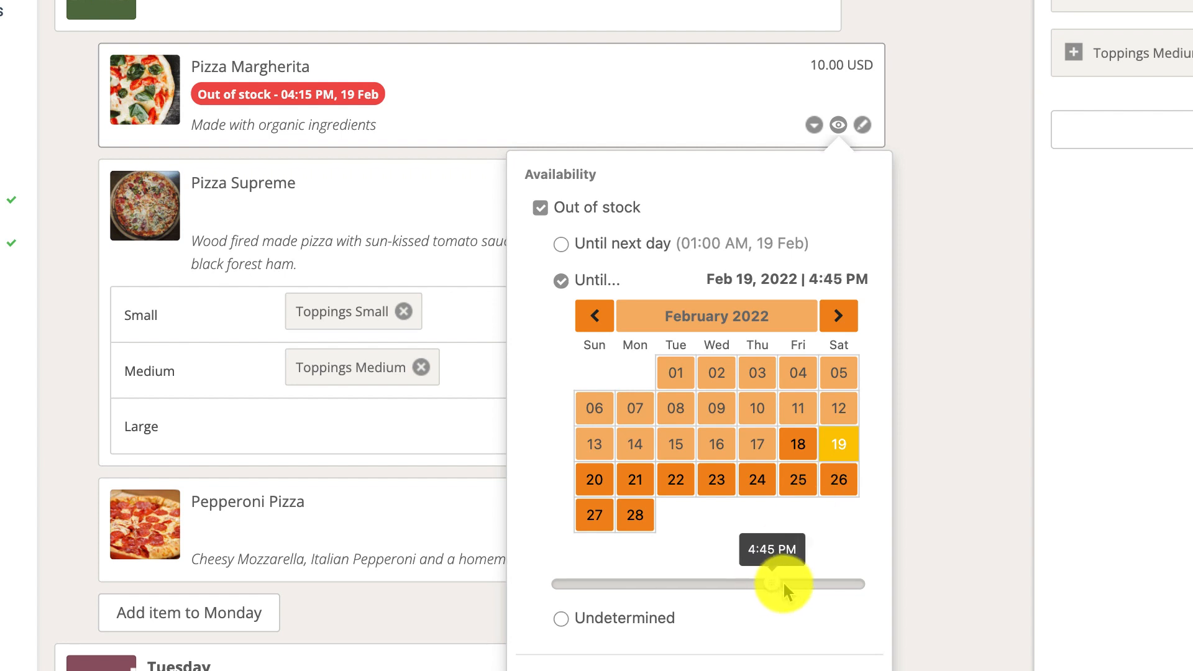
drag(778, 585, 811, 584)
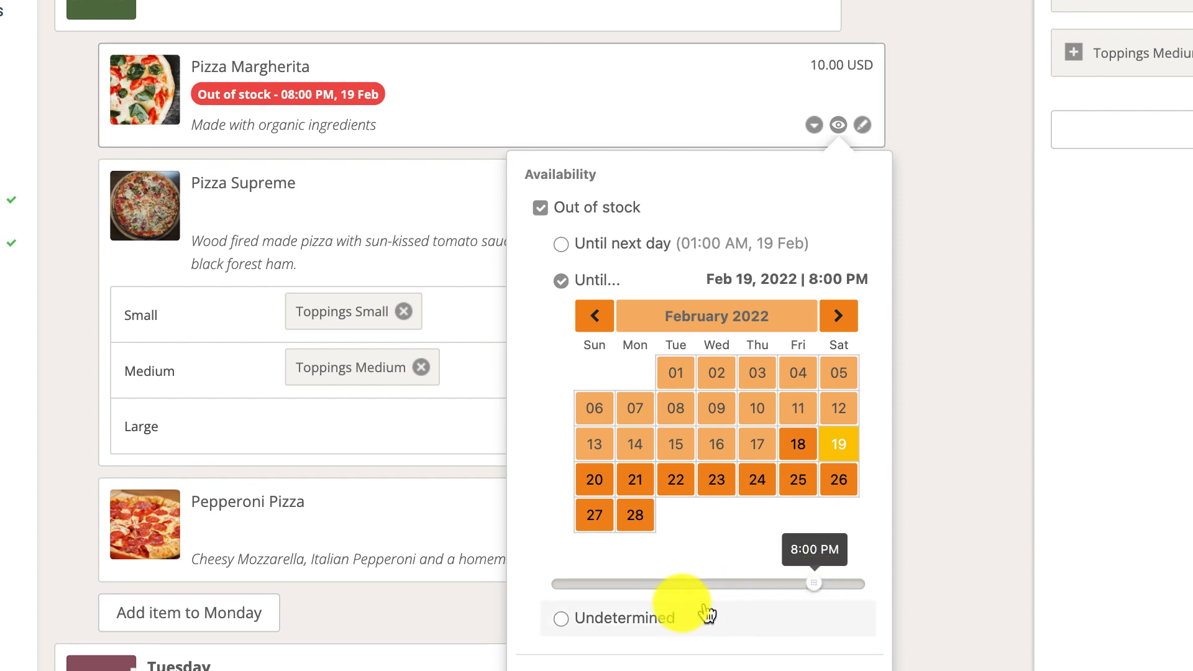
click(561, 618)
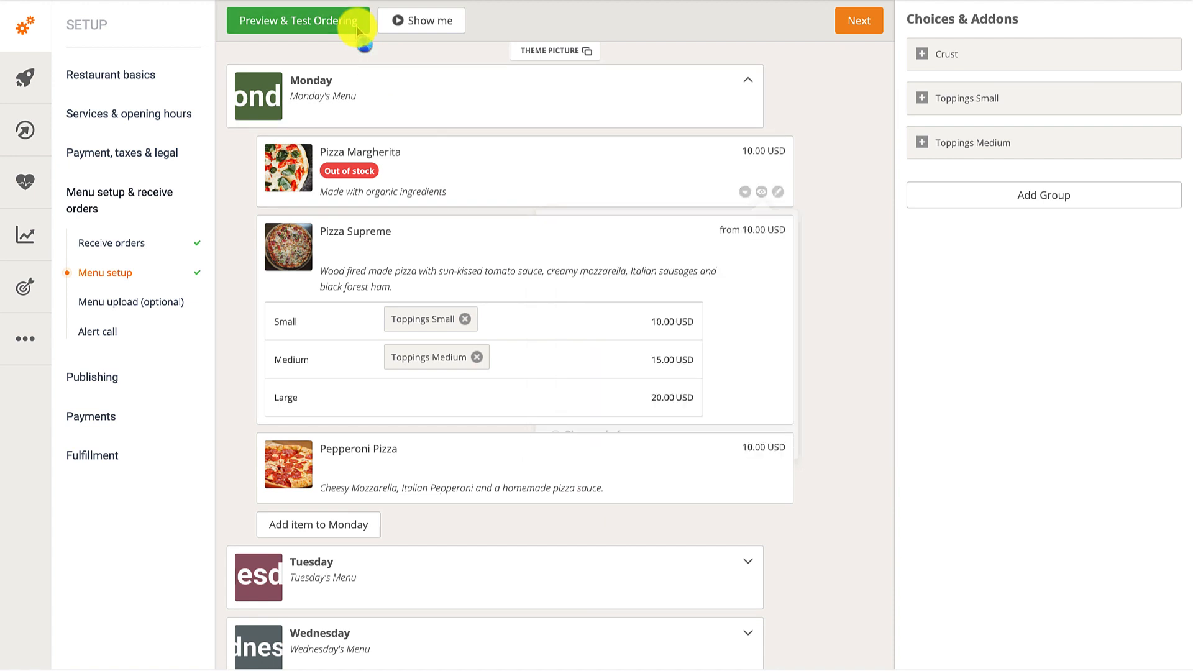
click(296, 21)
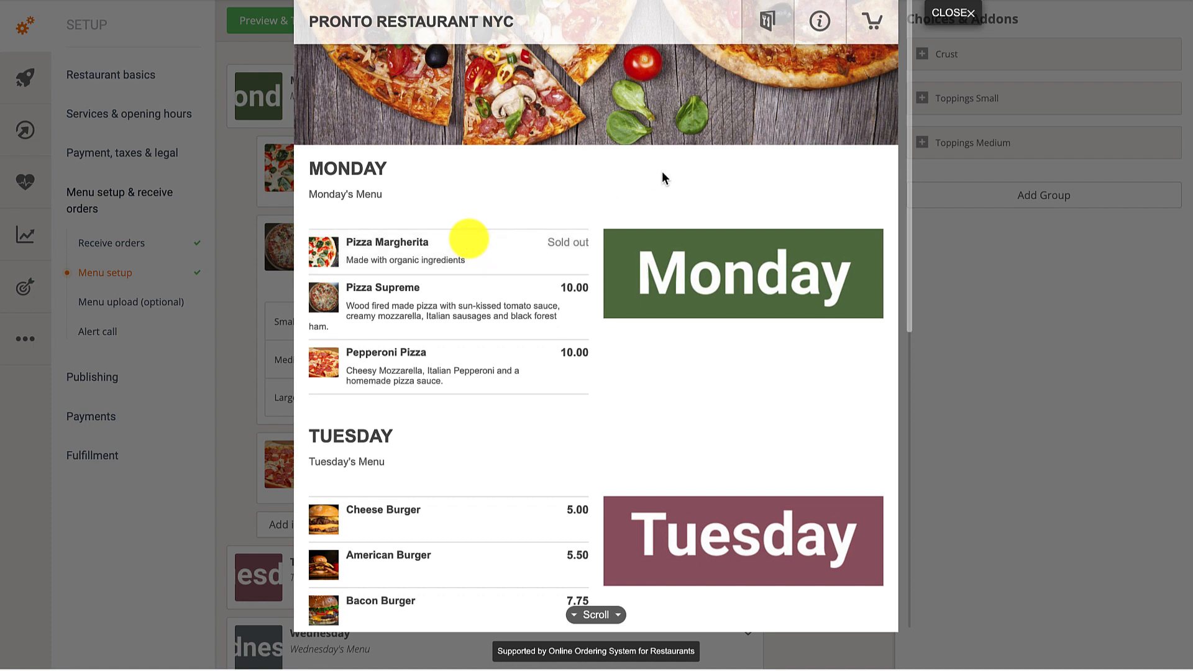
click(953, 14)
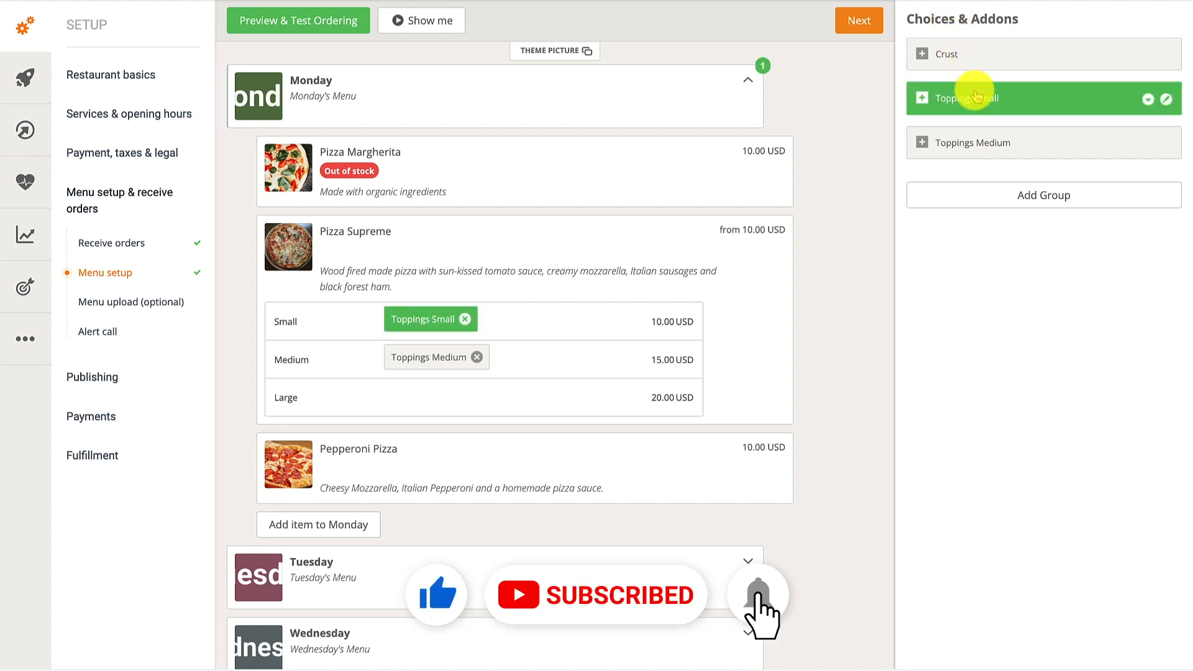
In Toppings Small, mark Pepperoni out of stock with Undetermined return date.
click(974, 97)
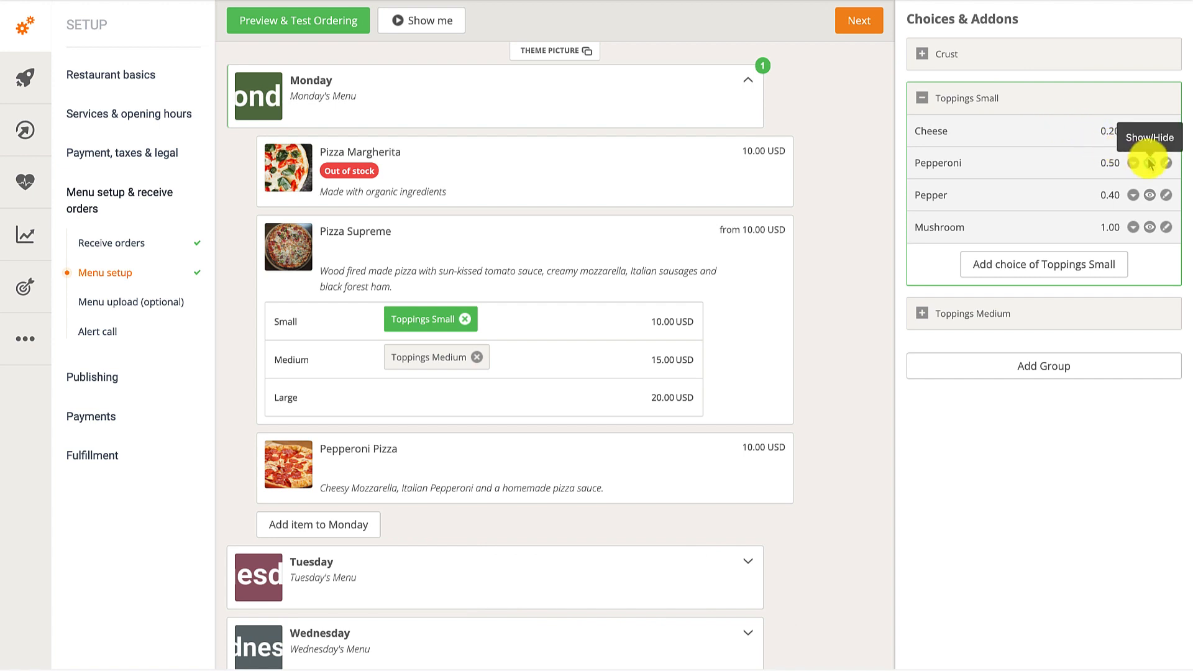
click(1151, 162)
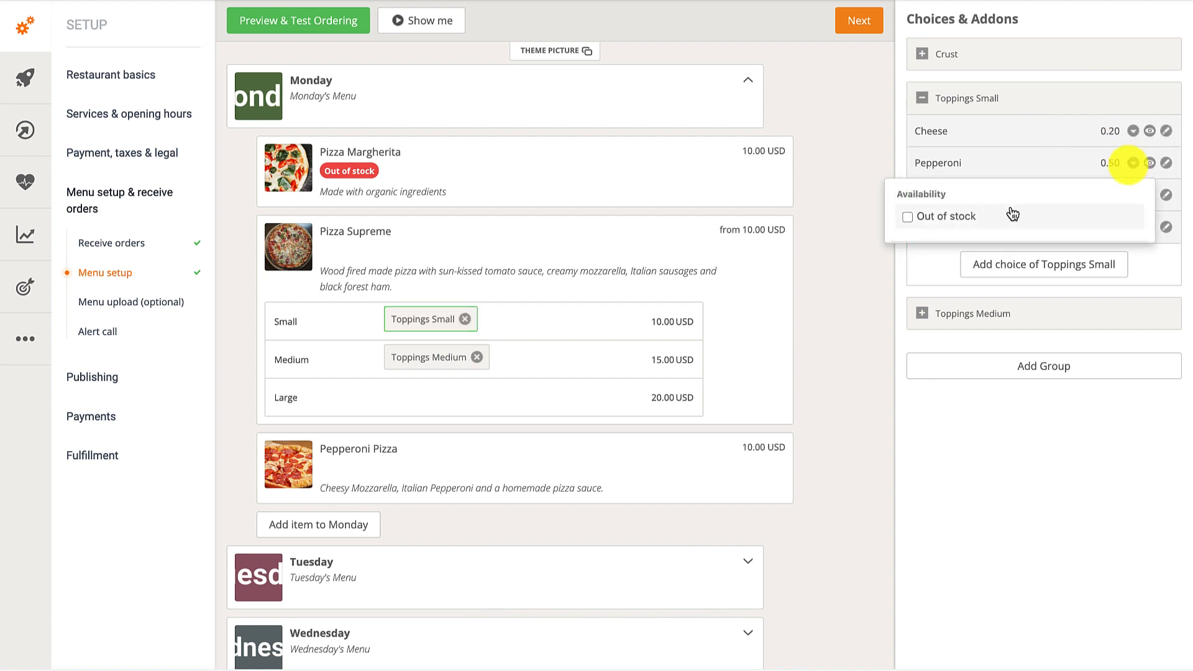
click(908, 217)
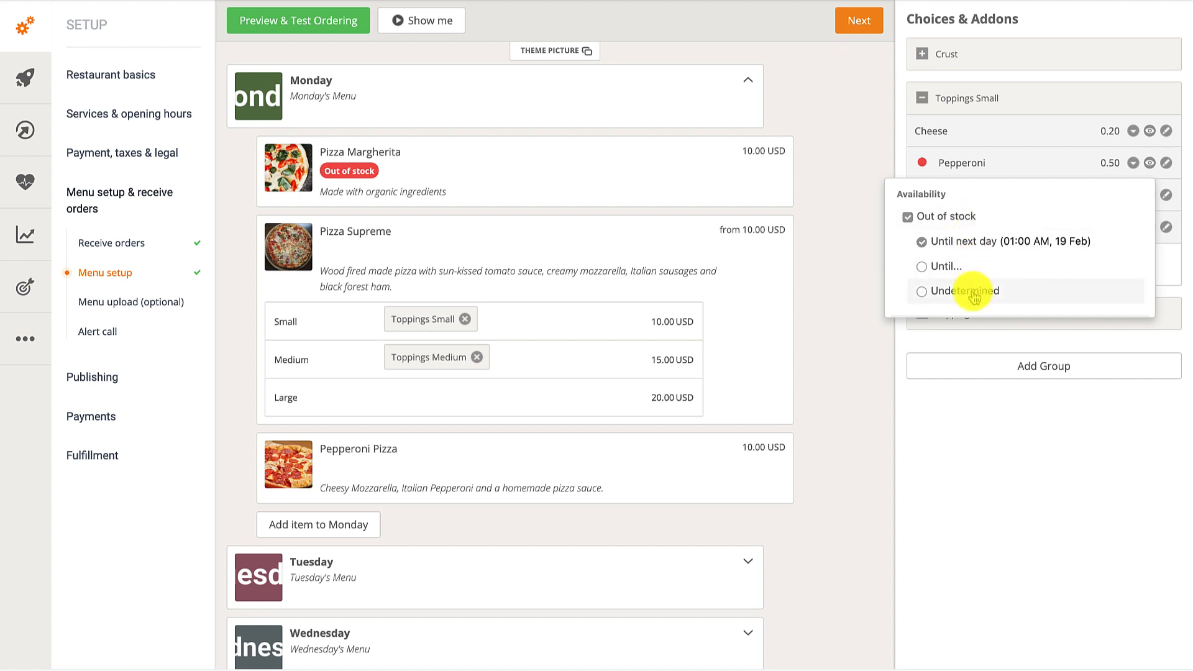
click(921, 291)
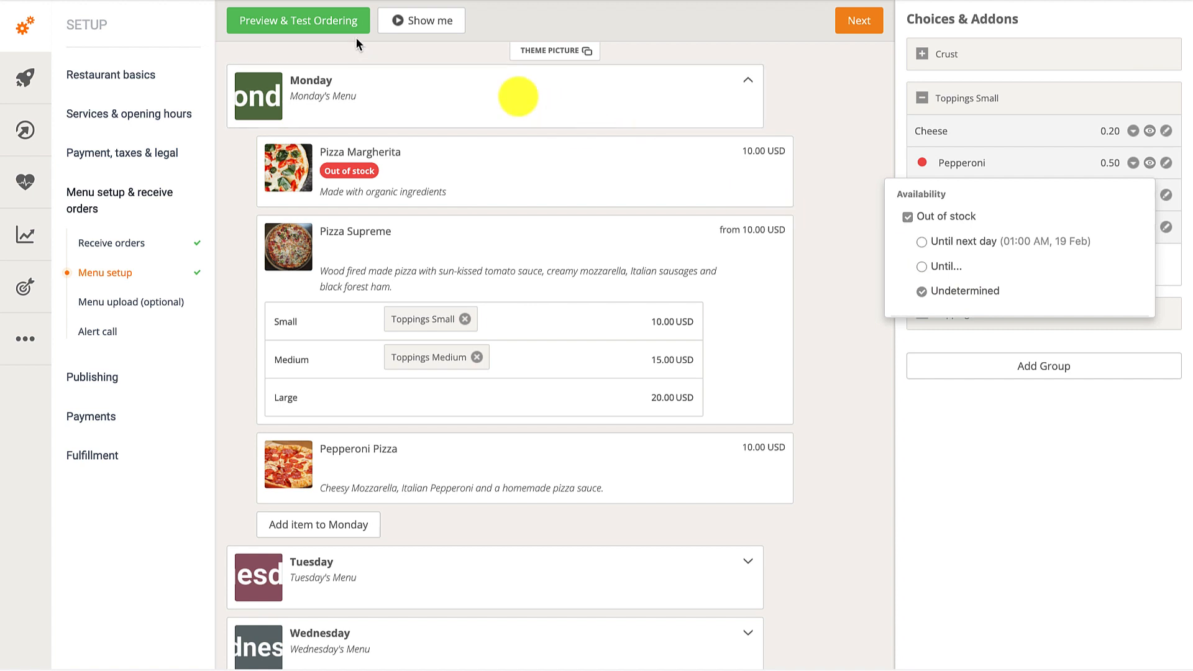
click(298, 21)
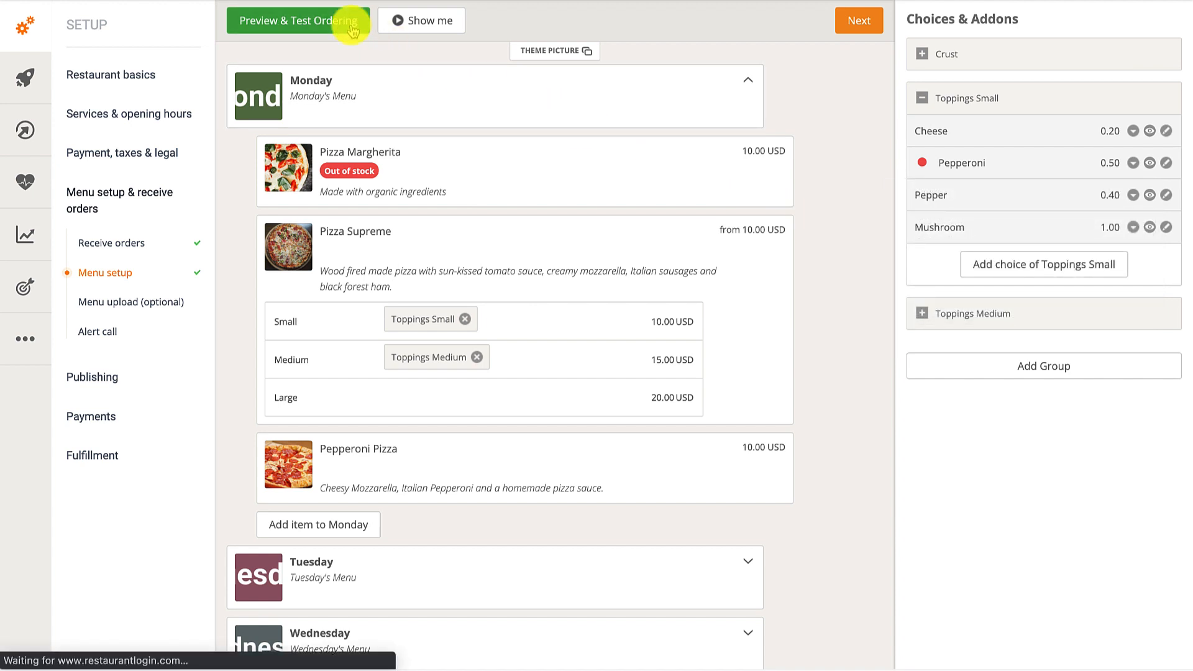
click(296, 22)
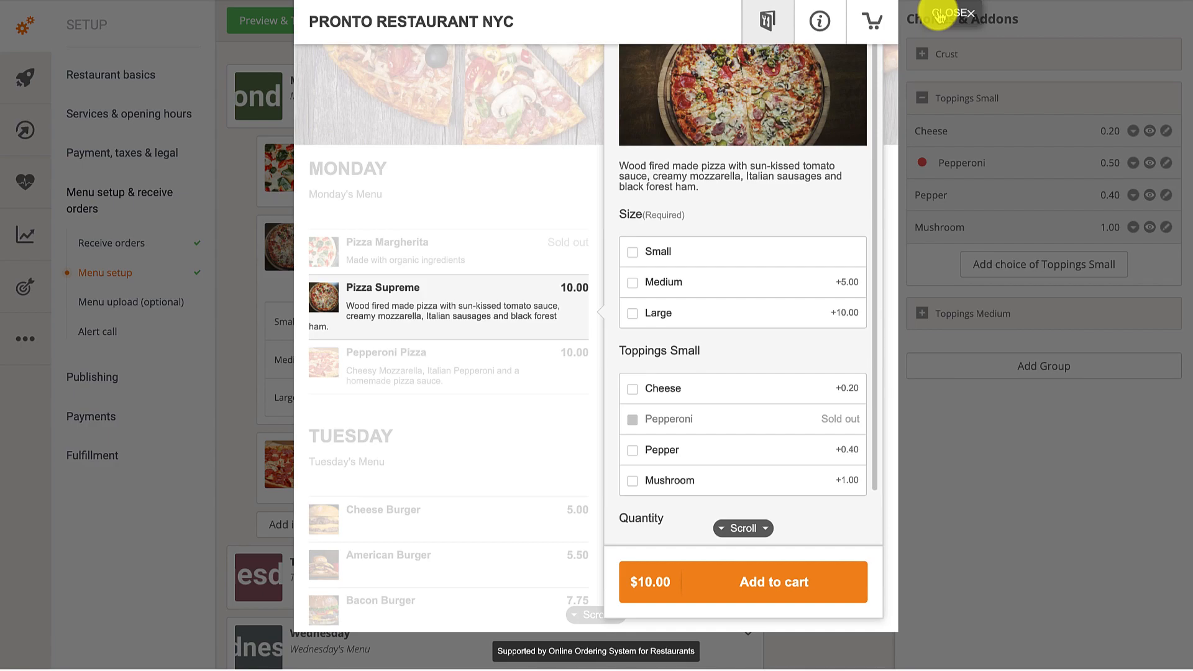
click(963, 12)
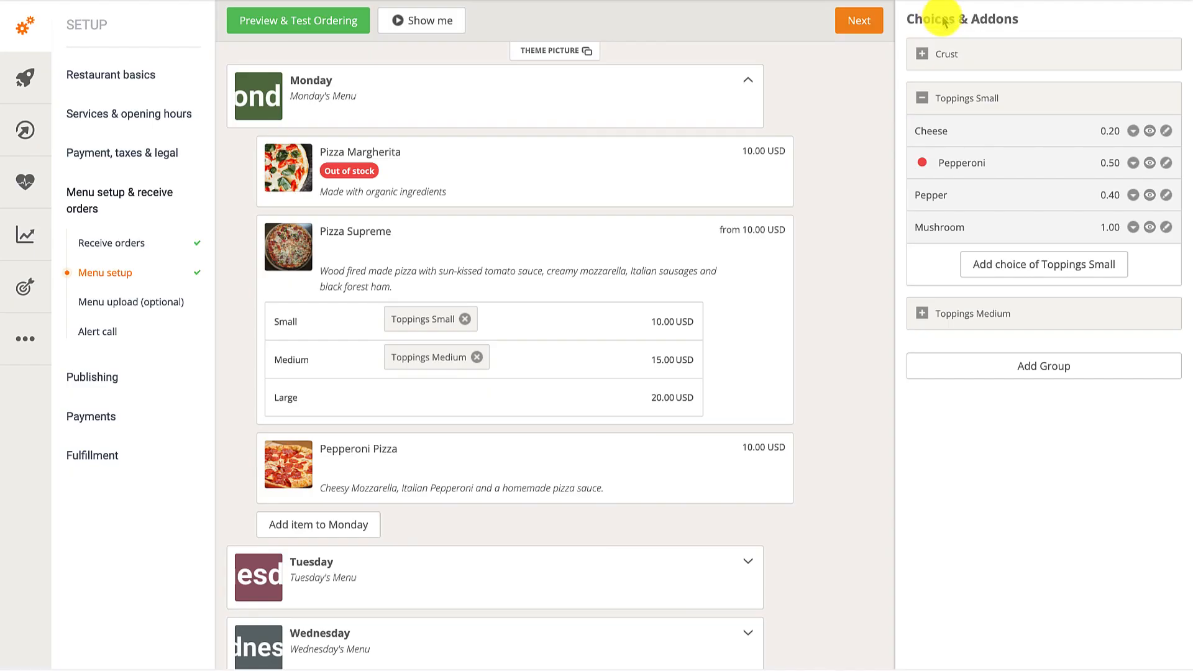
mouse_move(903, 61)
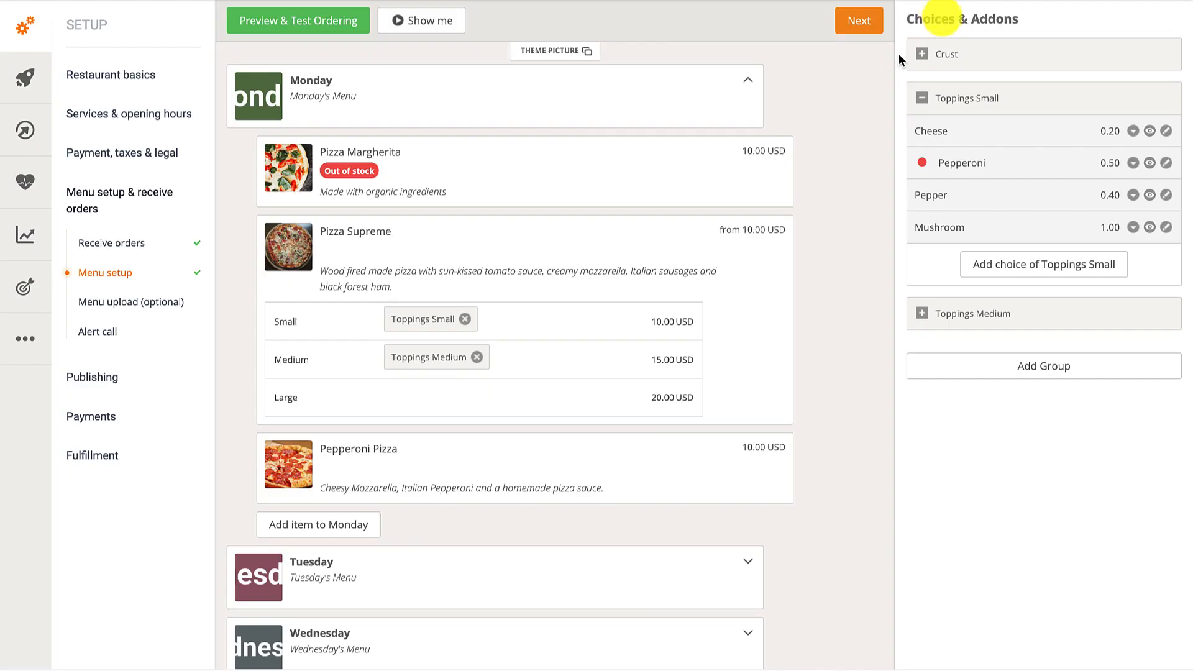
Make Pizza Margherita available again and check it in the ordering preview.
click(761, 190)
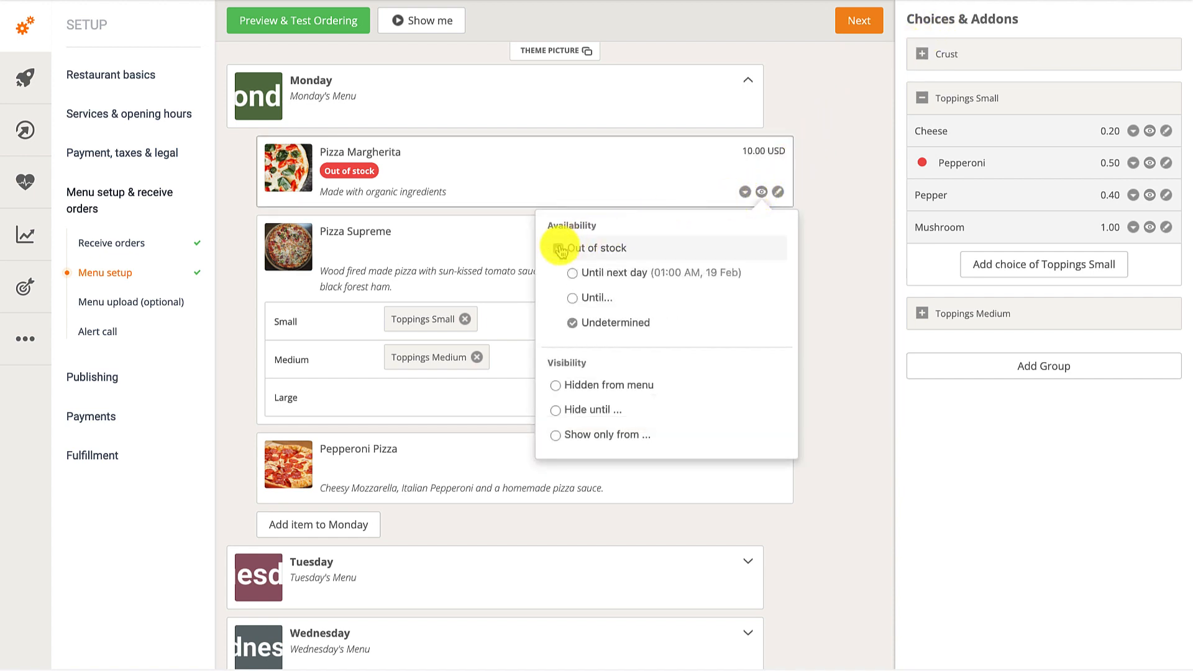
click(559, 249)
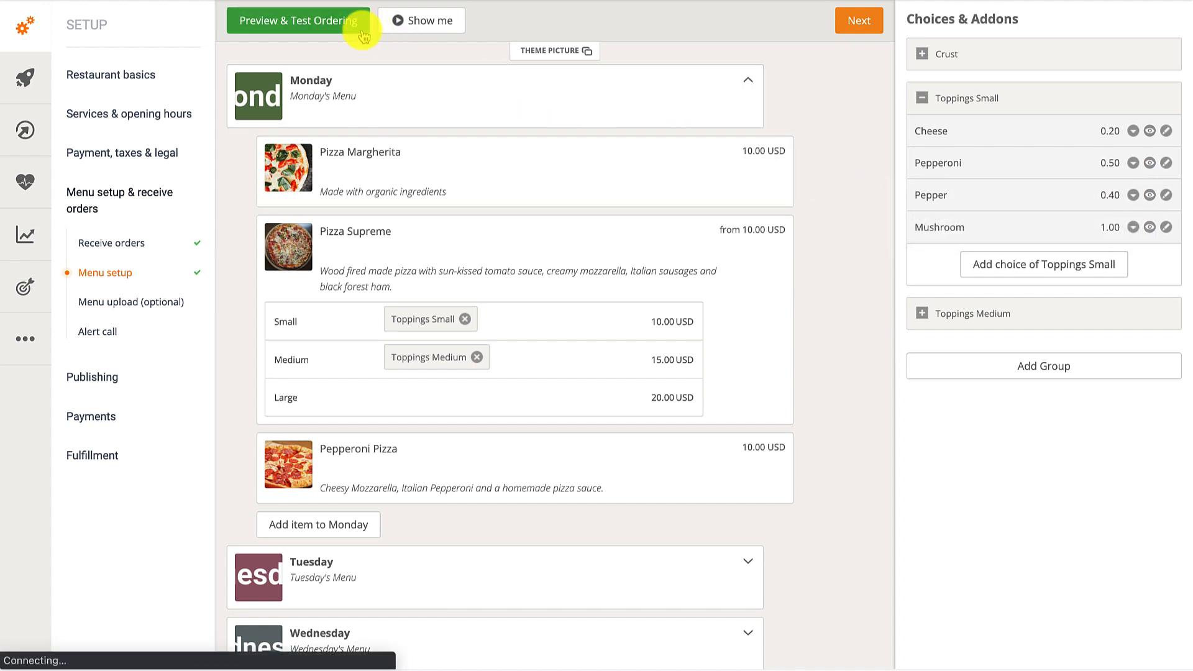
click(297, 21)
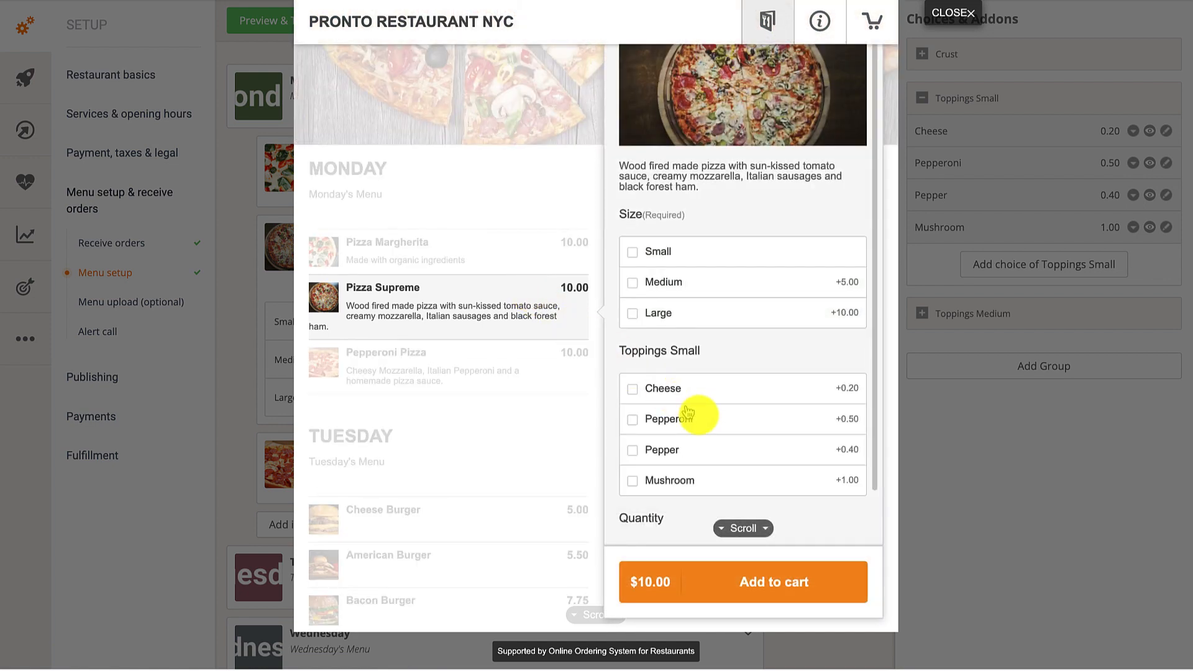
mouse_move(697, 420)
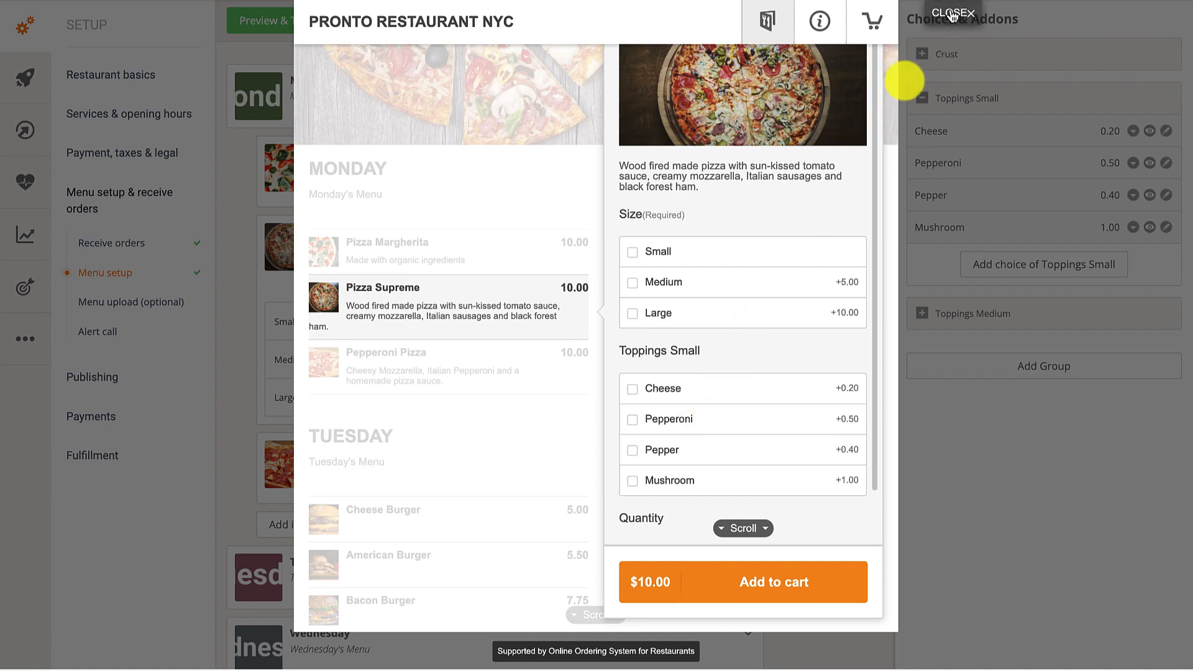
click(951, 13)
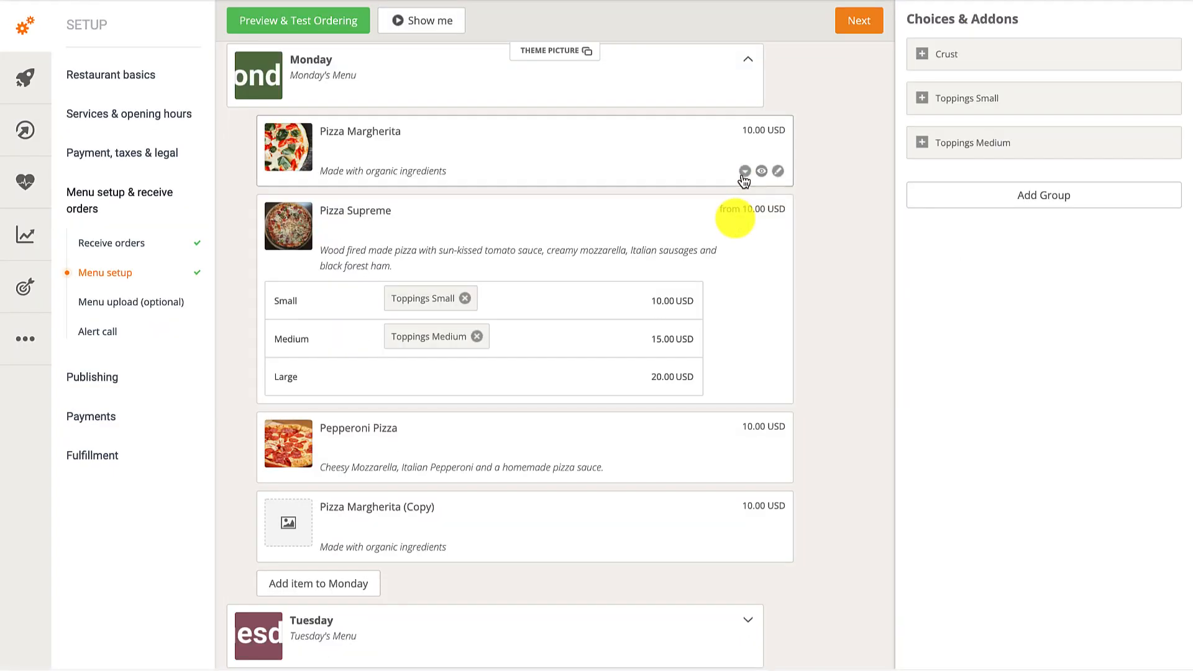
Tick Hot, Vegetarian and Vegan under Mark item as for Pizza Margherita.
click(744, 170)
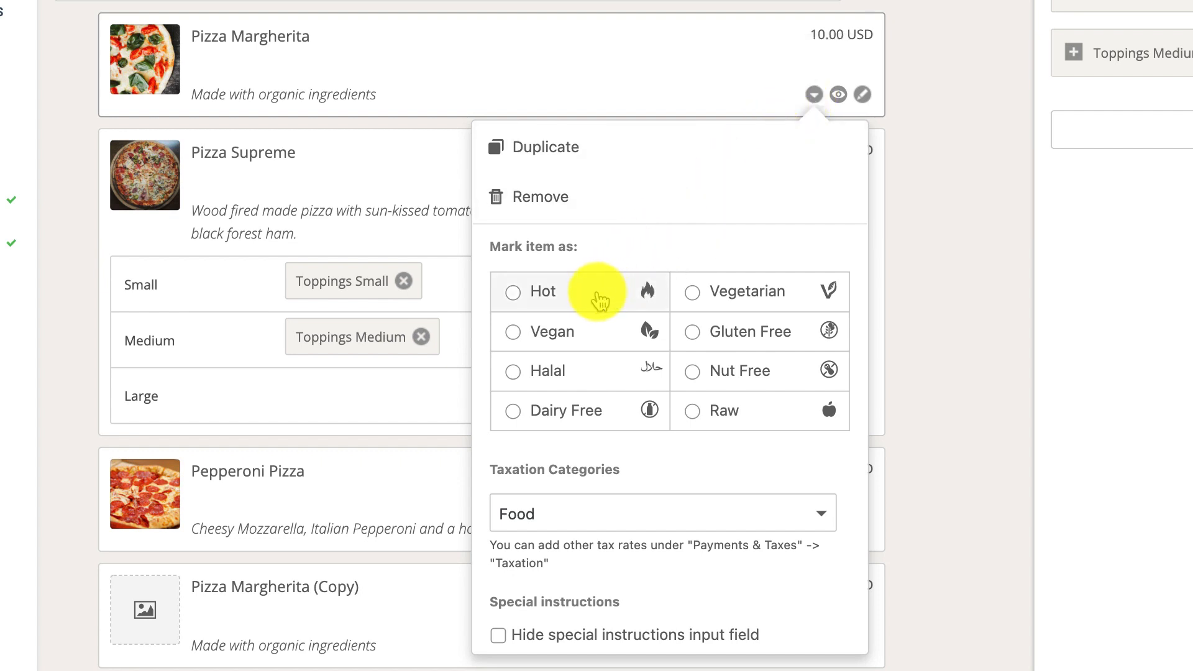
click(513, 291)
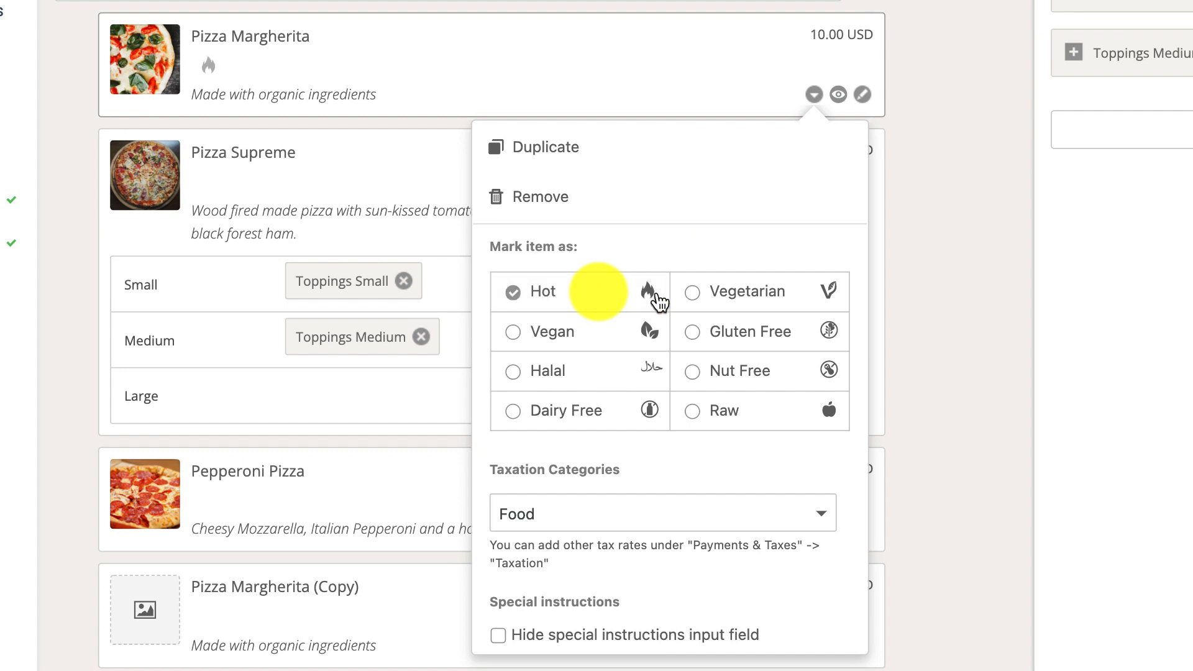
click(692, 291)
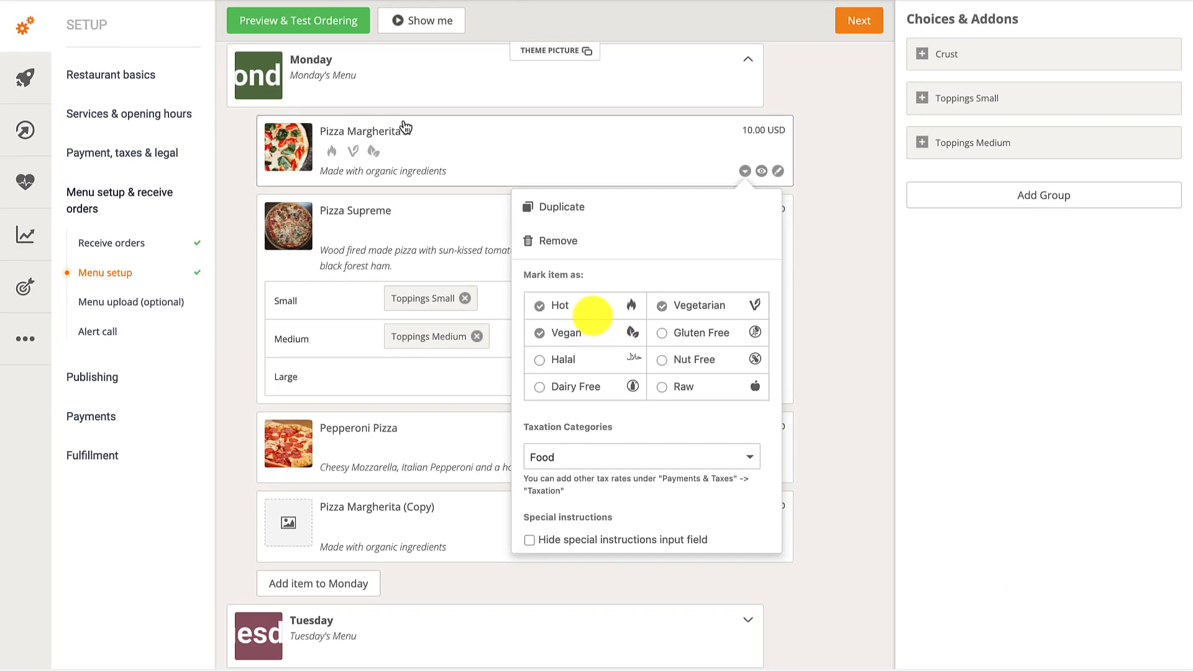
click(298, 20)
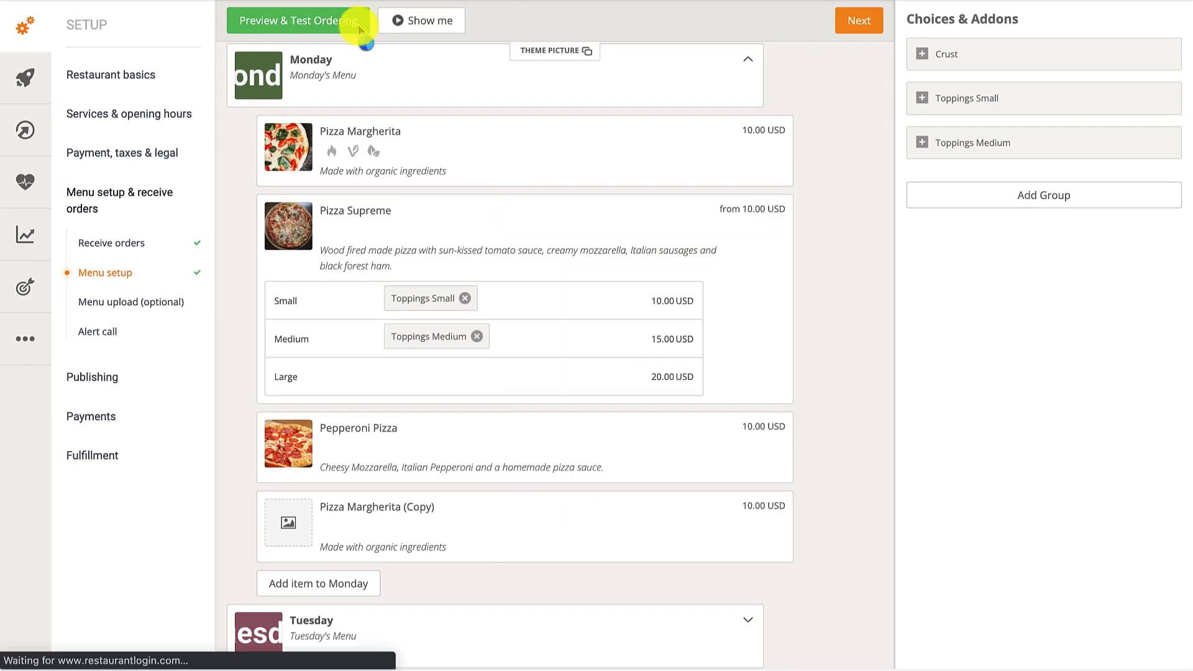
mouse_move(361, 29)
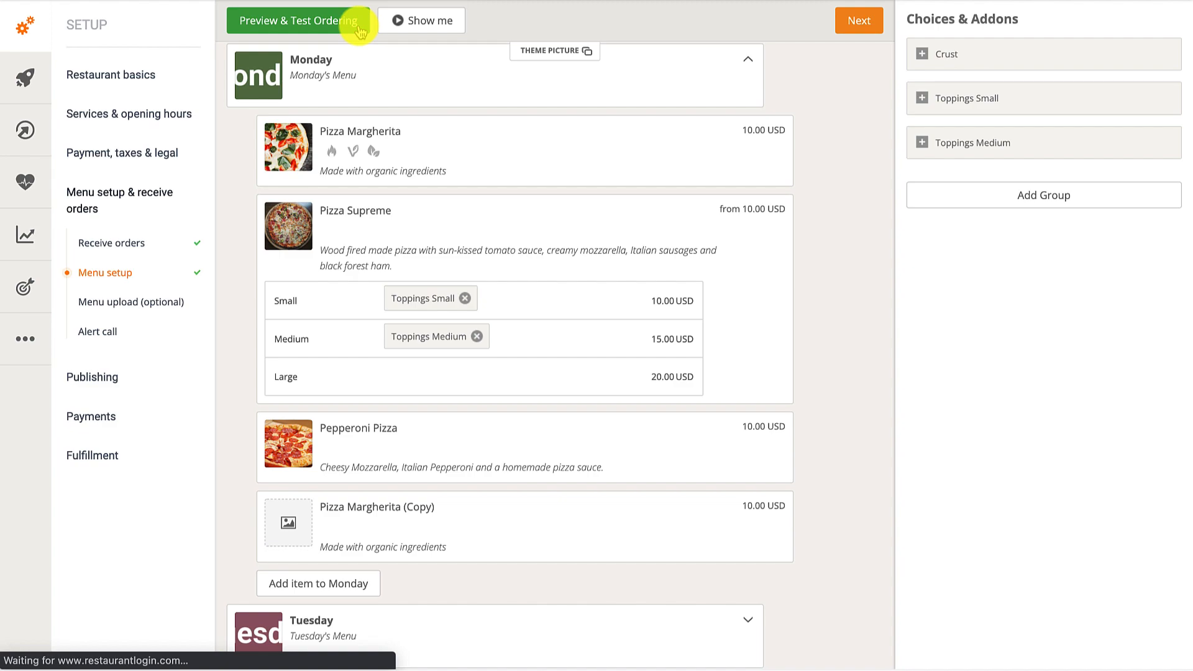
Check Pizza Margherita's three dietary icons in the ordering preview, then close it.
click(295, 21)
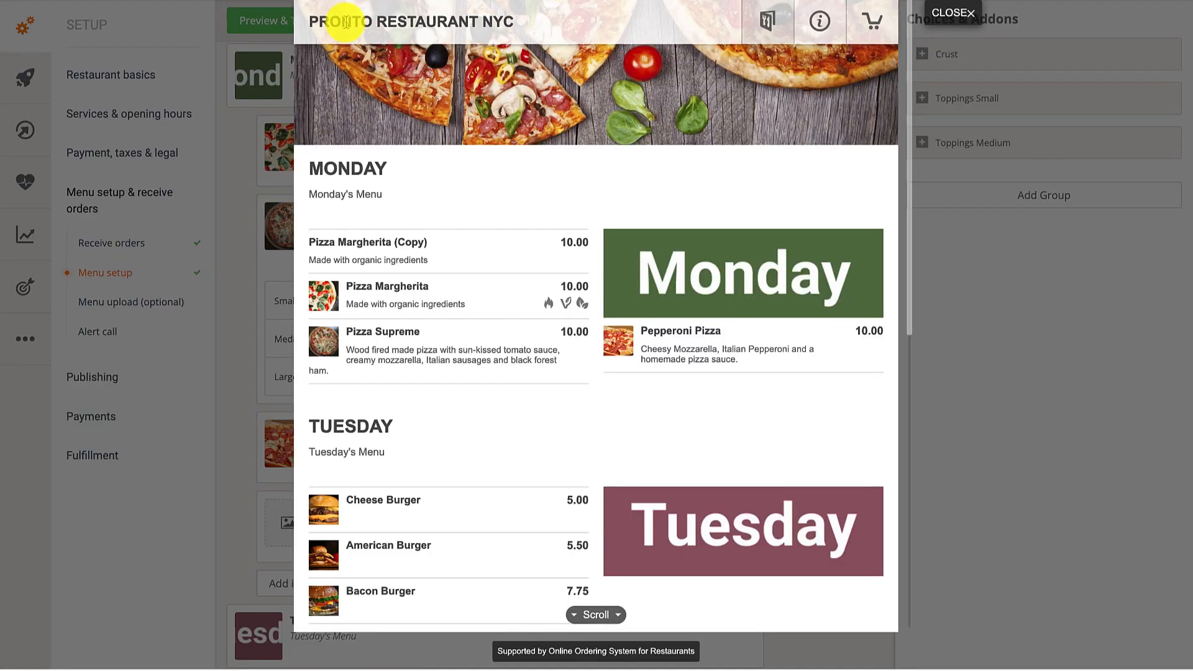
click(387, 295)
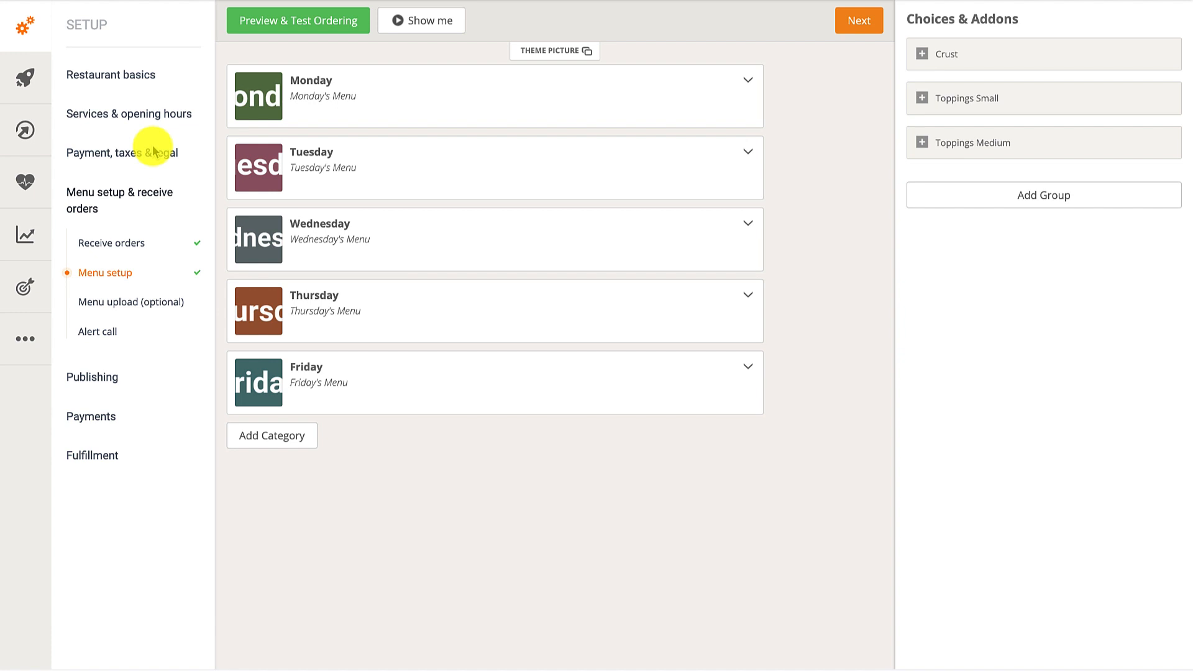
mouse_move(327, 330)
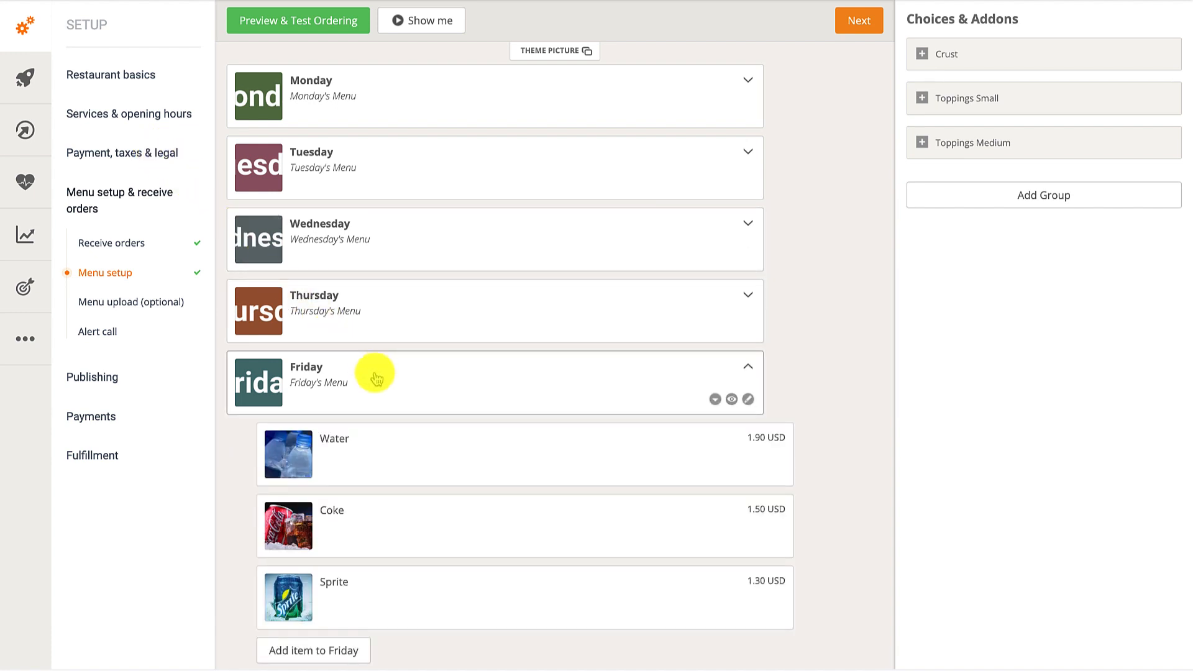
mouse_move(618, 460)
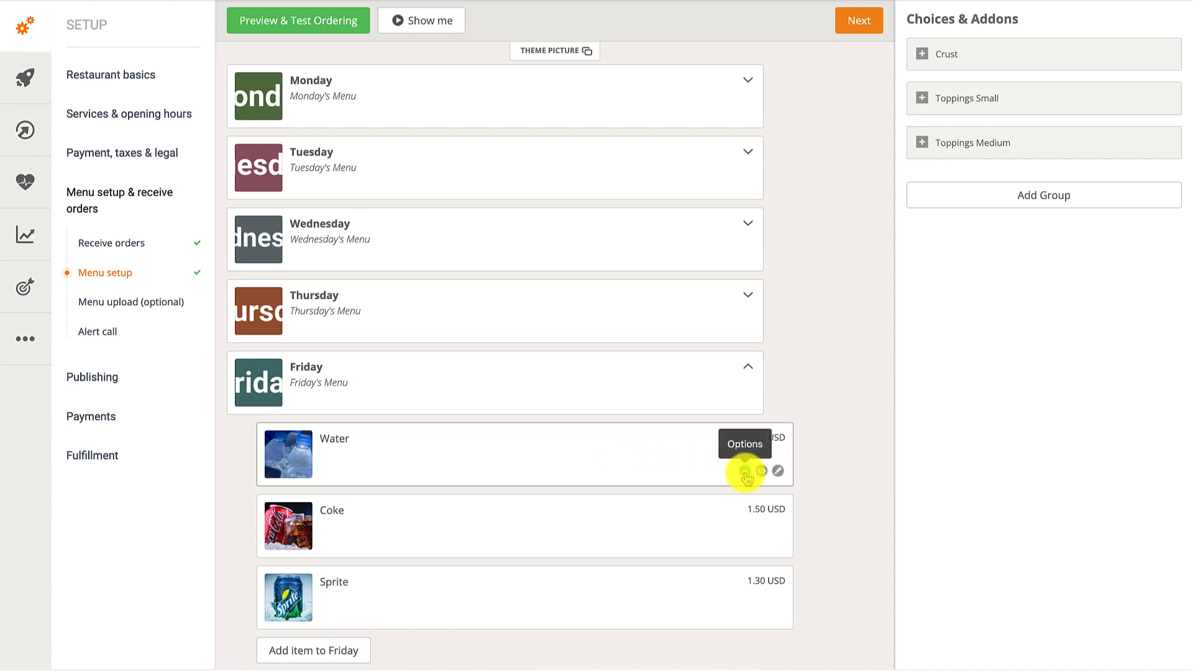
Change Water's taxation category from Food to Drinks in the Friday menu.
click(744, 472)
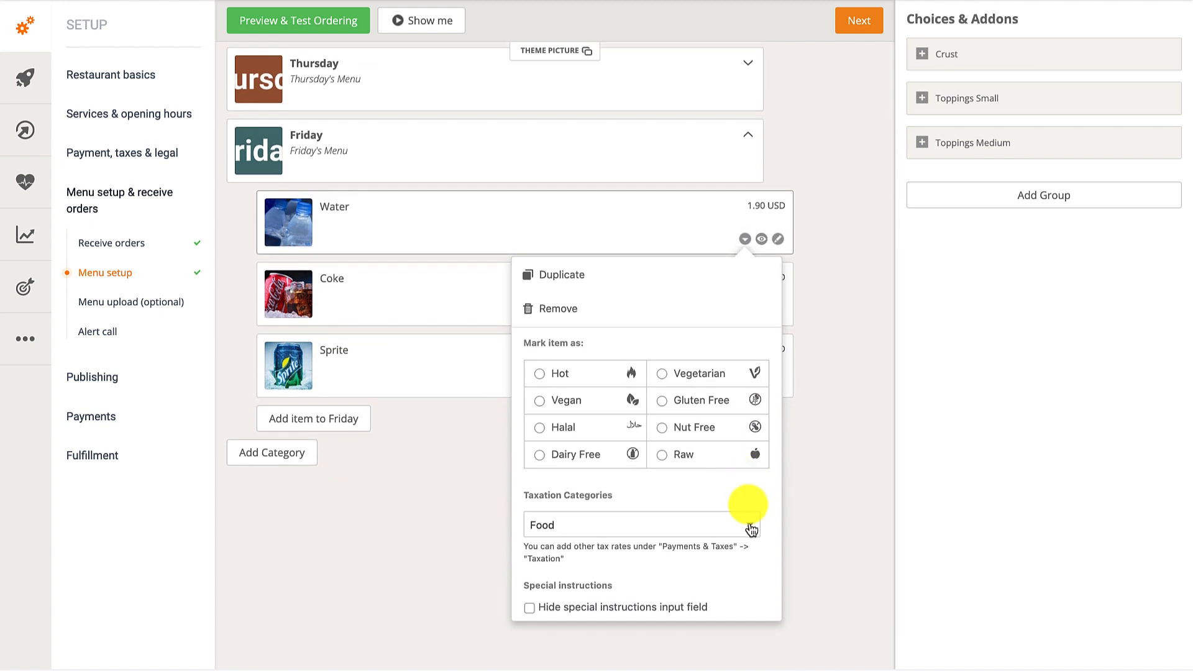
click(641, 524)
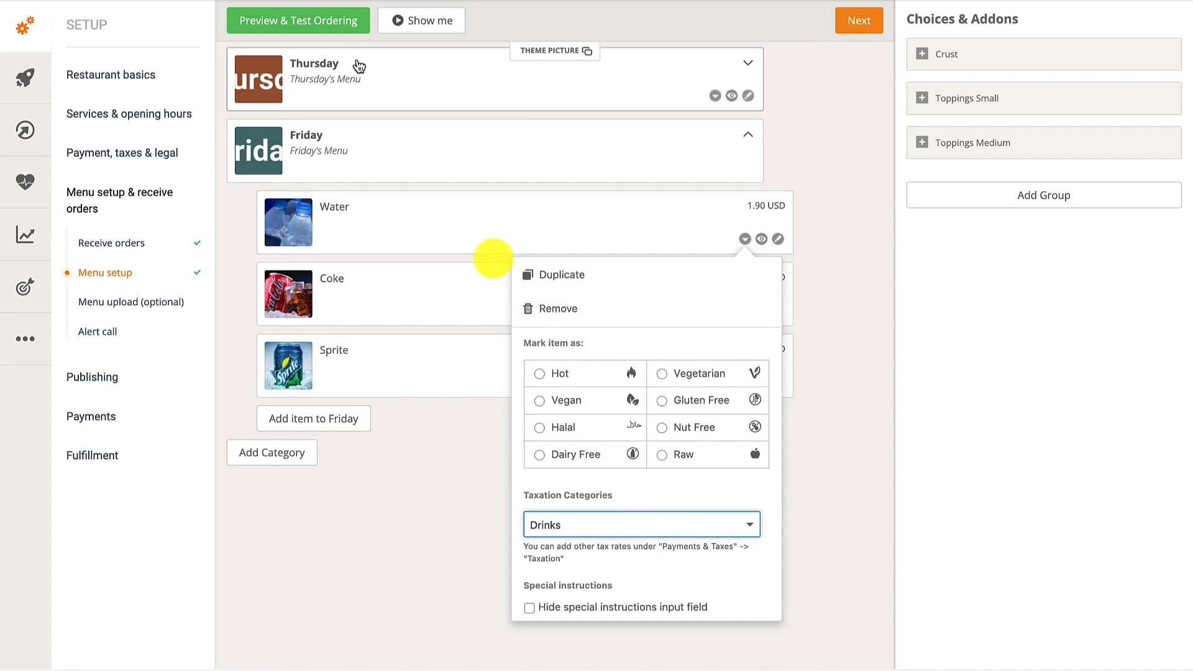
click(297, 21)
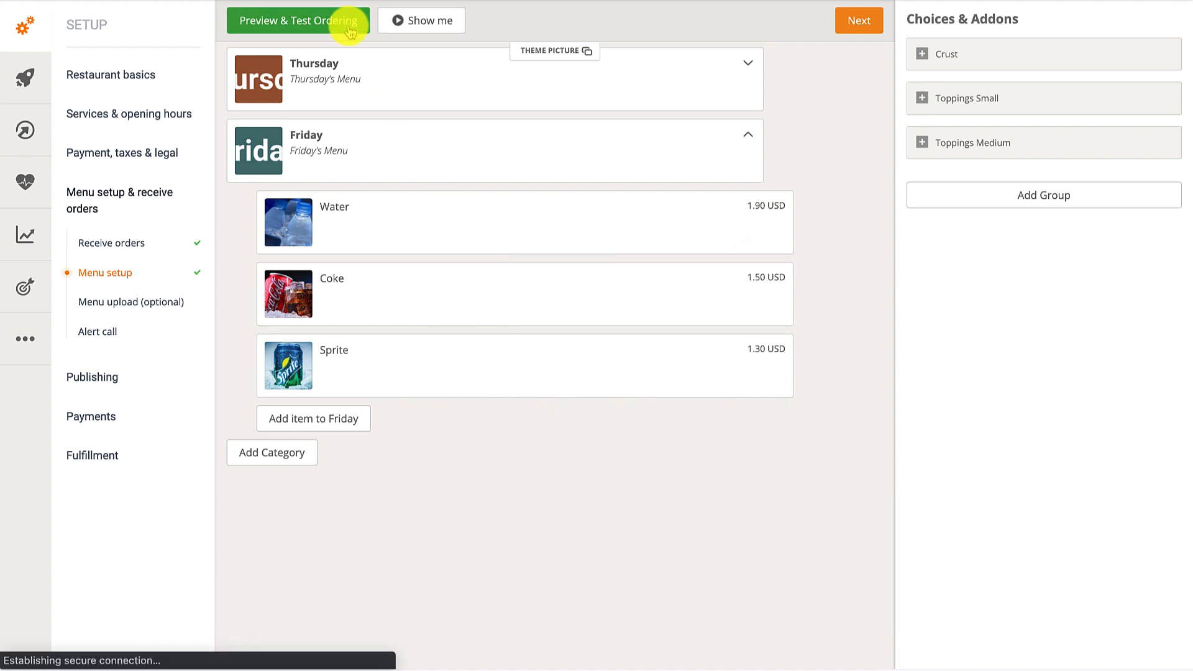
Add Pizza Margherita and Water to the preview cart, totalling $12.40 with 4% and 5% taxes, then close.
click(298, 21)
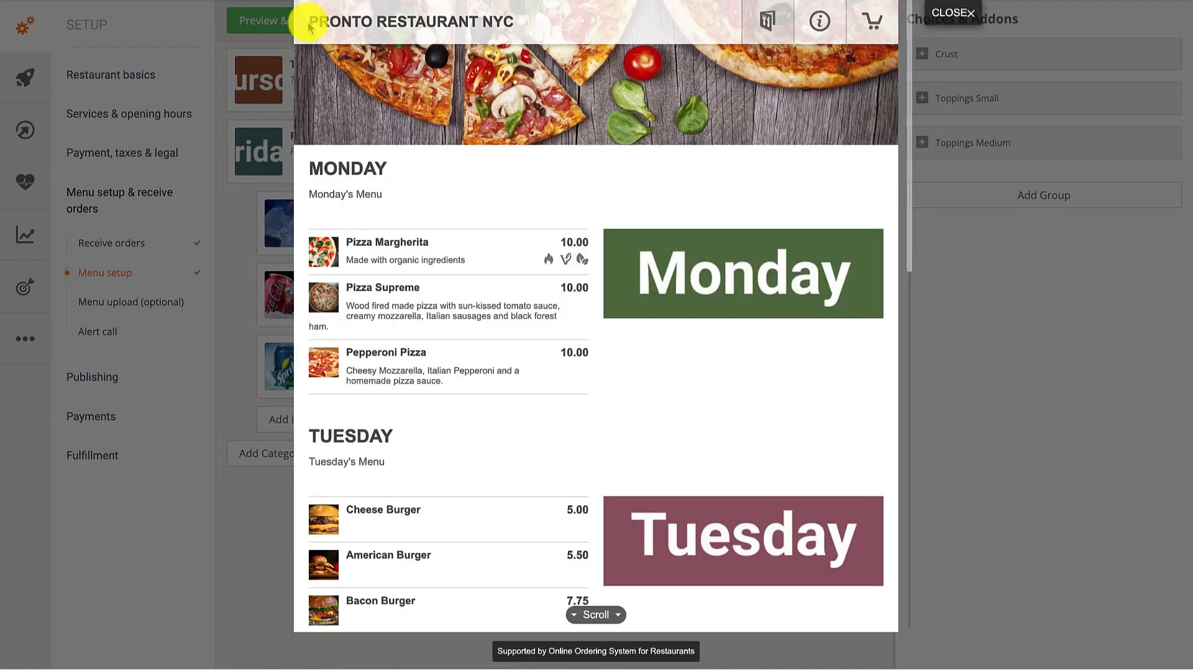
mouse_move(448, 251)
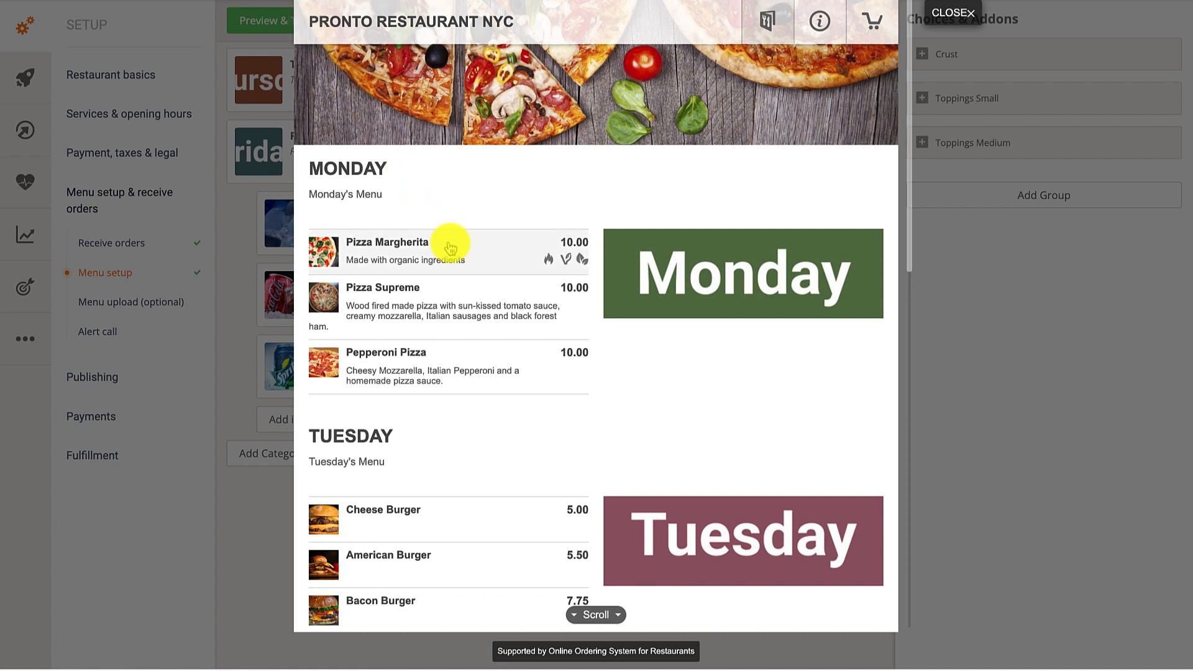
click(403, 251)
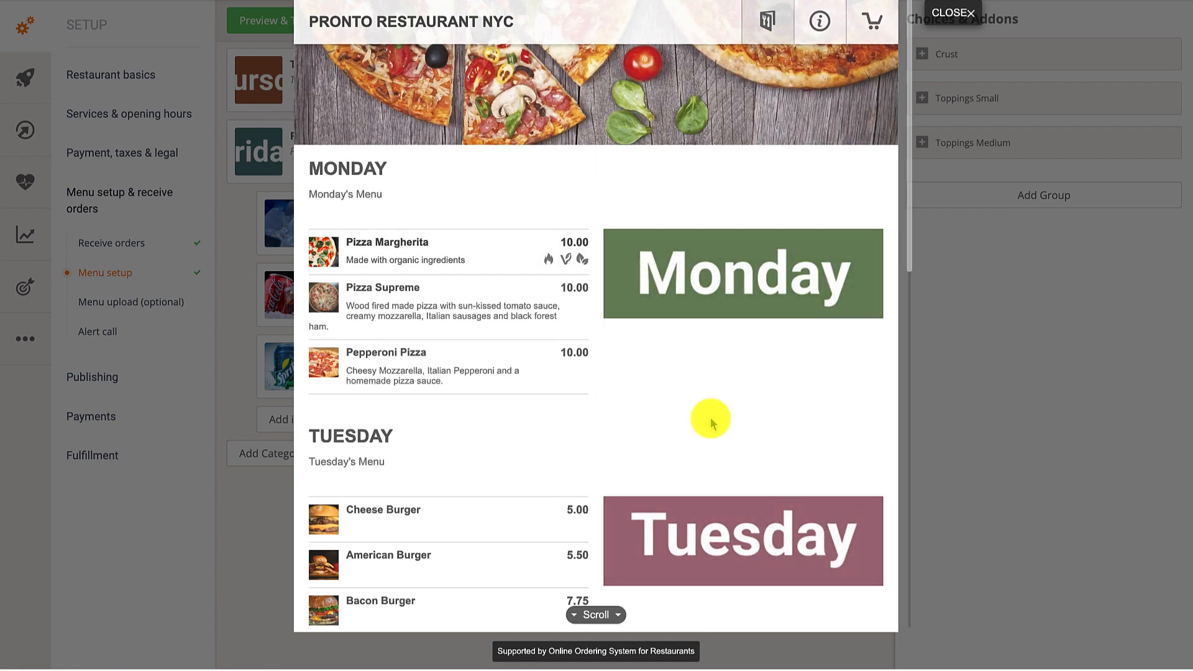
scroll(down, 3)
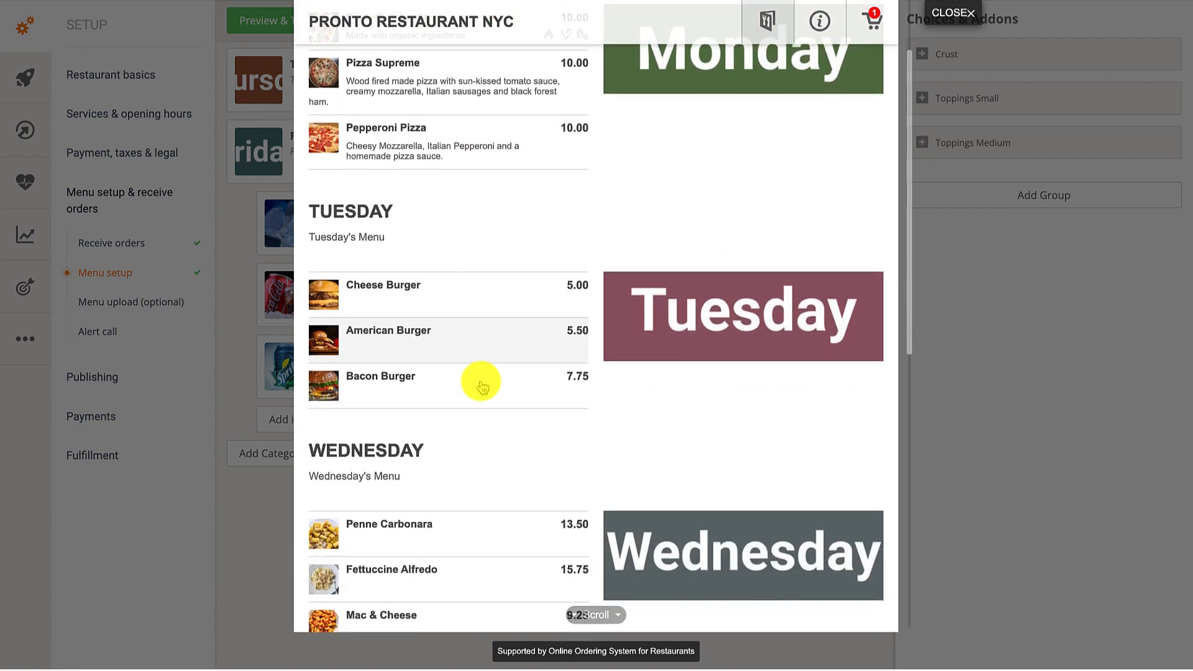
scroll(down, 3)
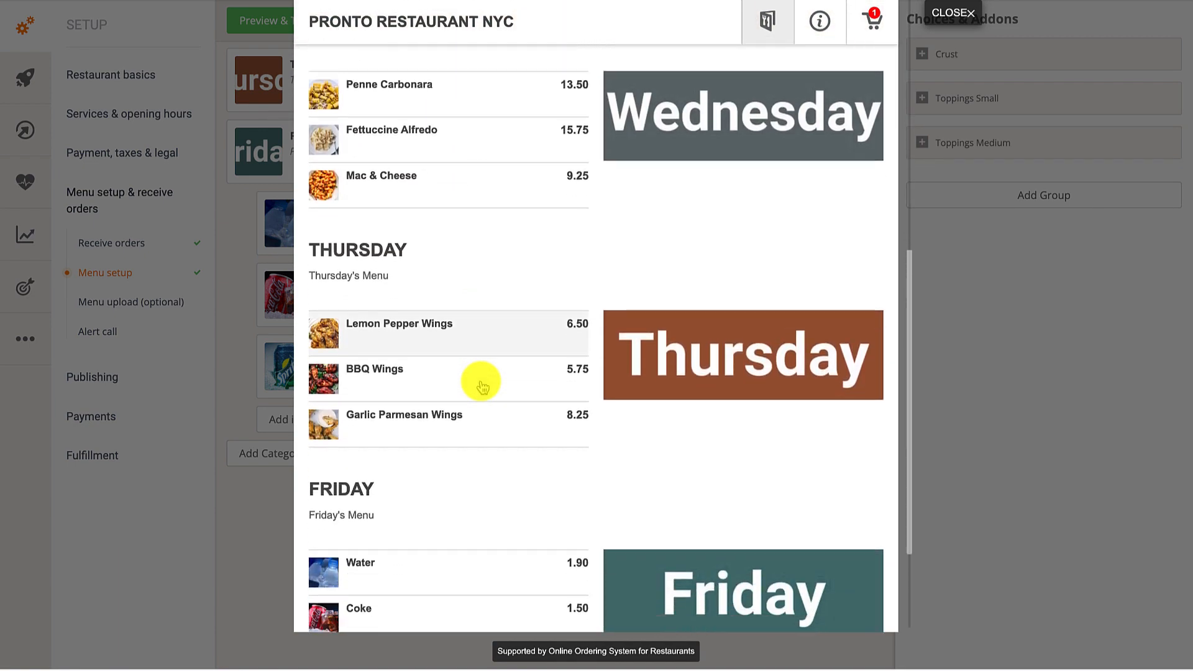
scroll(down, 3)
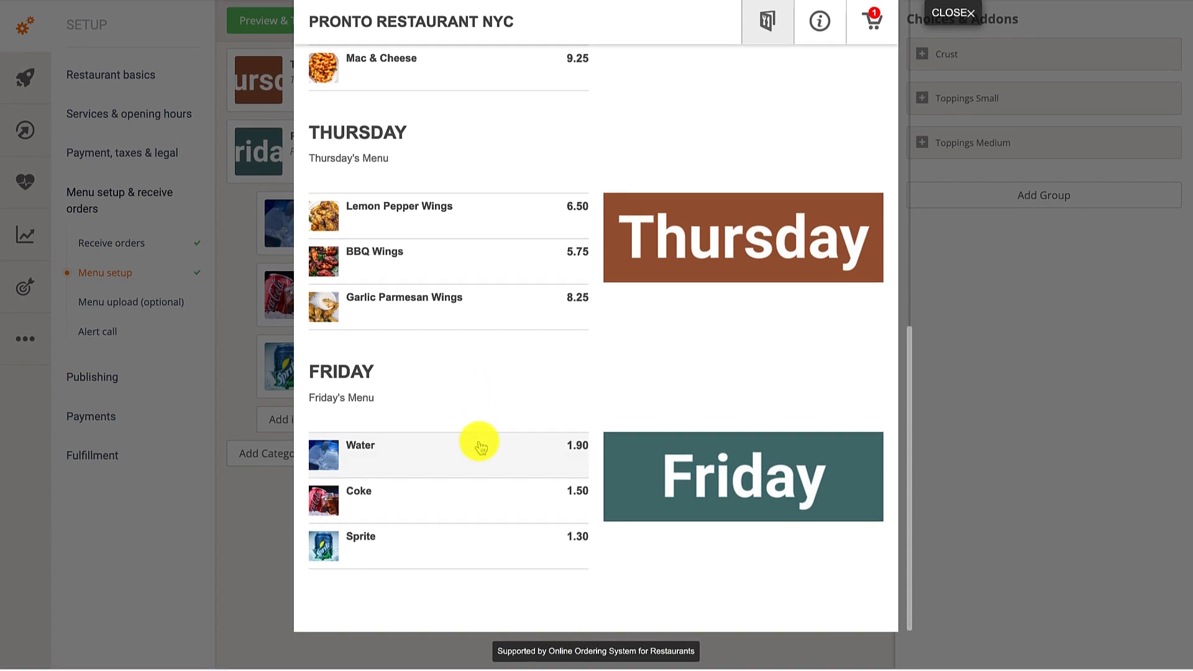
click(360, 445)
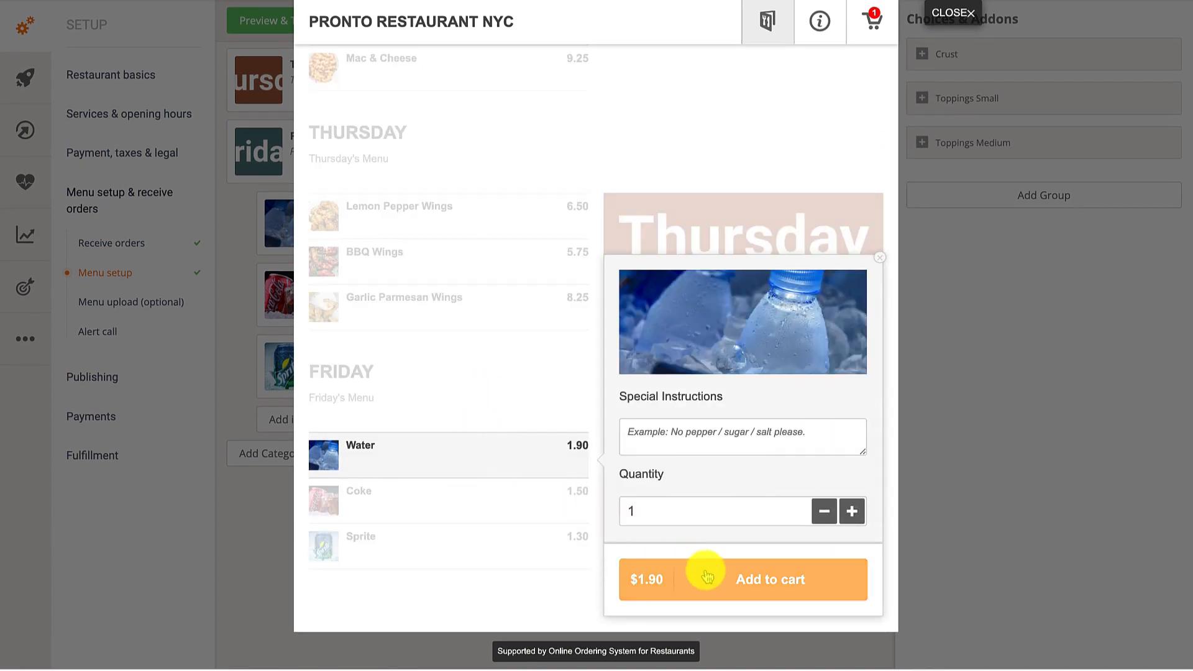
click(770, 579)
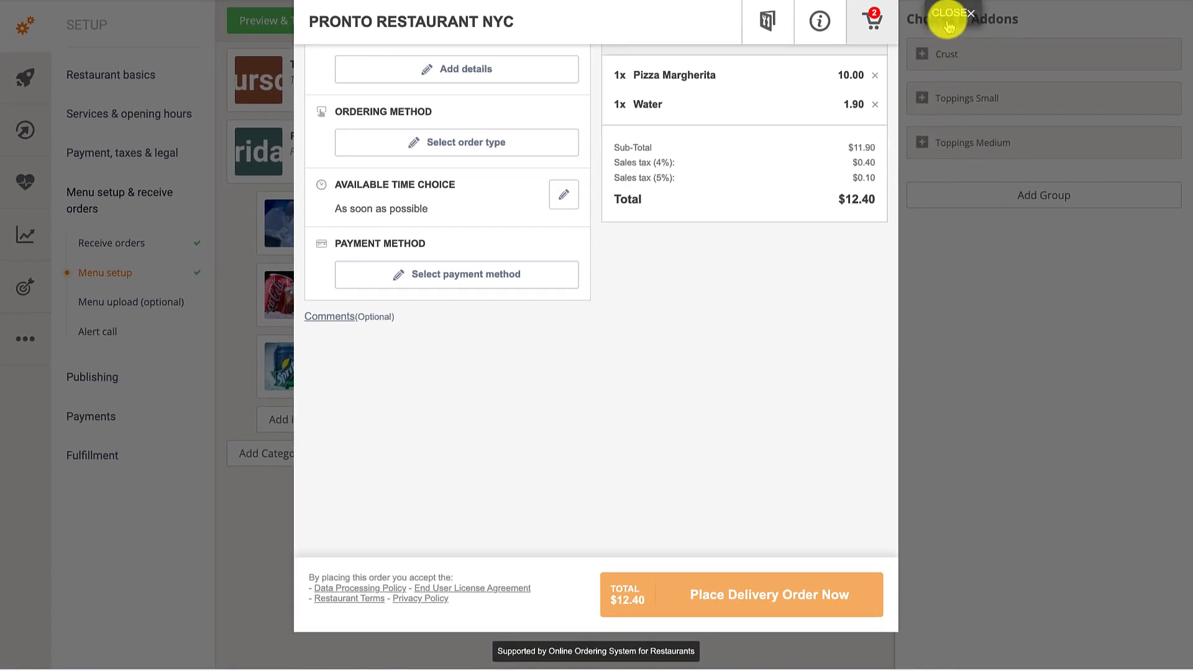
click(948, 14)
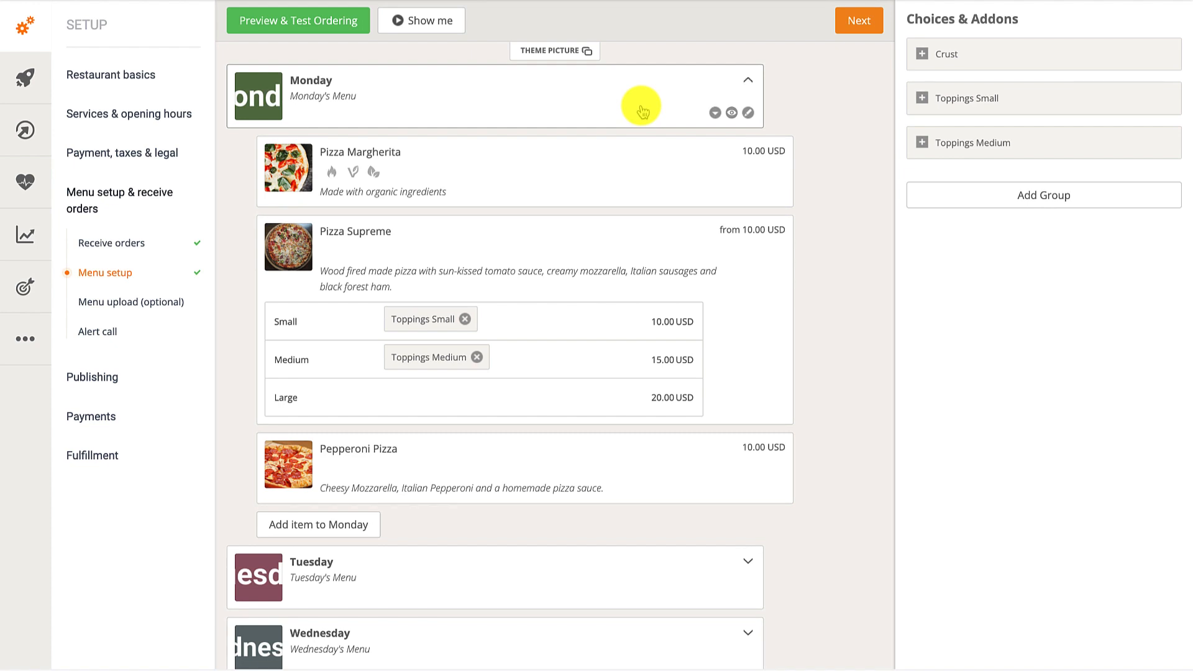
mouse_move(717, 240)
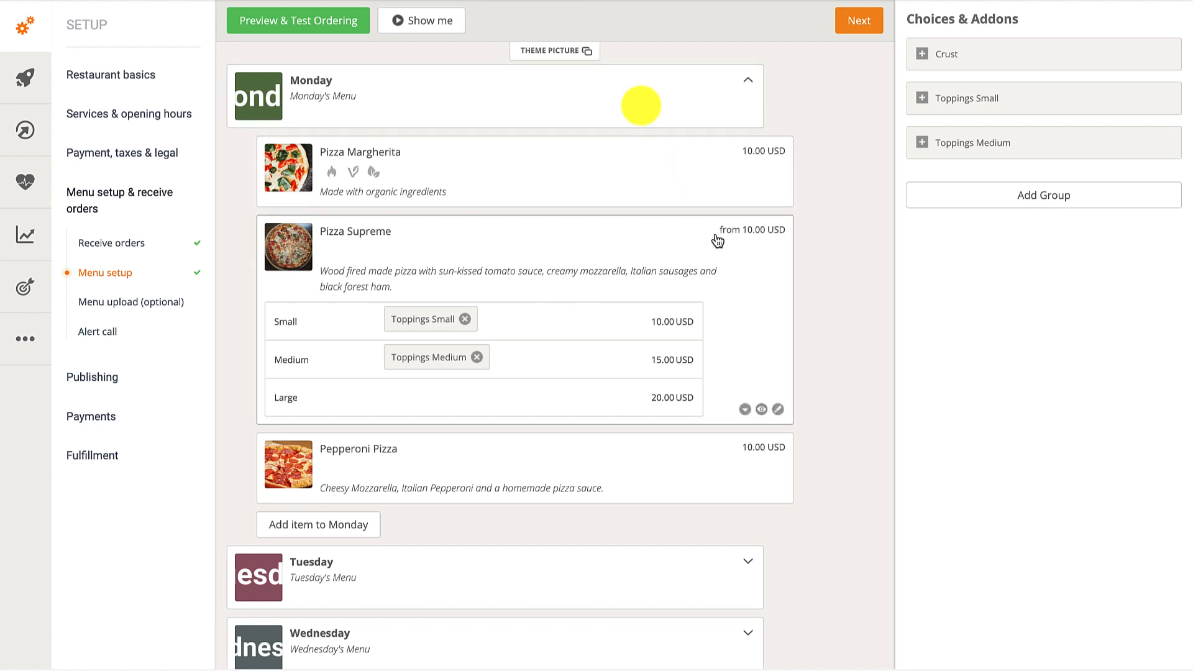
mouse_move(745, 409)
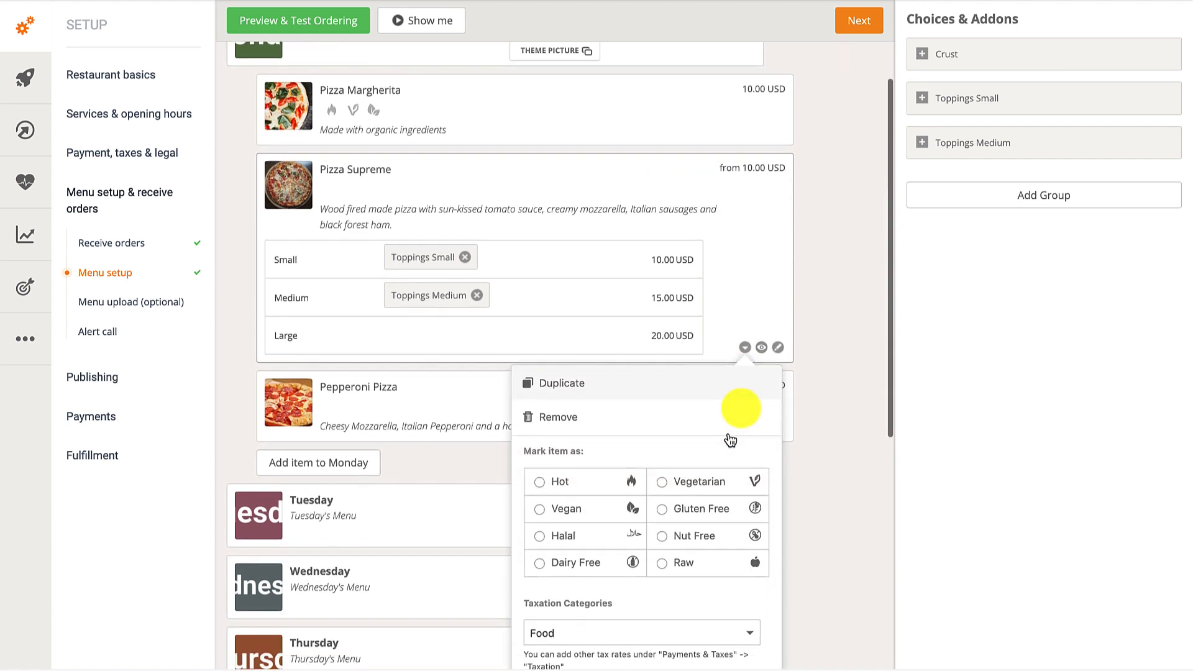
Enable Hide special instructions input field for Pizza Supreme.
scroll(down, 3)
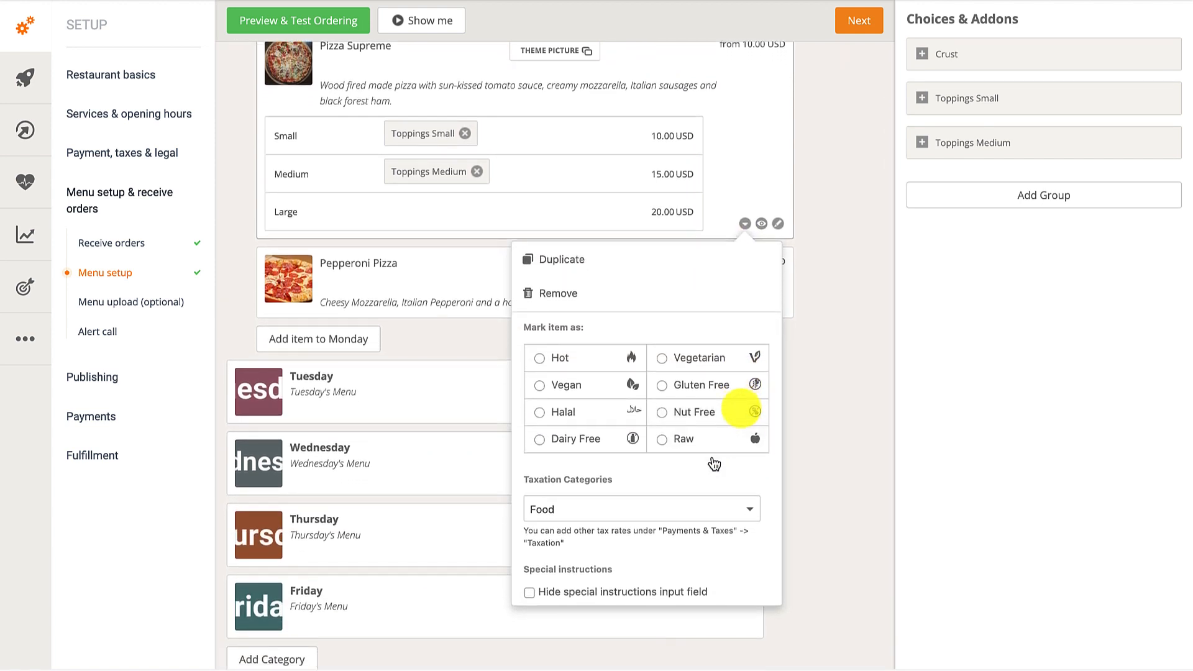
click(529, 591)
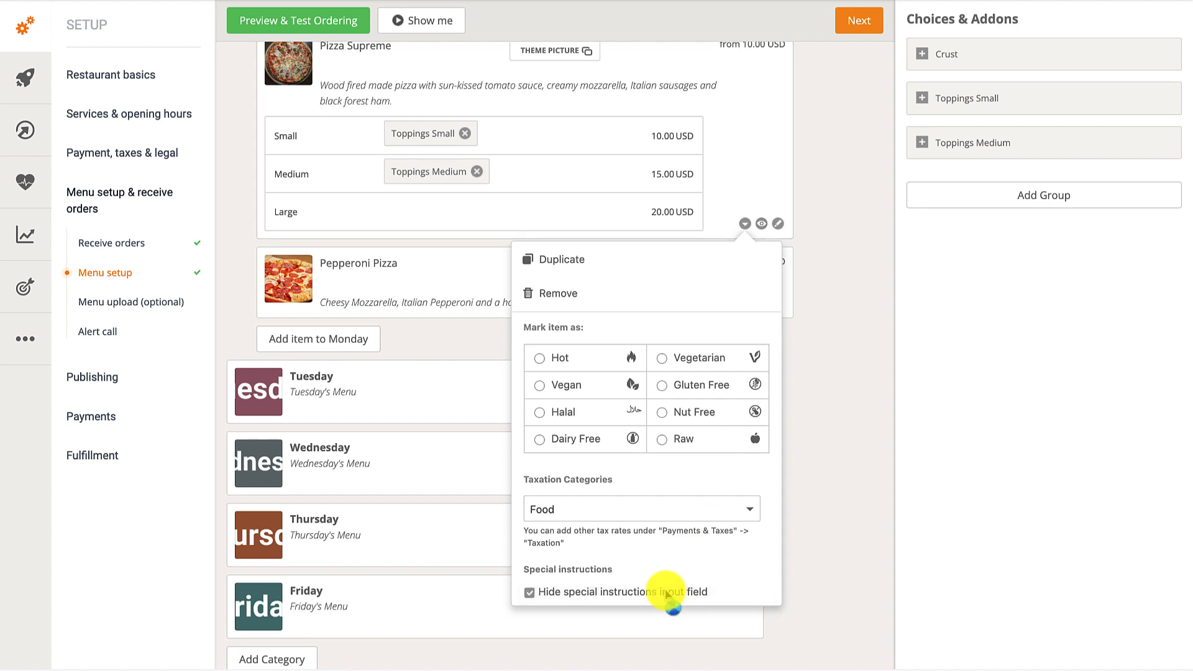
mouse_move(639, 509)
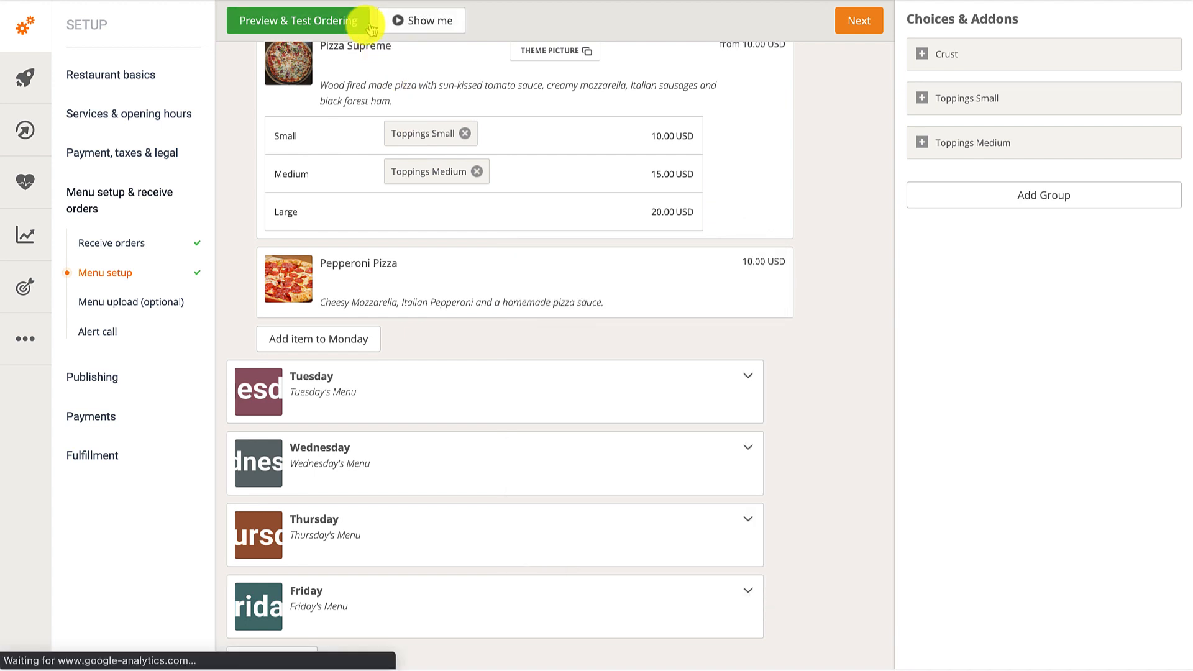
Compare Pizza Margherita's and Pizza Supreme's order forms in the preview, confirming Supreme lacks special instructions.
click(296, 20)
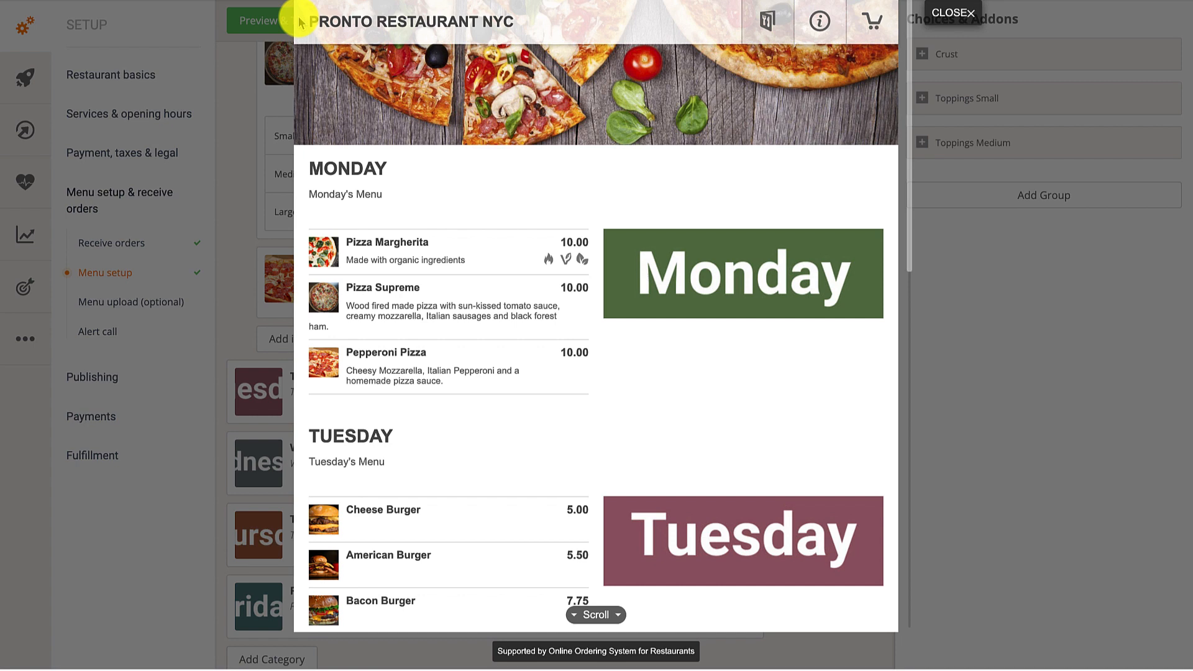
mouse_move(455, 251)
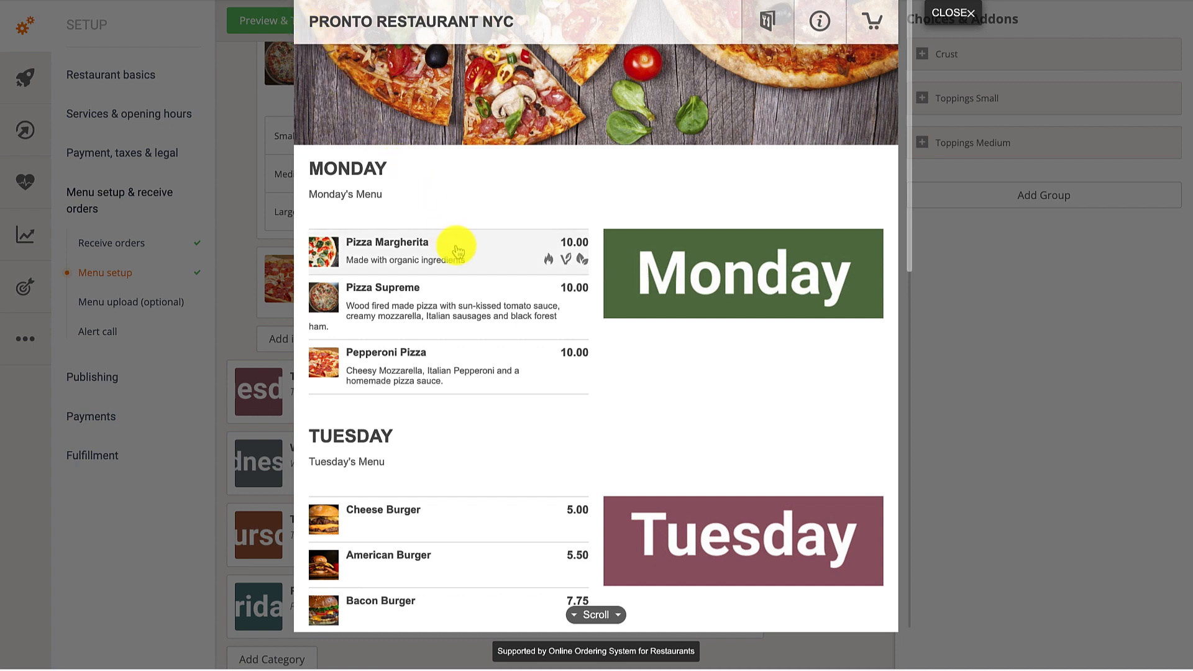
click(385, 251)
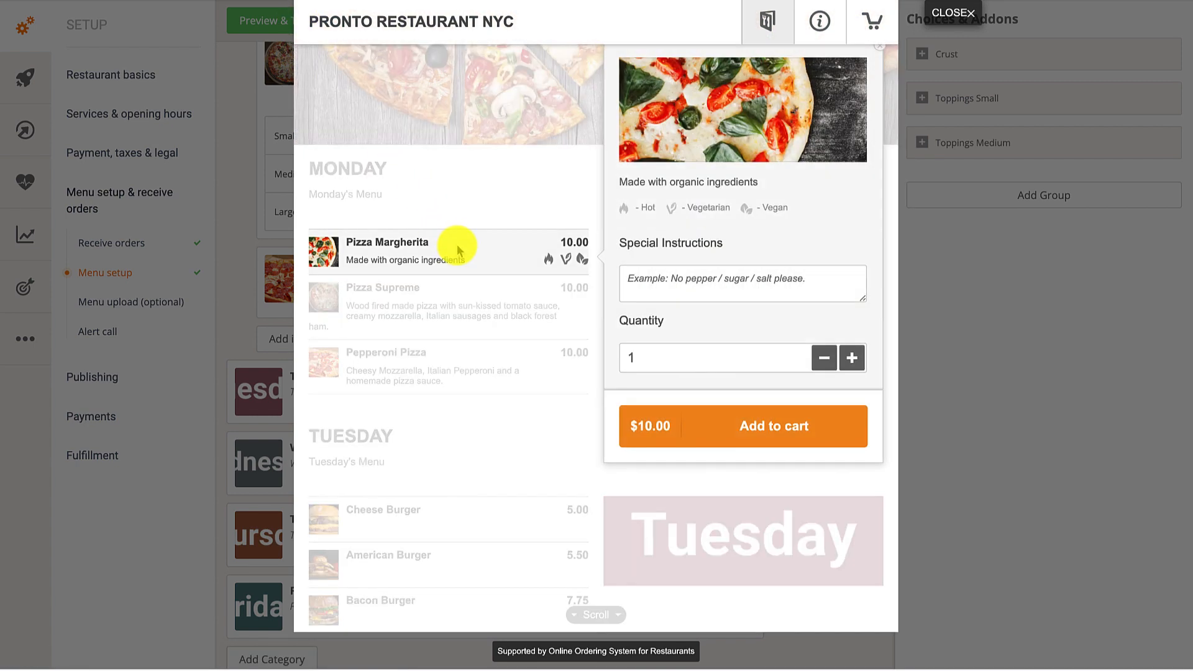
click(742, 283)
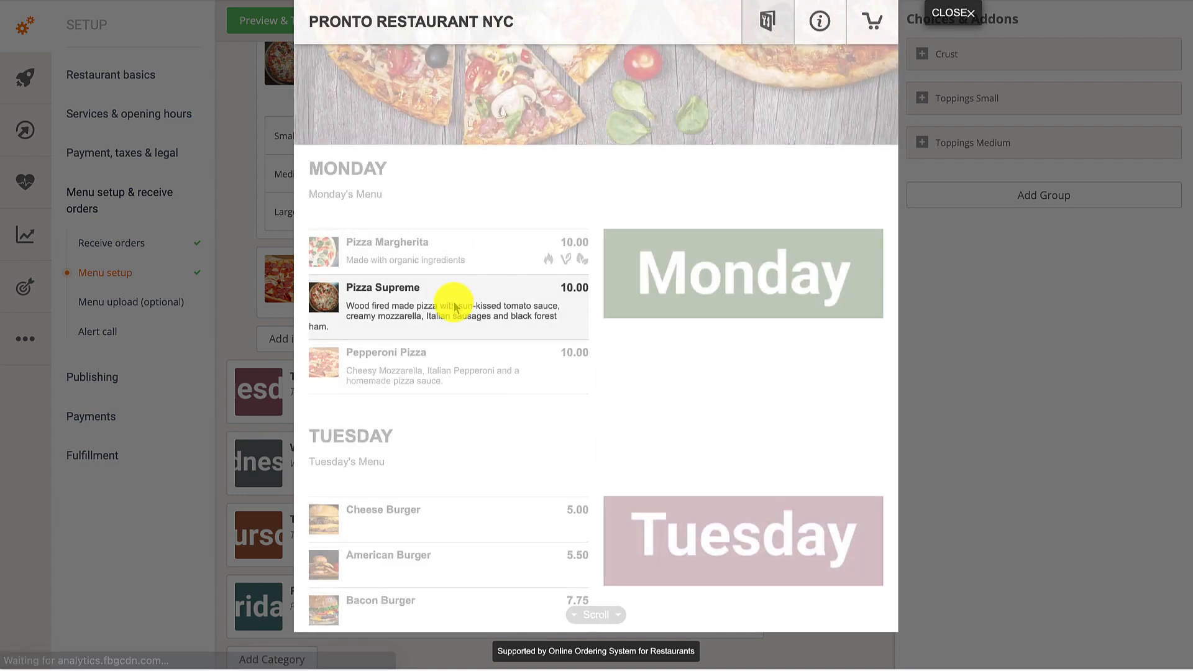
click(383, 287)
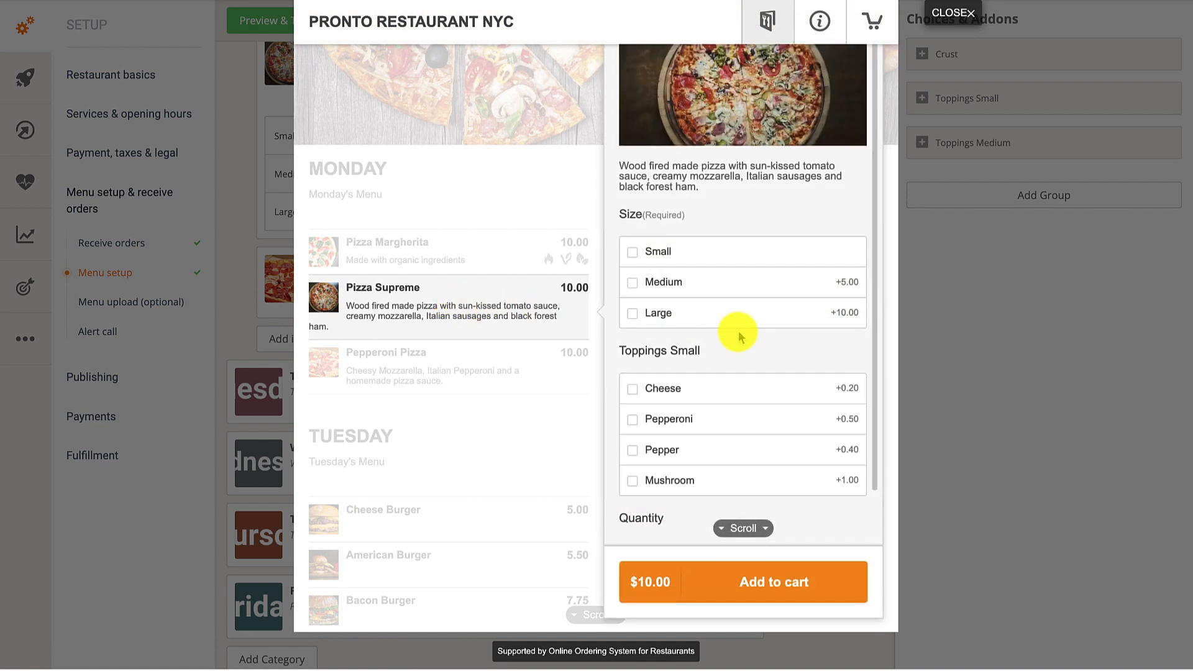